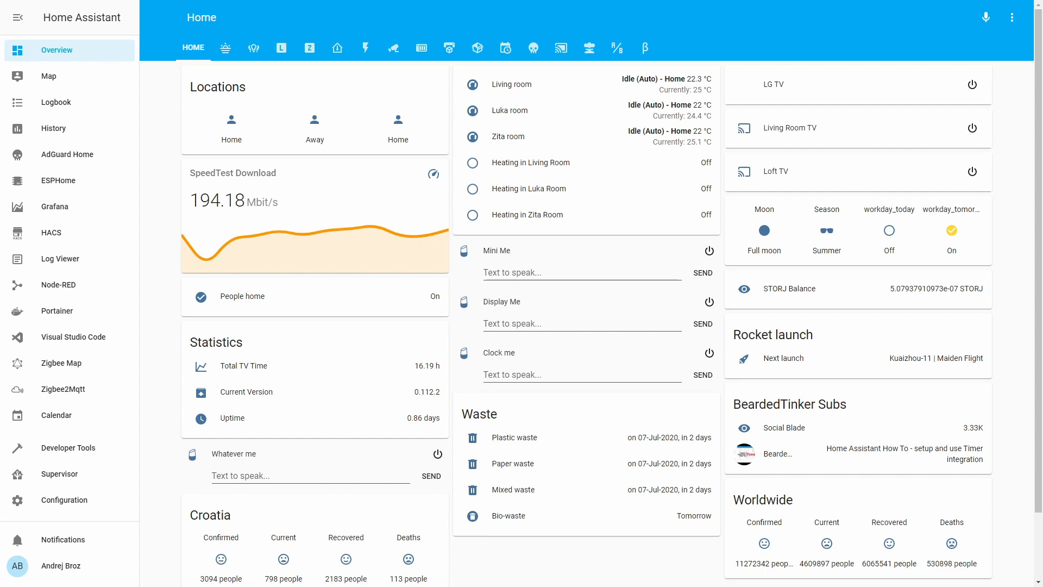
# Switch the Overview dashboard to its β view with Minecraft server and timer cards
pyautogui.click(644, 47)
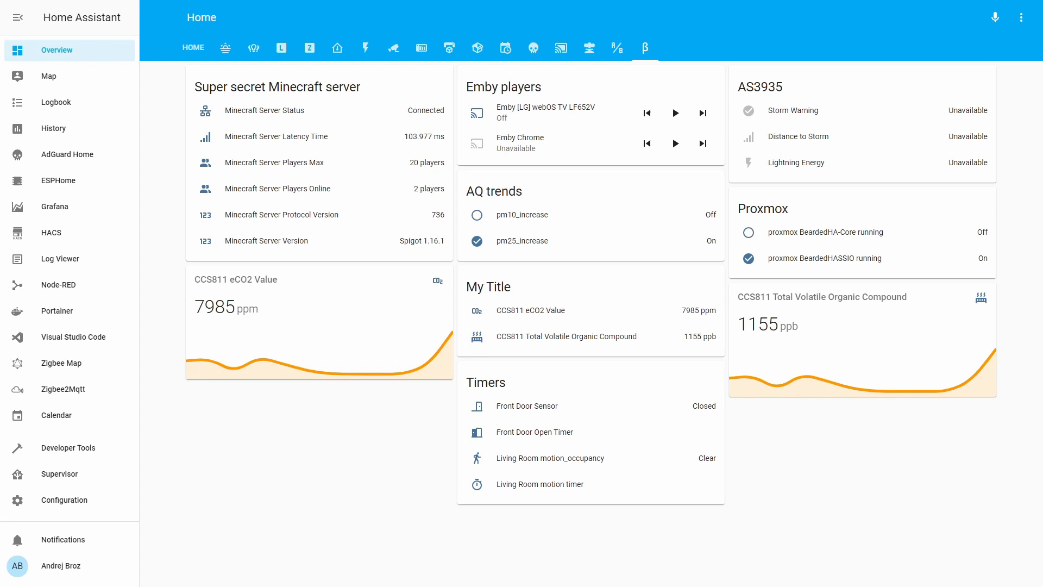
pyautogui.moveTo(866, 79)
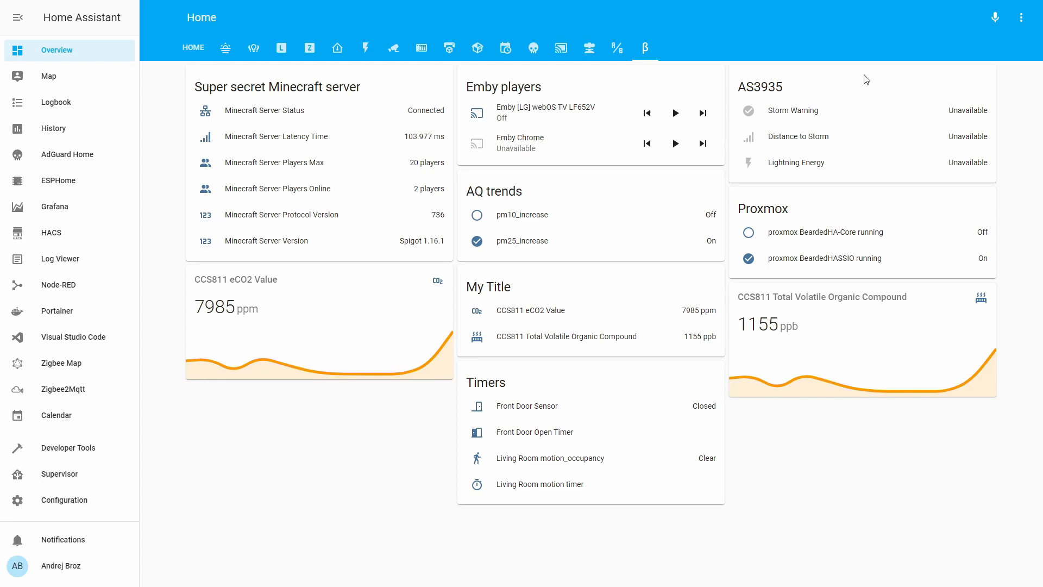
pyautogui.moveTo(224, 264)
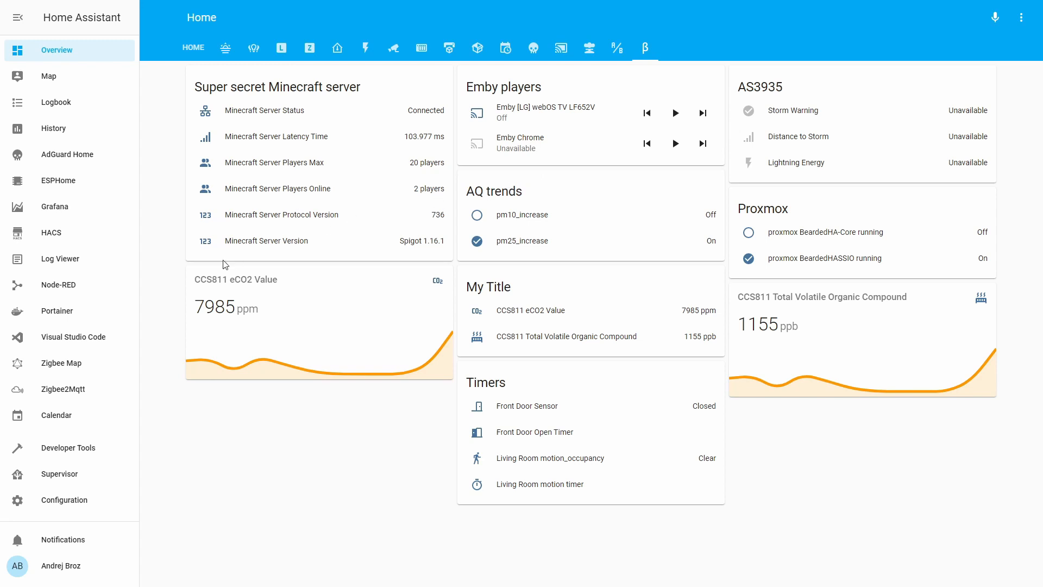
pyautogui.moveTo(82, 347)
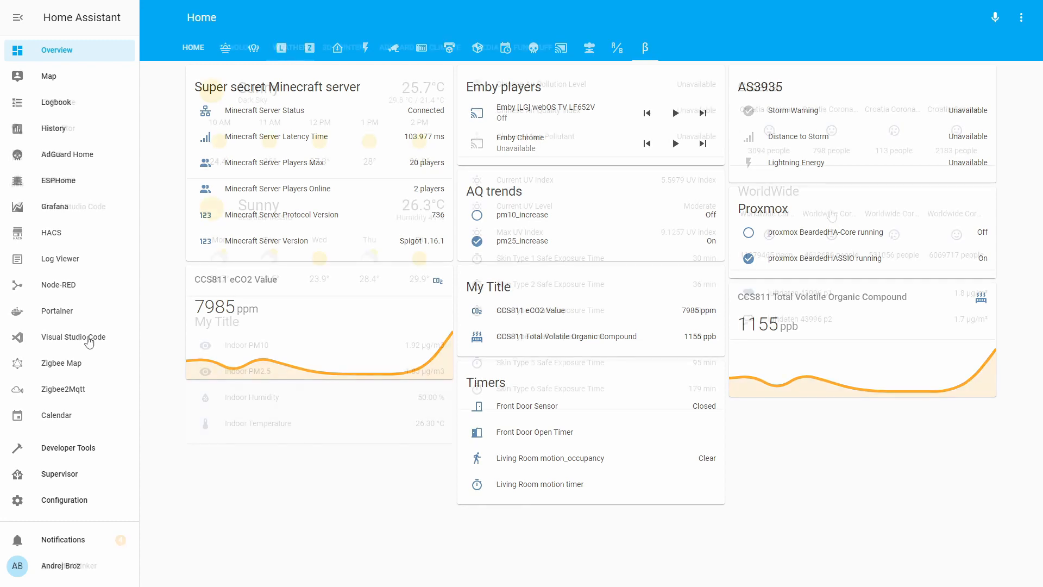
# Open binary_sensor.yaml in the File editor through the folder browser
pyautogui.click(290, 47)
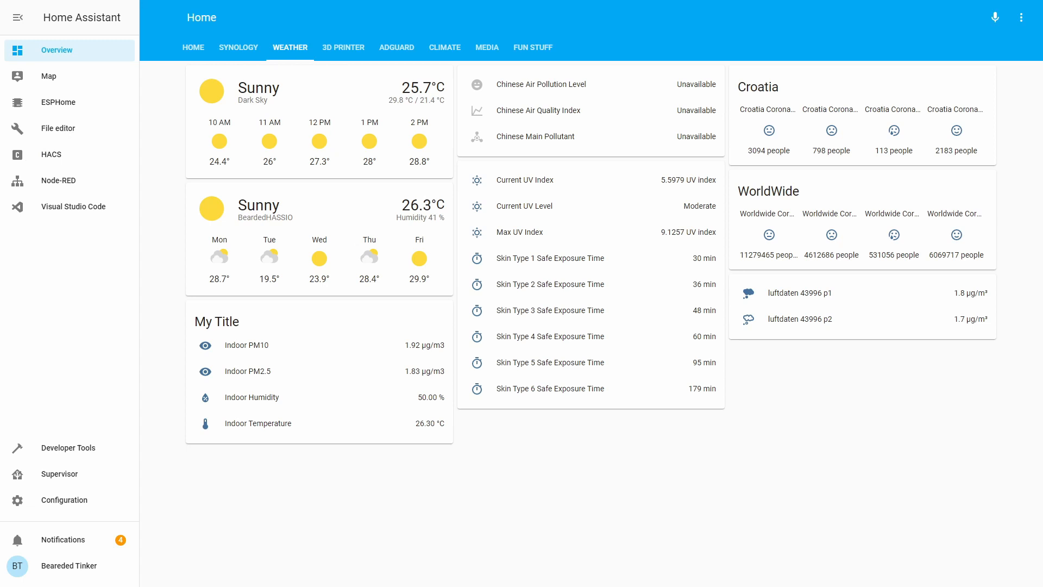
pyautogui.click(59, 129)
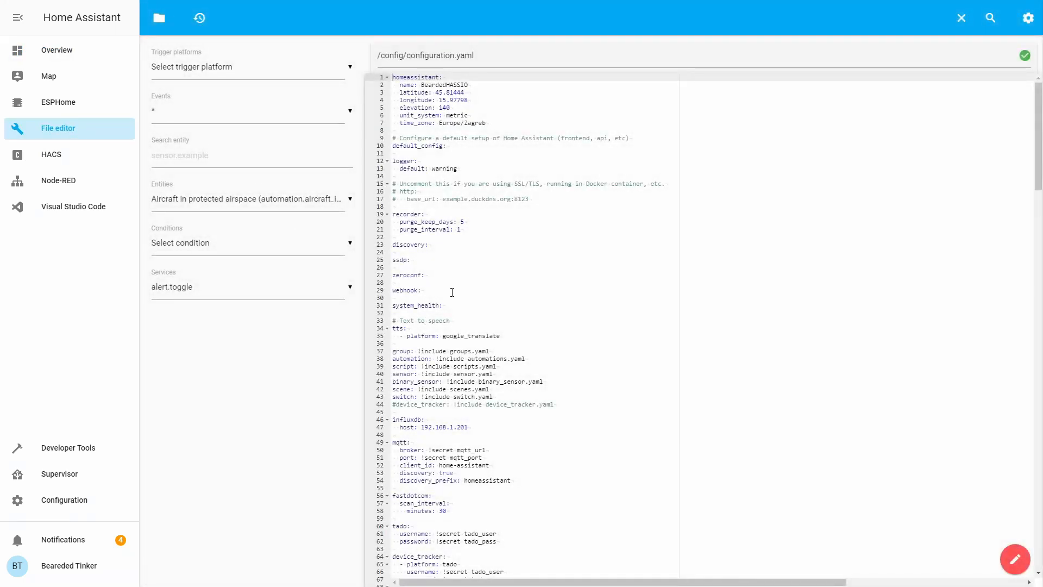
pyautogui.moveTo(460, 294)
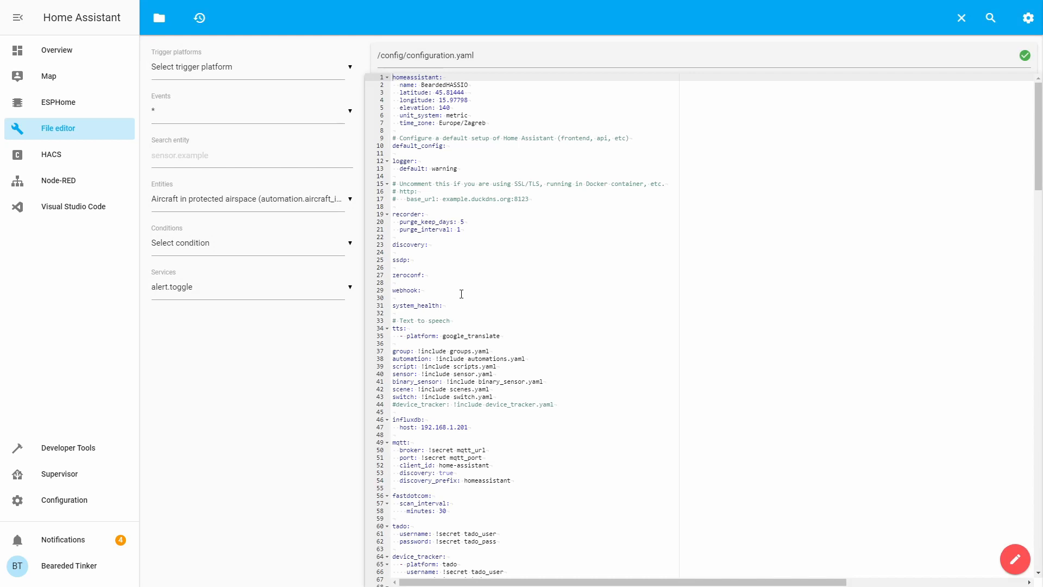
pyautogui.moveTo(477, 267)
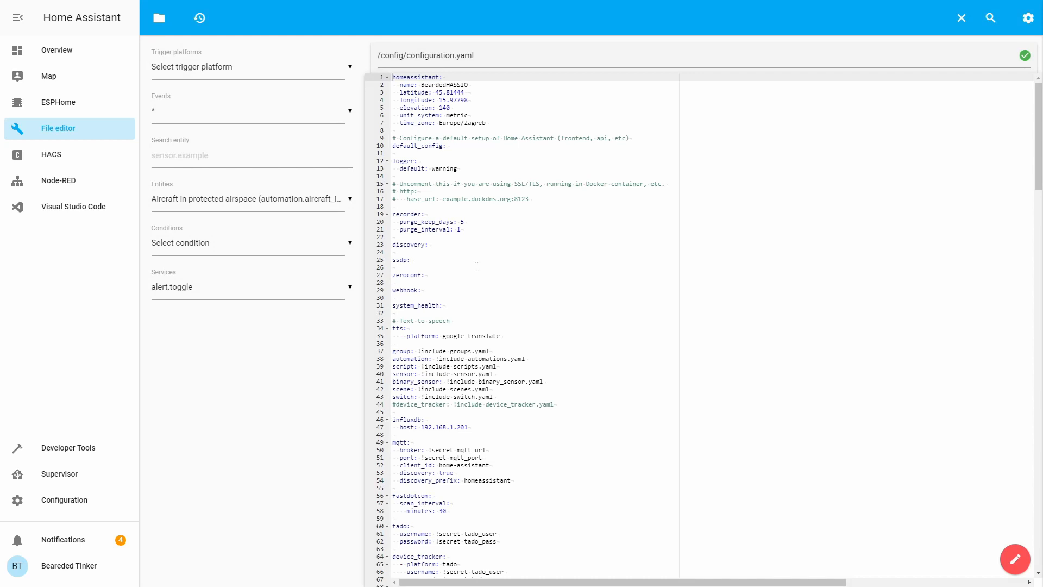
pyautogui.moveTo(159, 18)
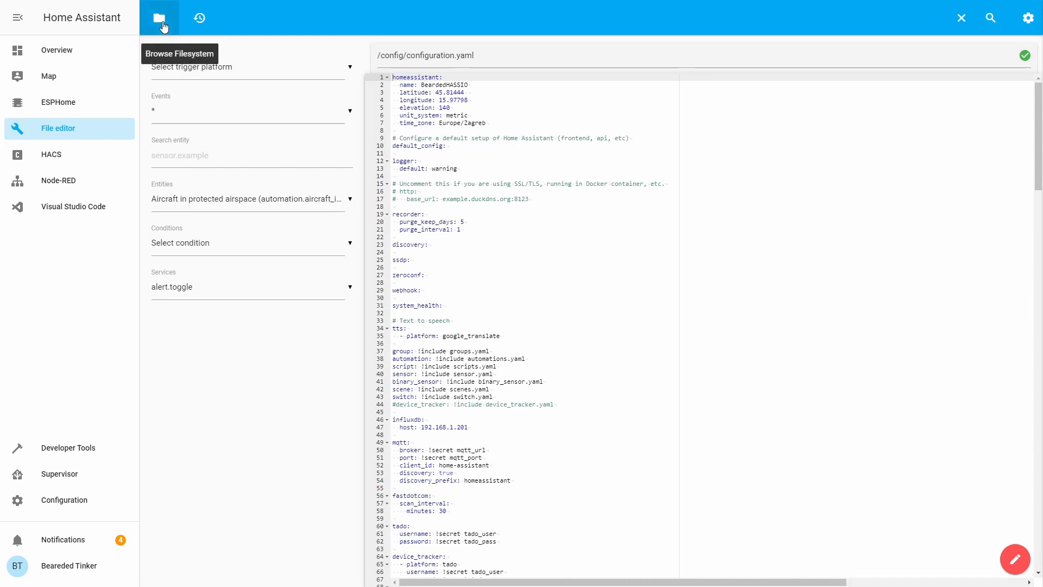
pyautogui.click(159, 18)
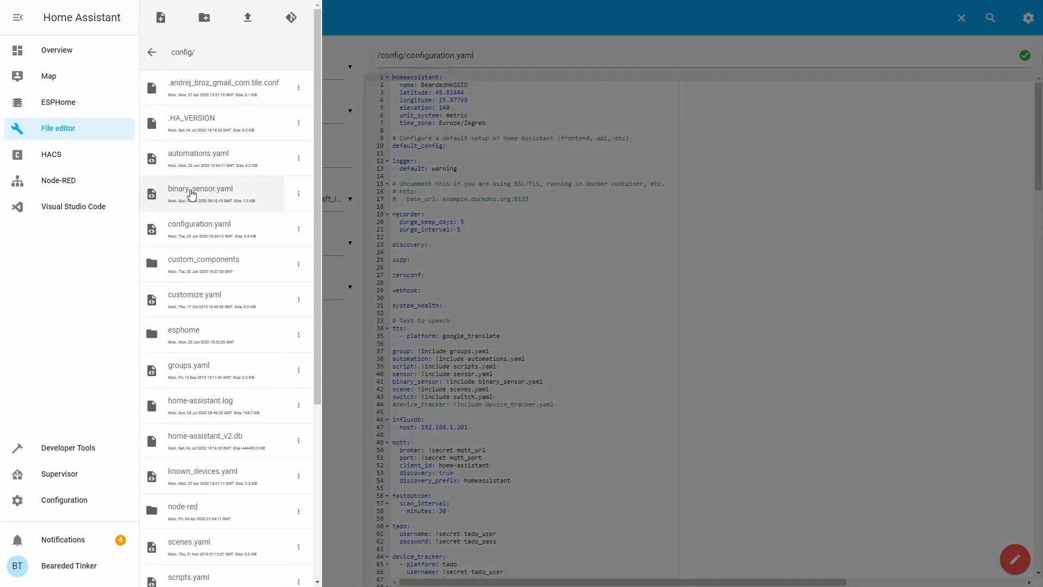
pyautogui.click(200, 188)
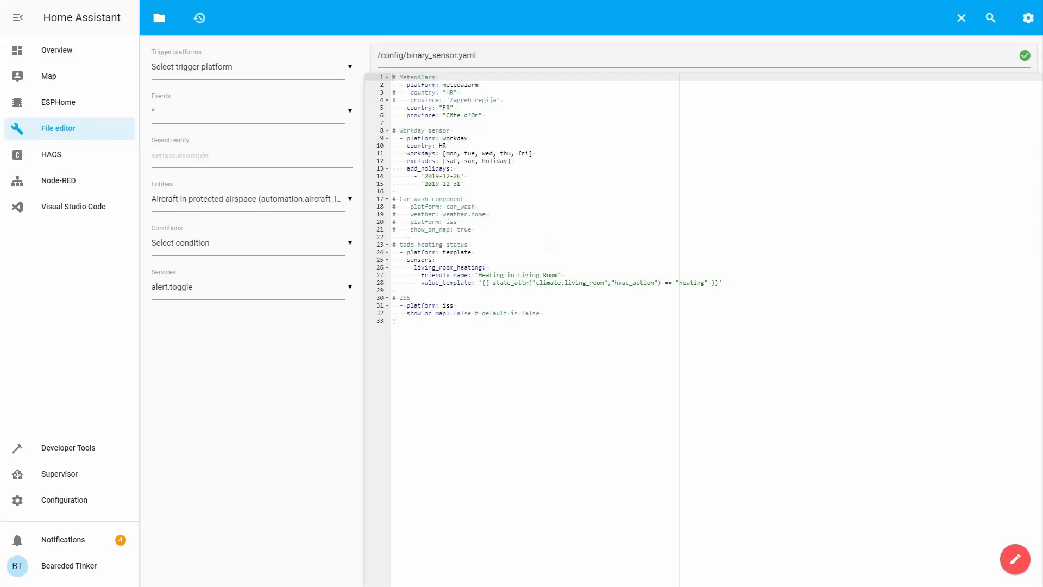
pyautogui.moveTo(561, 349)
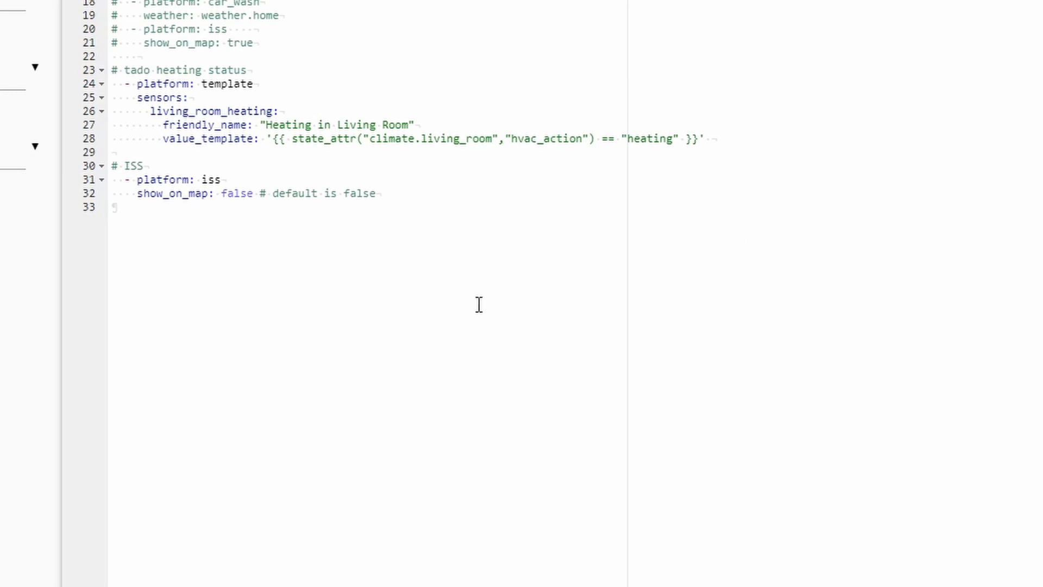
pyautogui.moveTo(436, 161)
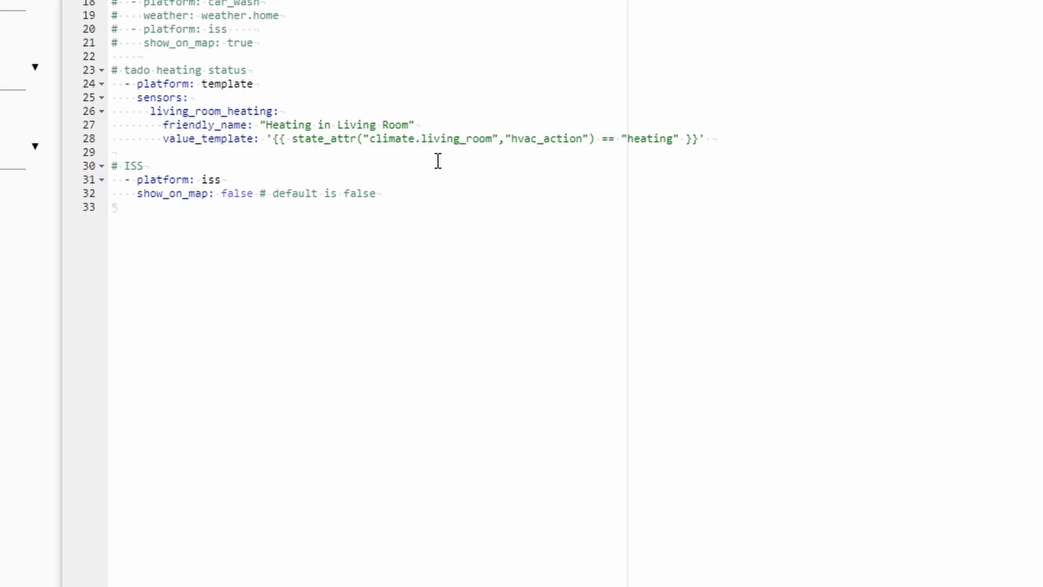
pyautogui.moveTo(311, 168)
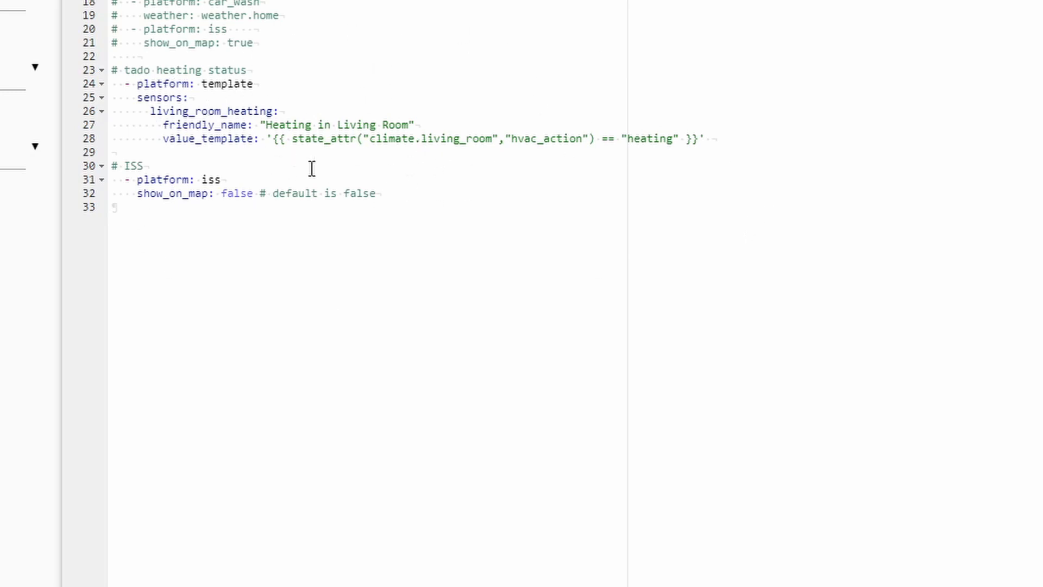
pyautogui.moveTo(313, 205)
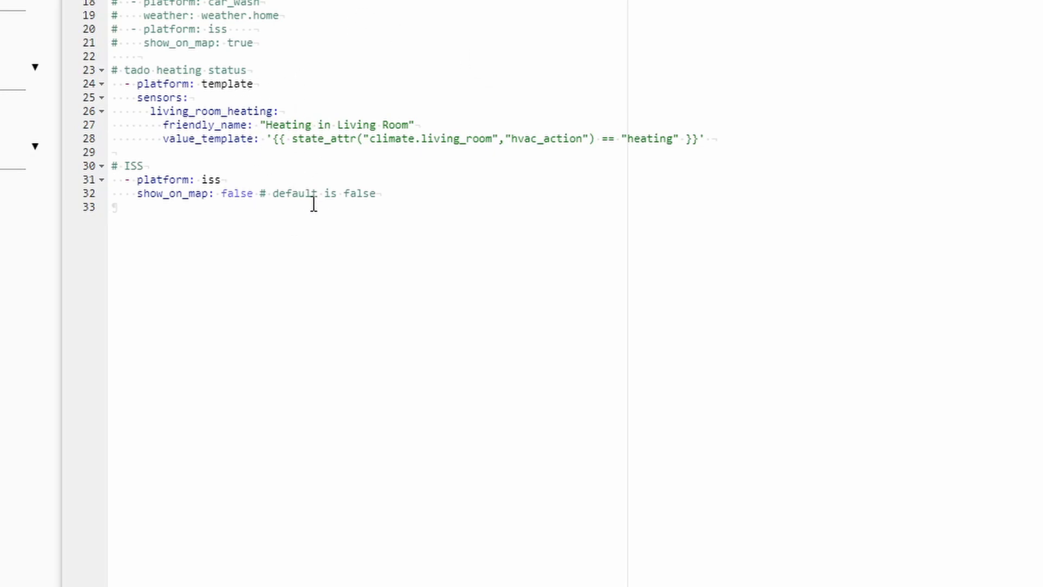
pyautogui.moveTo(526, 118)
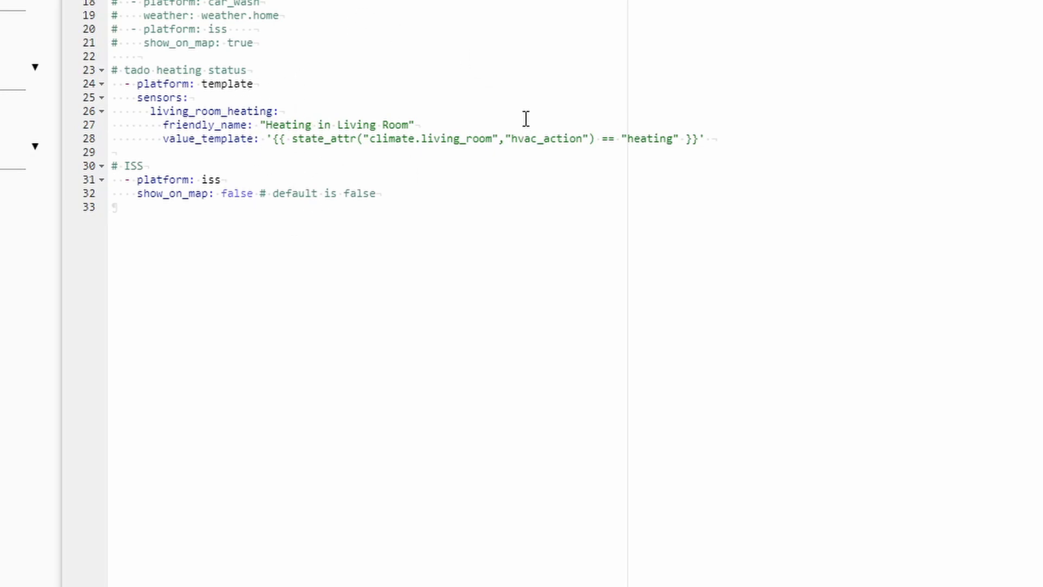
# Append a '# Threshold' comment and a '- platform: threshold' entry to the file
pyautogui.click(253, 139)
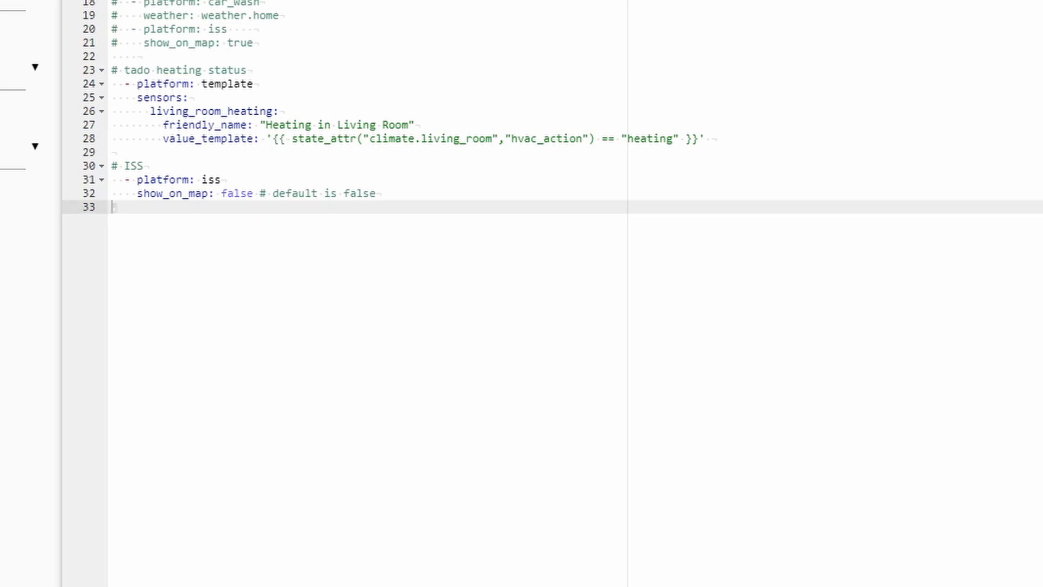
pyautogui.write('#')
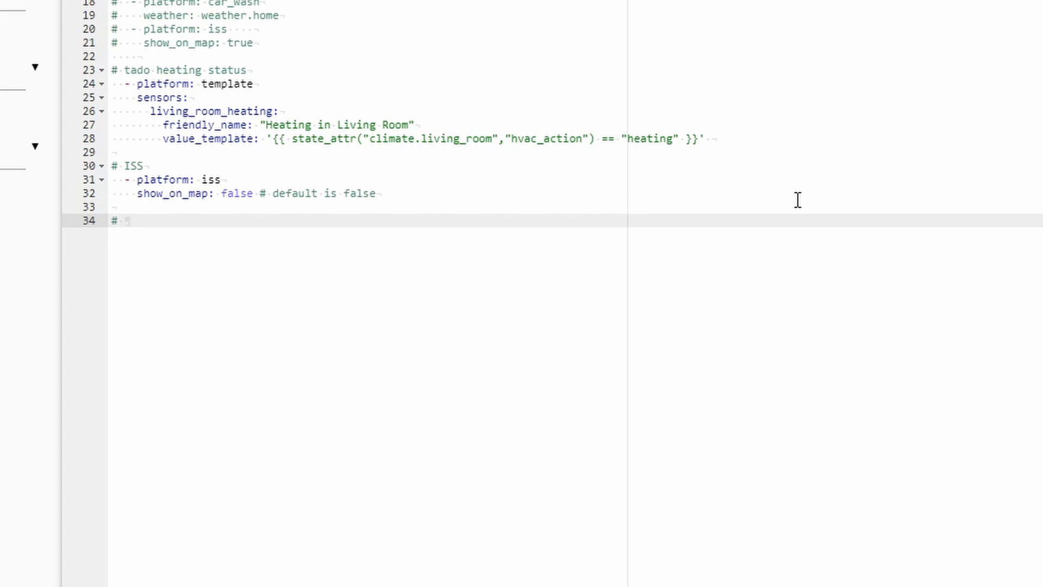
pyautogui.write('Thresh')
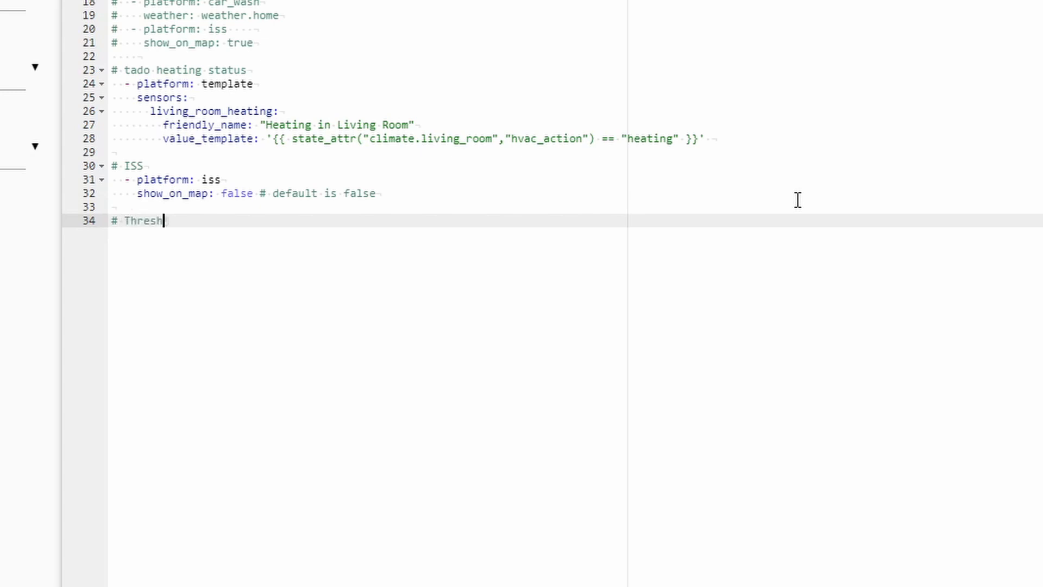
pyautogui.write('old')
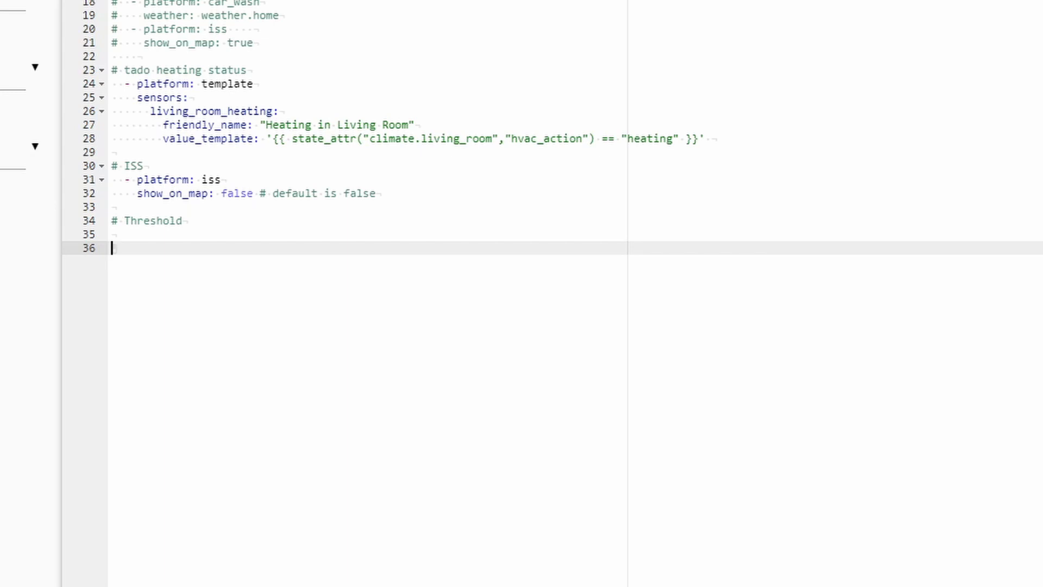
pyautogui.write('- platform:')
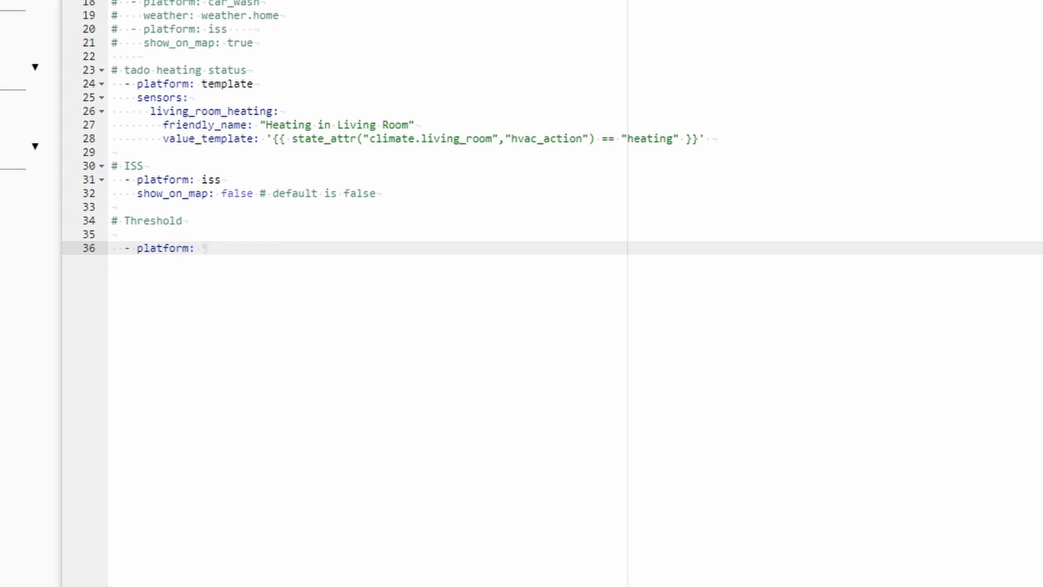
pyautogui.write('thre')
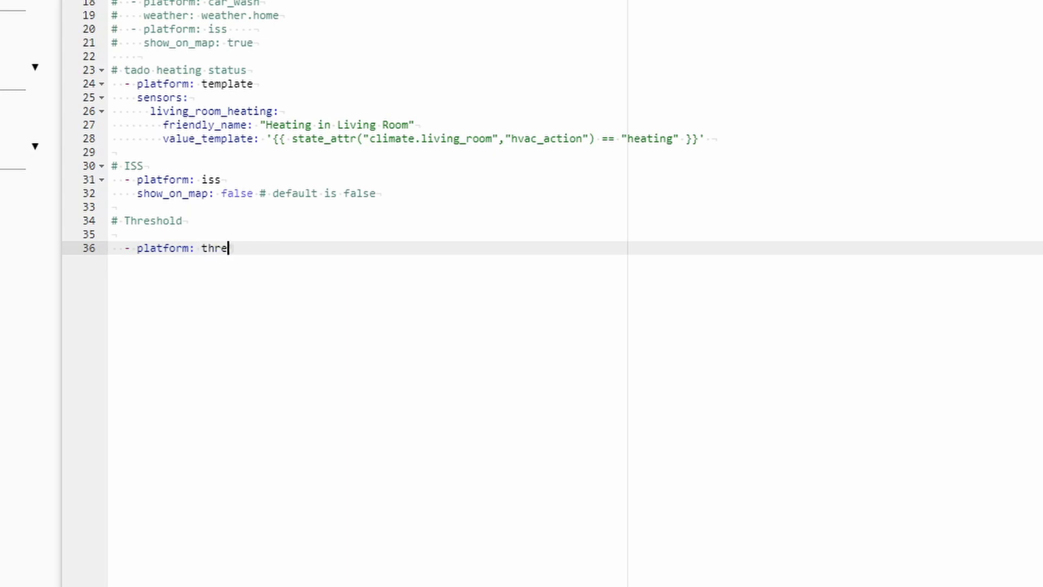
pyautogui.write('shold')
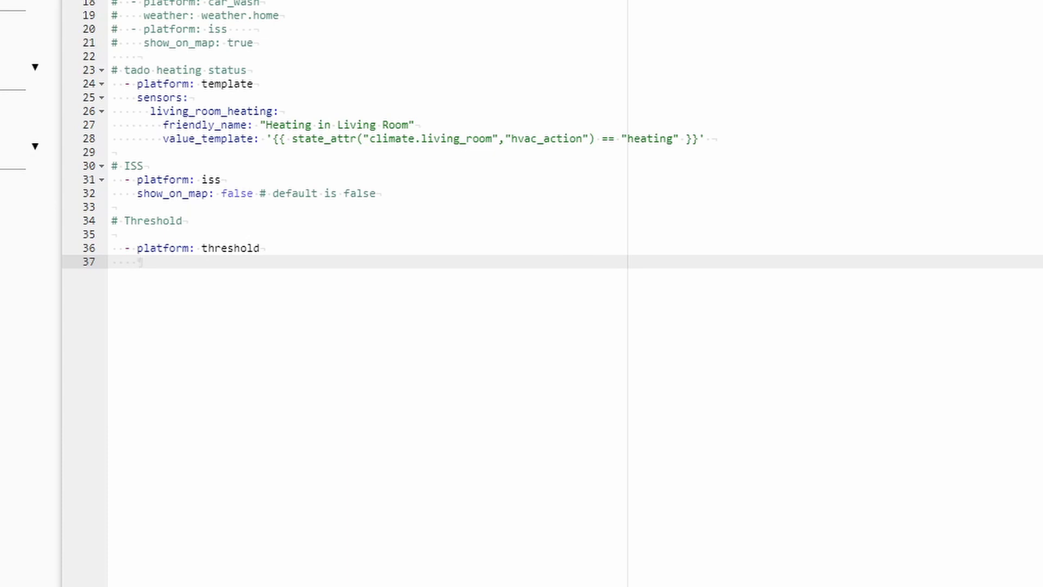
# Add 'entity_id: sensor.living_room_temperature' and 'lower: 21' to the threshold entry
pyautogui.write('e')
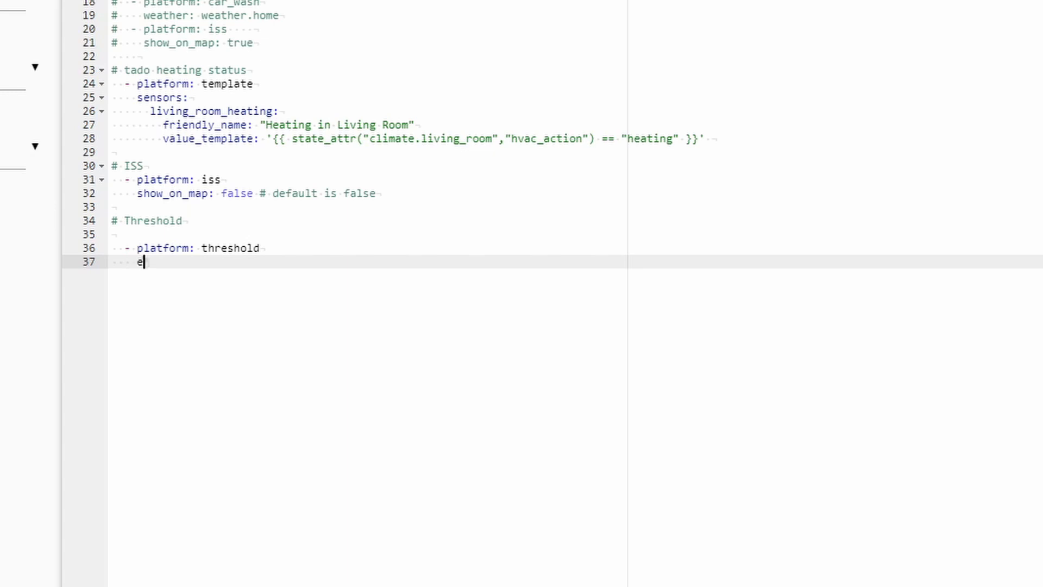
pyautogui.write('ntity')
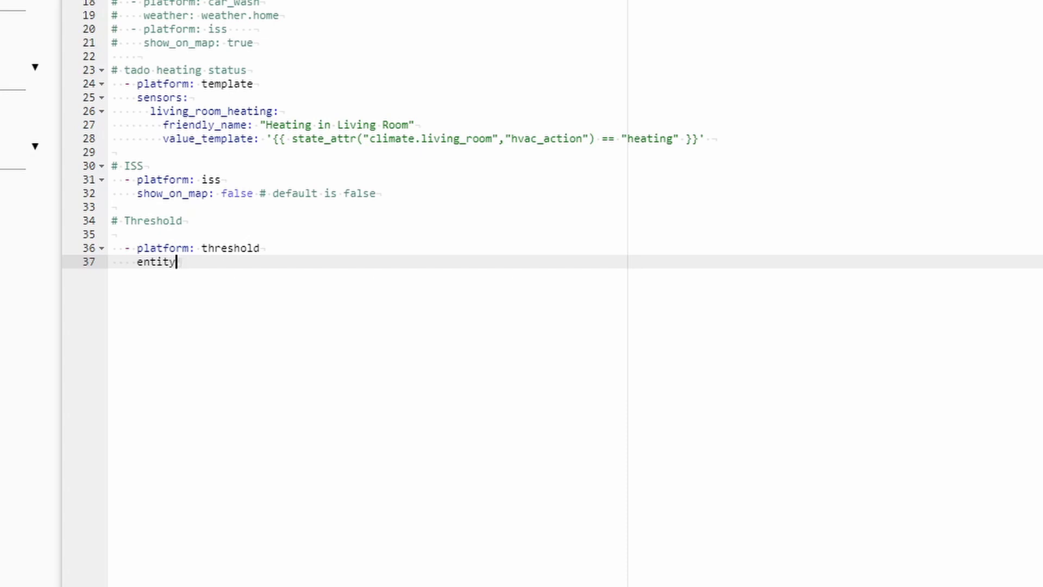
pyautogui.write('_id:')
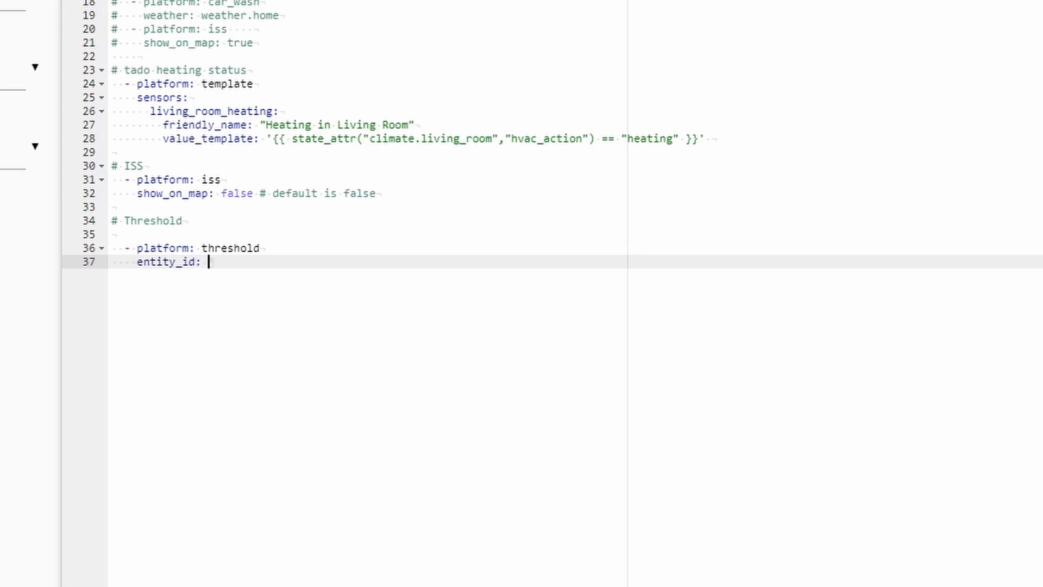
pyautogui.write('sensor')
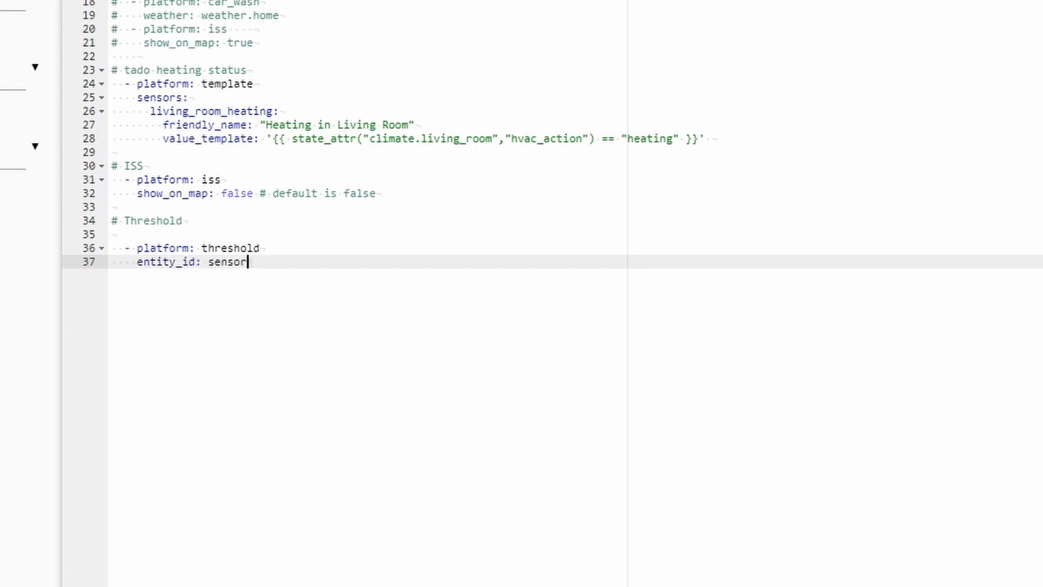
pyautogui.write('.')
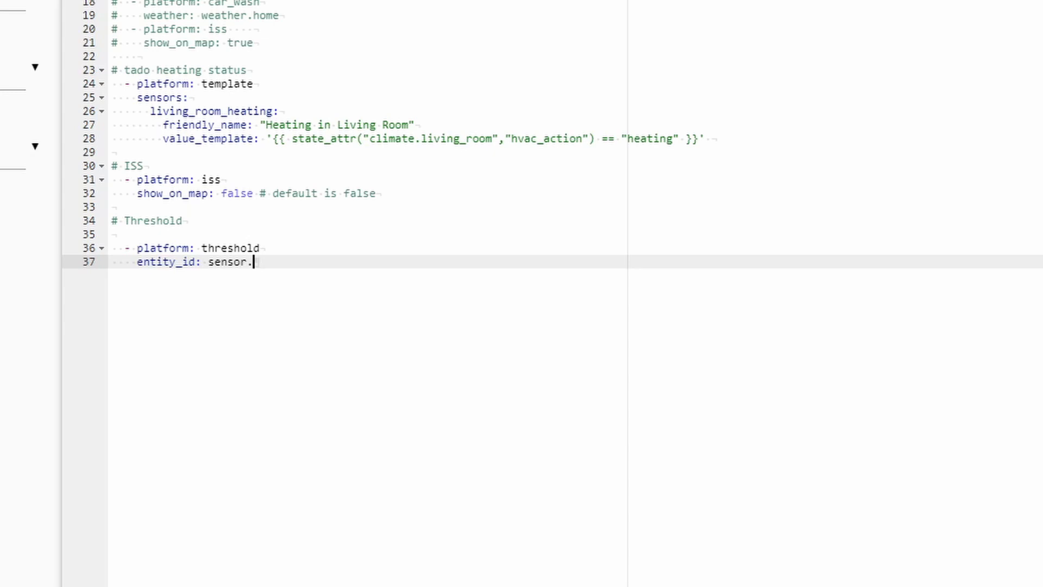
pyautogui.write('living_')
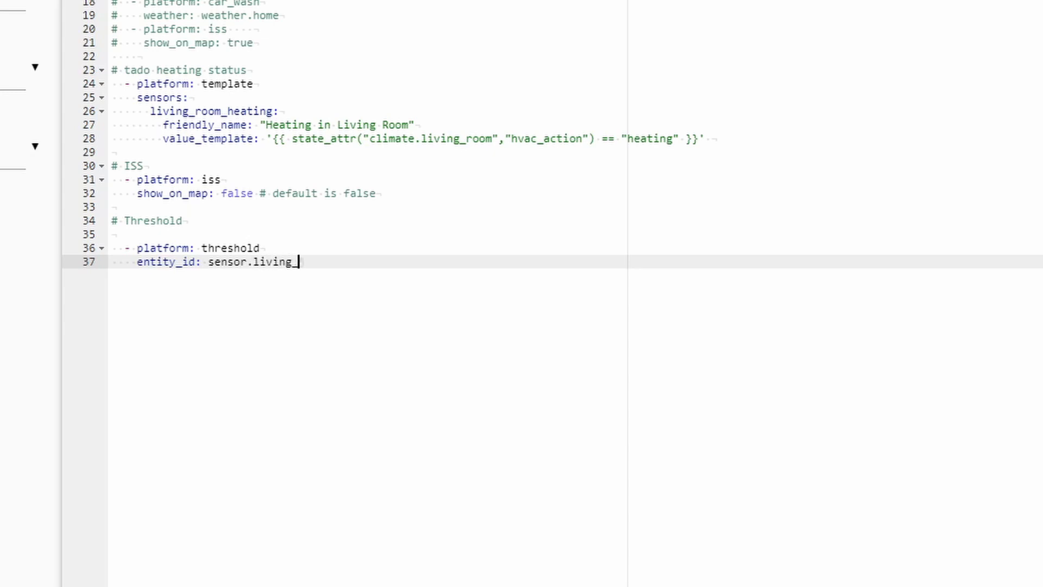
pyautogui.write('_room_tempe')
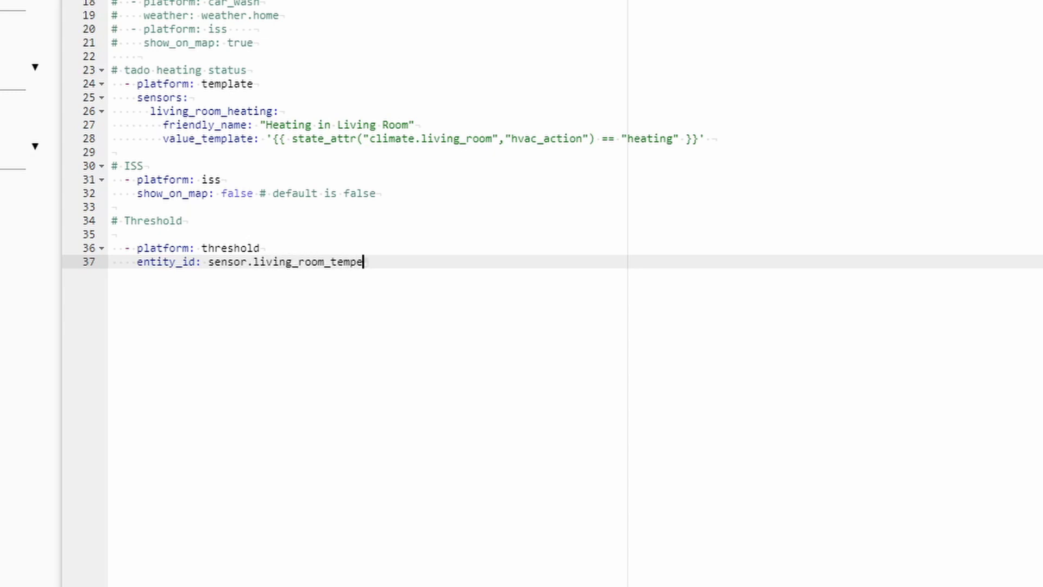
pyautogui.write('rature')
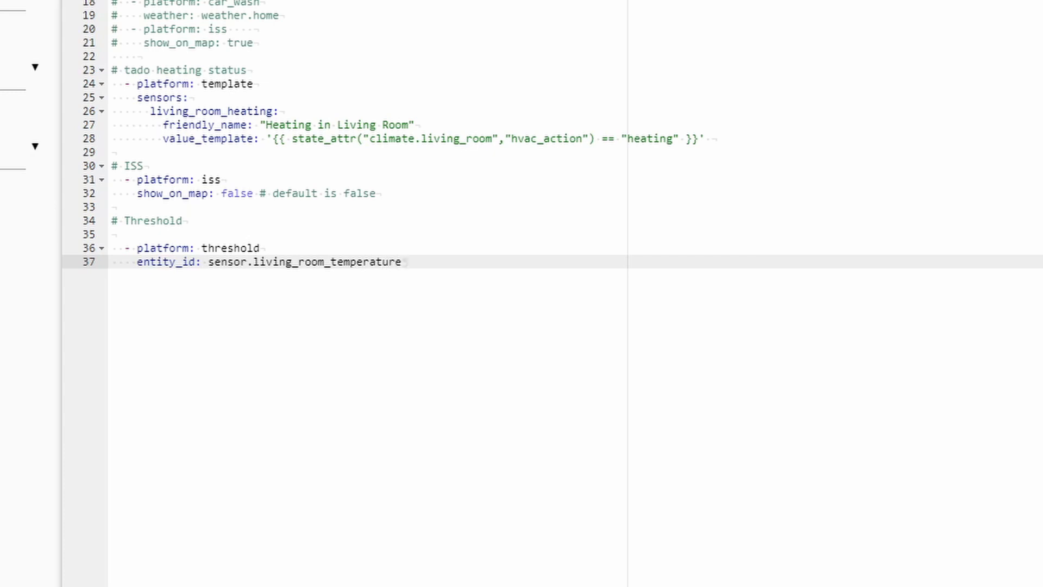
pyautogui.press('enter')
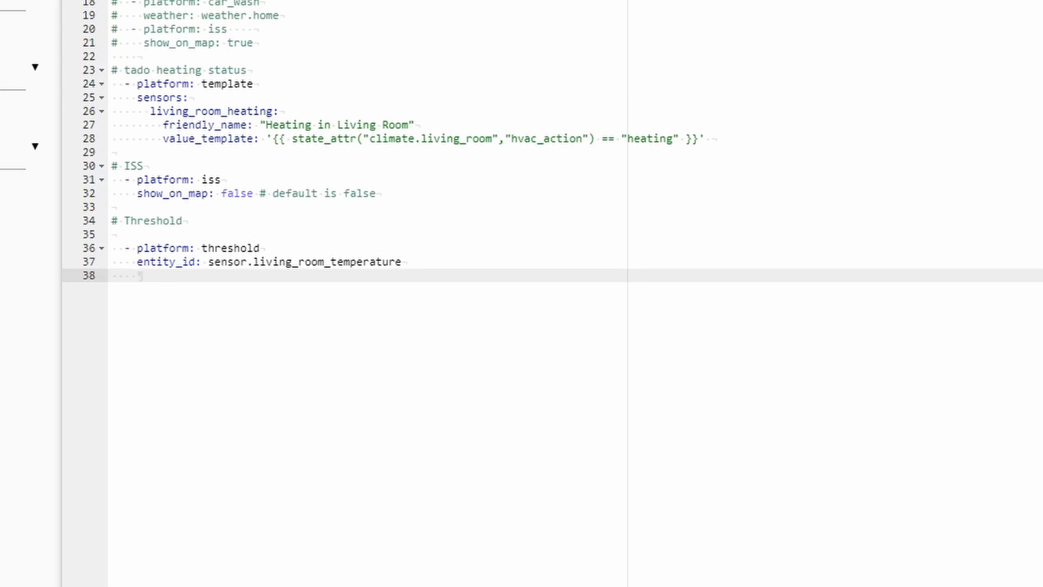
pyautogui.write('lower:')
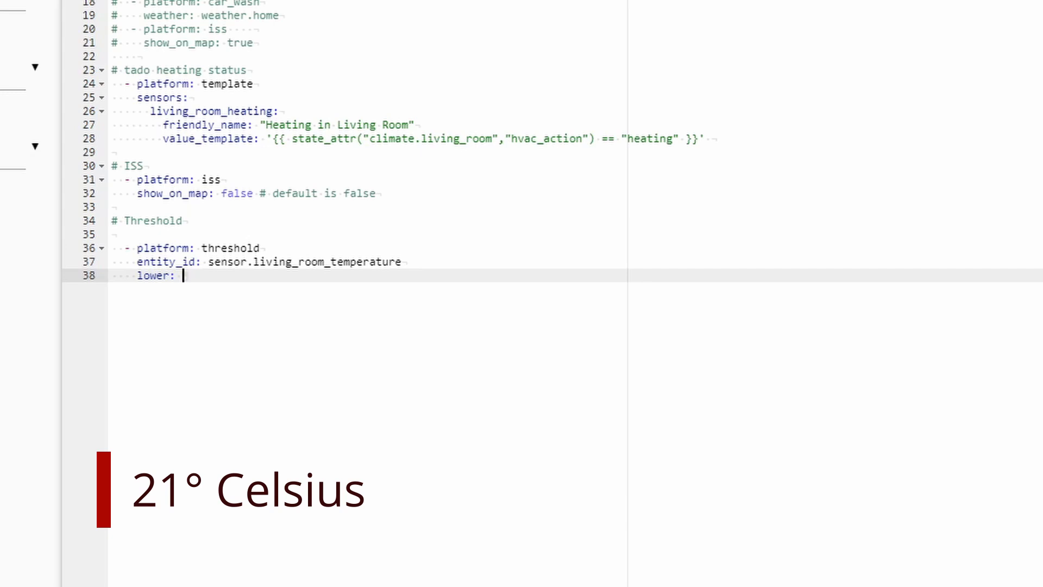
pyautogui.write('21')
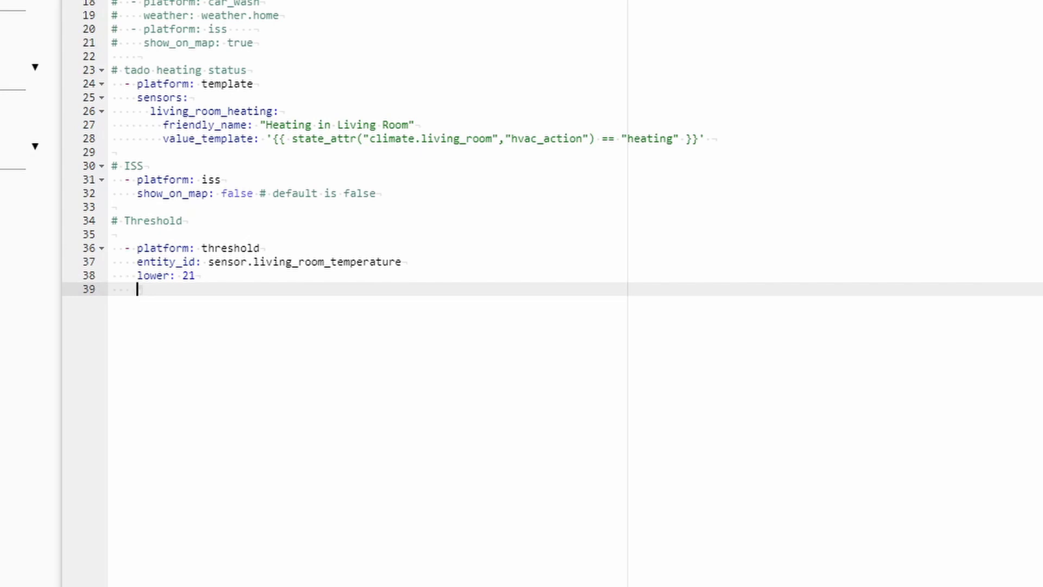
# Name the threshold sensor 'Living room too cold'
pyautogui.write('name:')
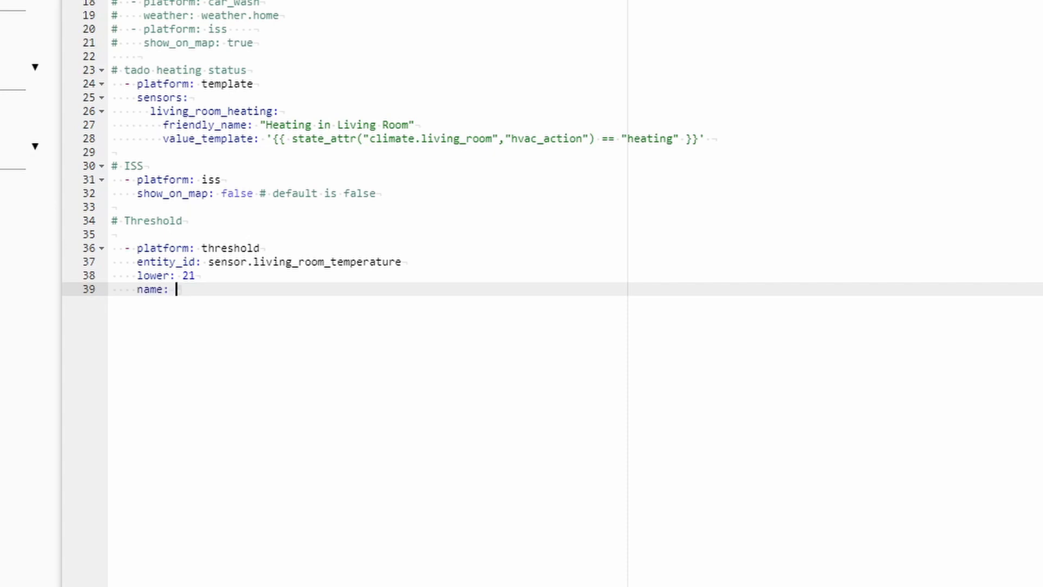
pyautogui.write('L')
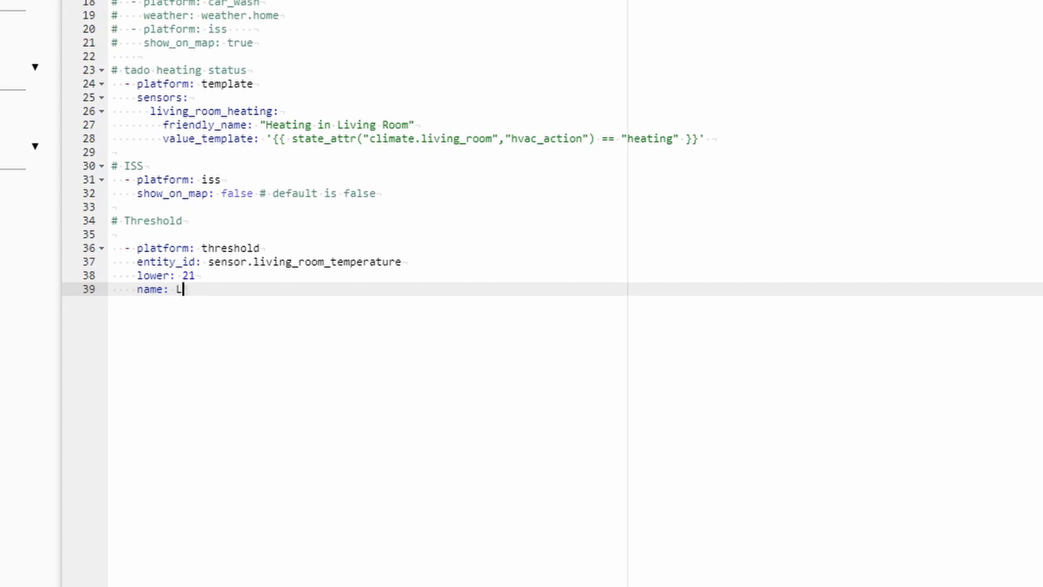
pyautogui.write('iving room')
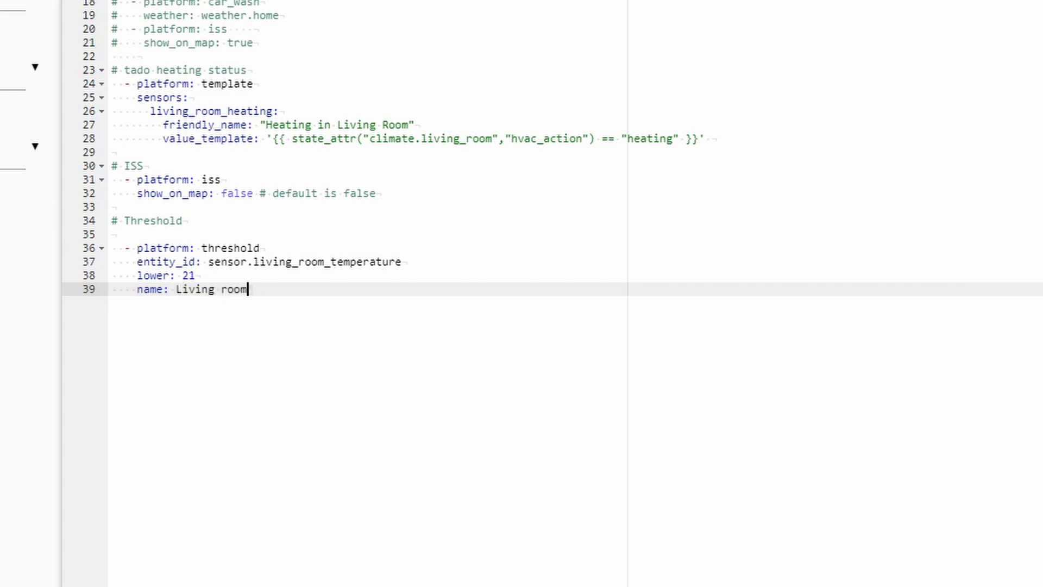
pyautogui.write('too cold')
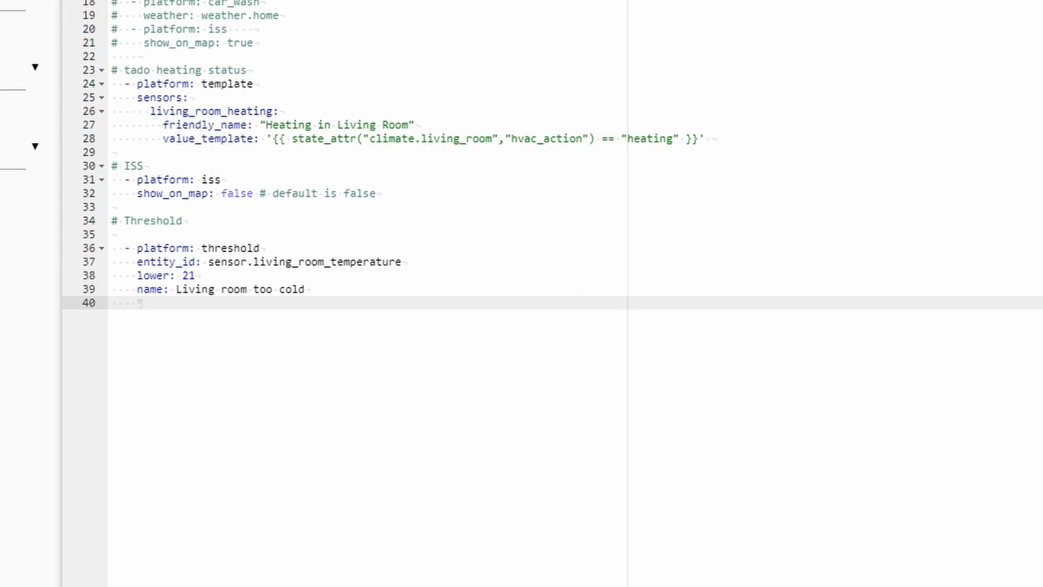
pyautogui.click(137, 303)
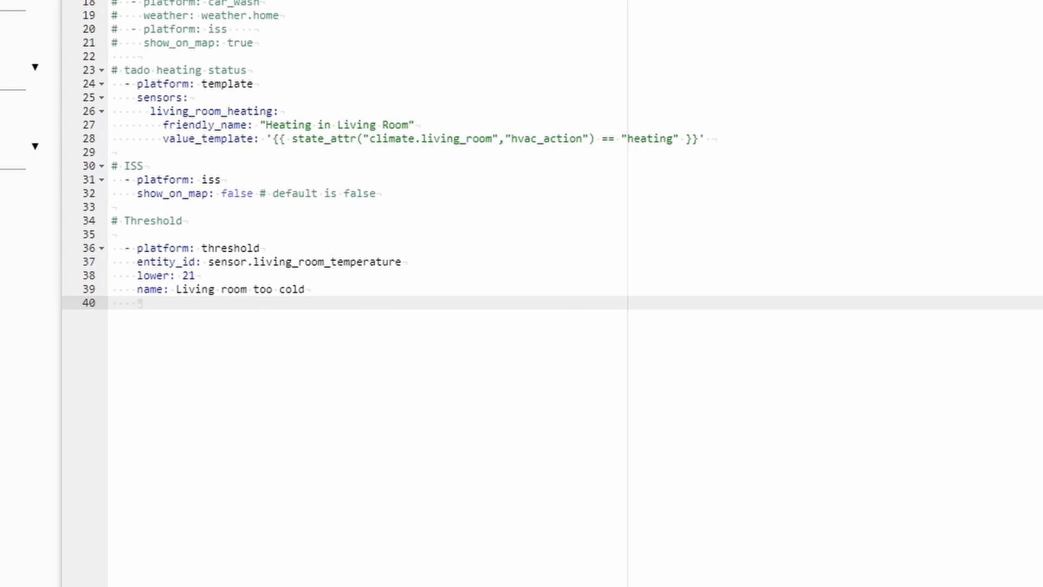
# Add a 'hysteresis: 0.7' line, then select that line to remove it
pyautogui.write('h')
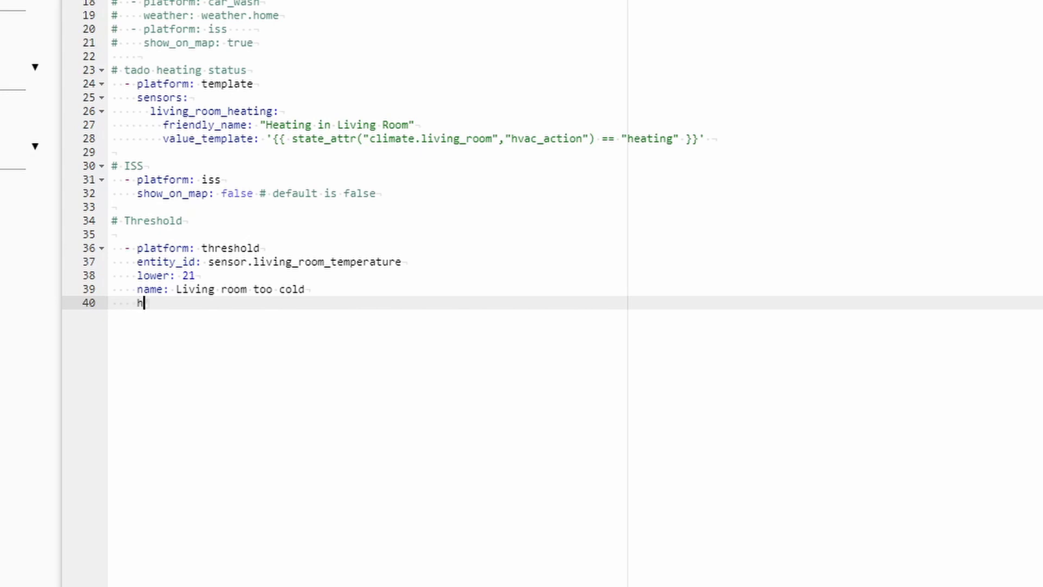
pyautogui.write('yst')
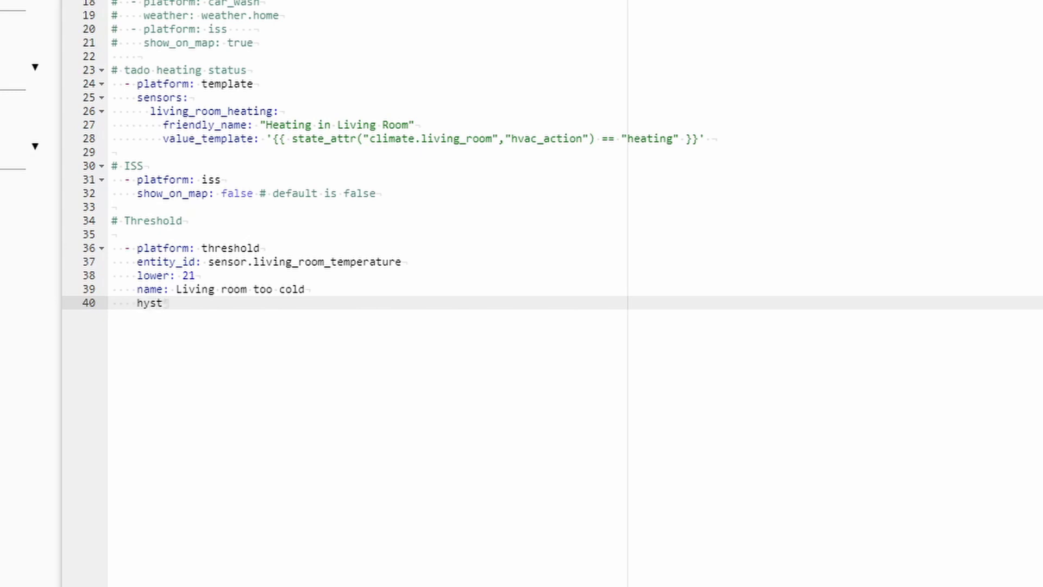
pyautogui.write('ere')
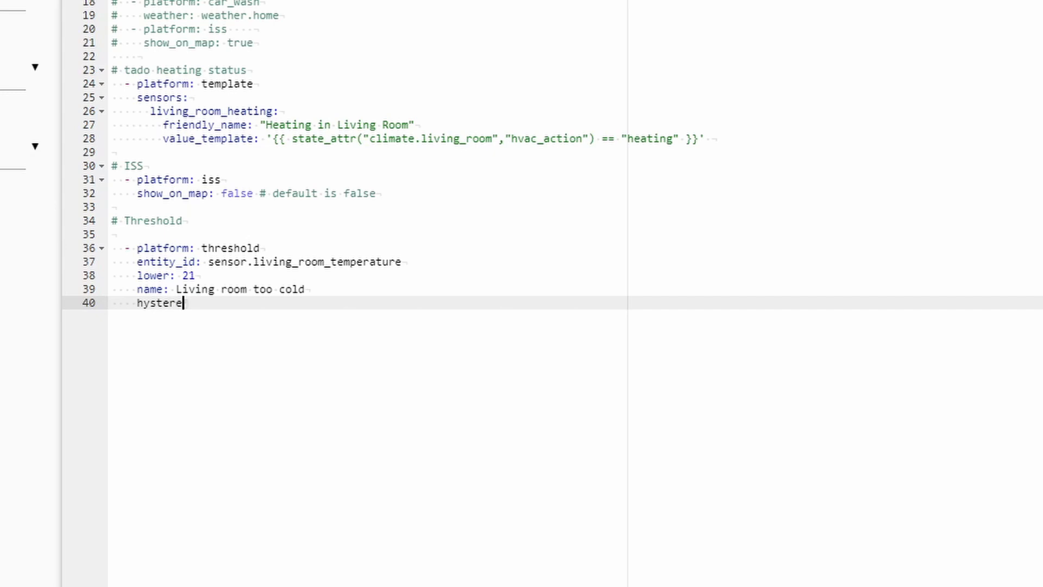
pyautogui.write('si')
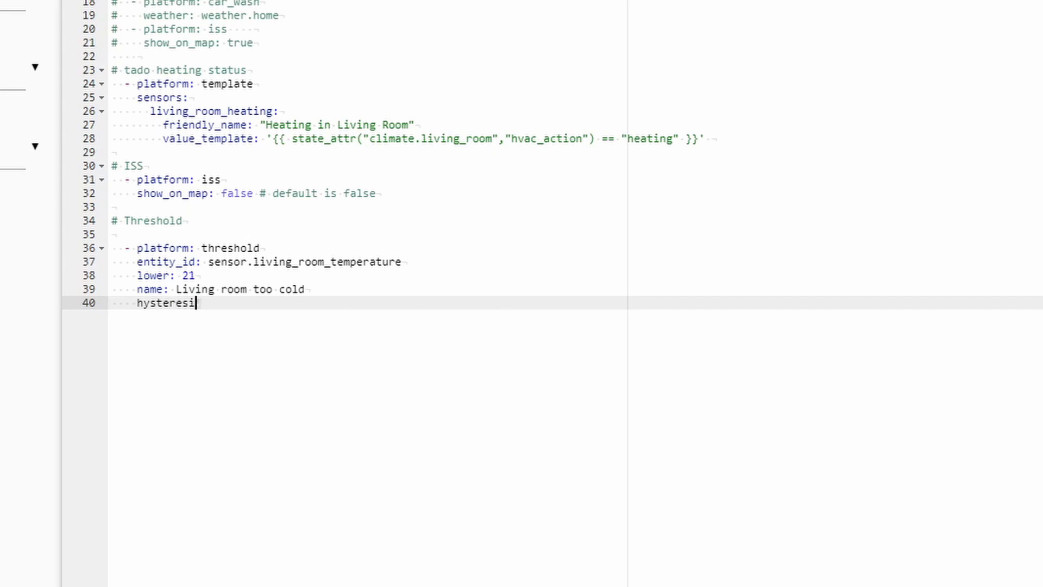
pyautogui.write('s:')
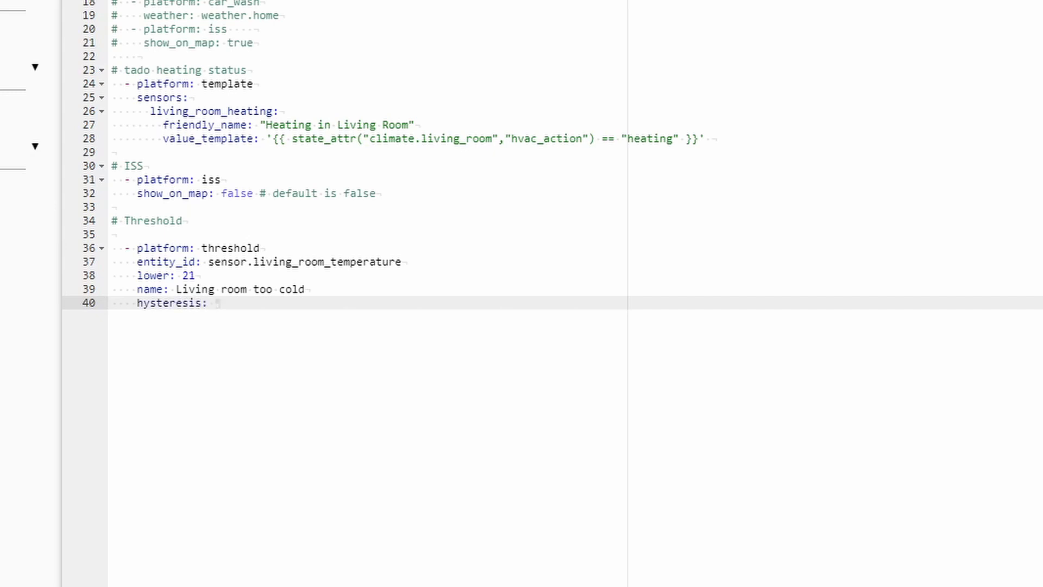
pyautogui.write('0')
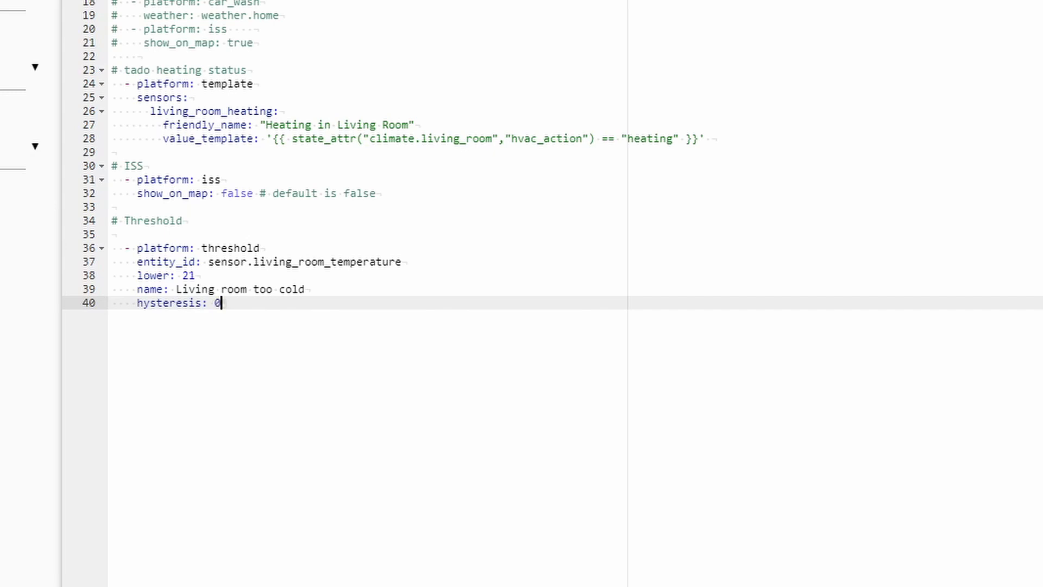
pyautogui.write('.')
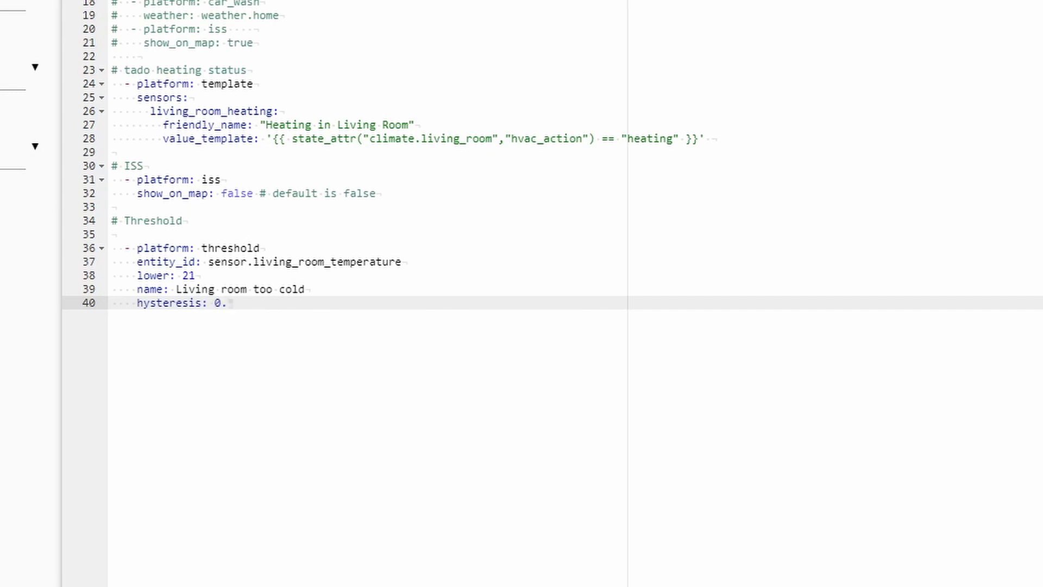
pyautogui.write('7')
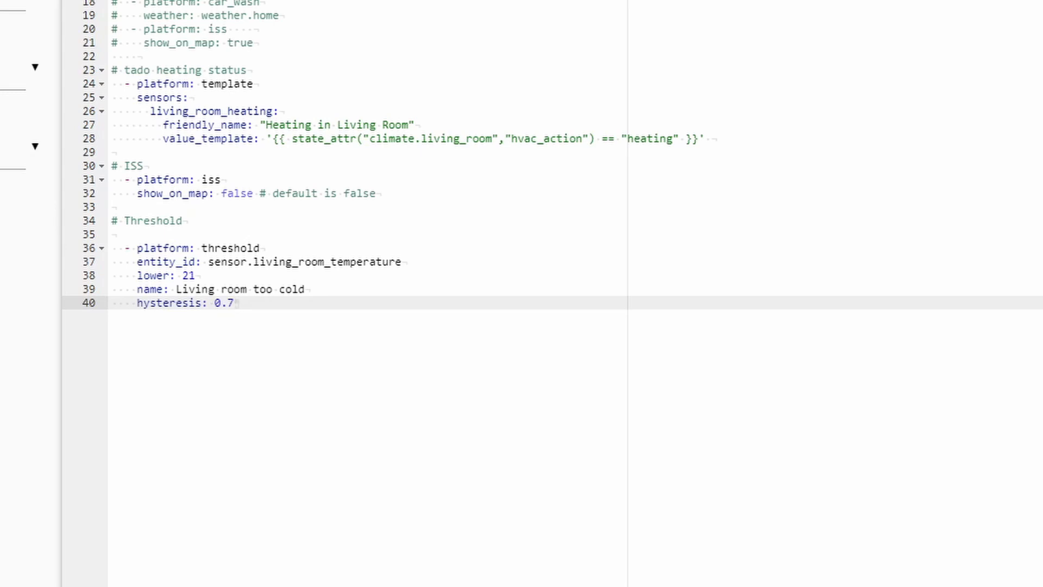
pyautogui.click(232, 303)
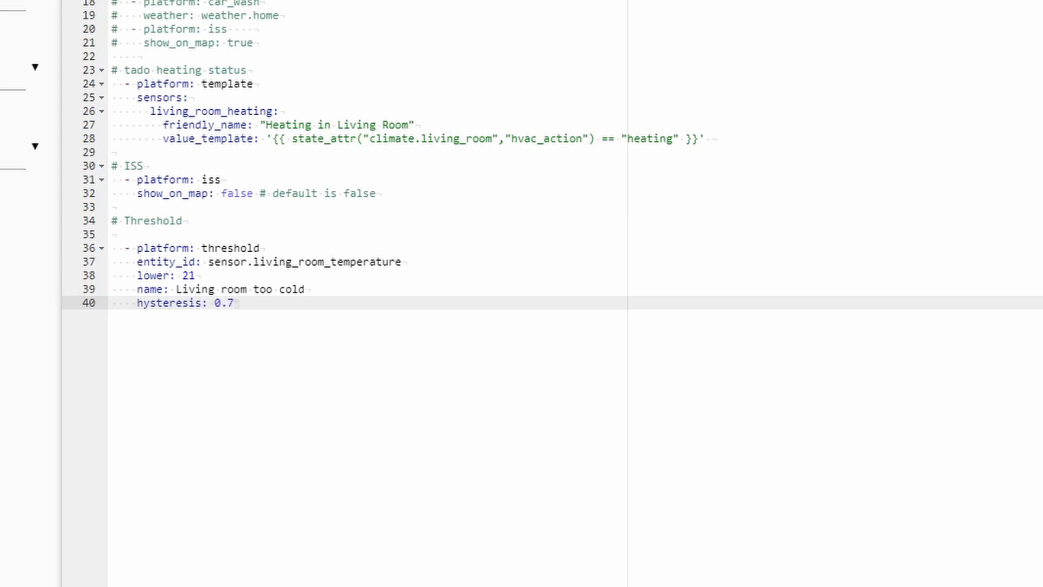
pyautogui.doubleClick(185, 303)
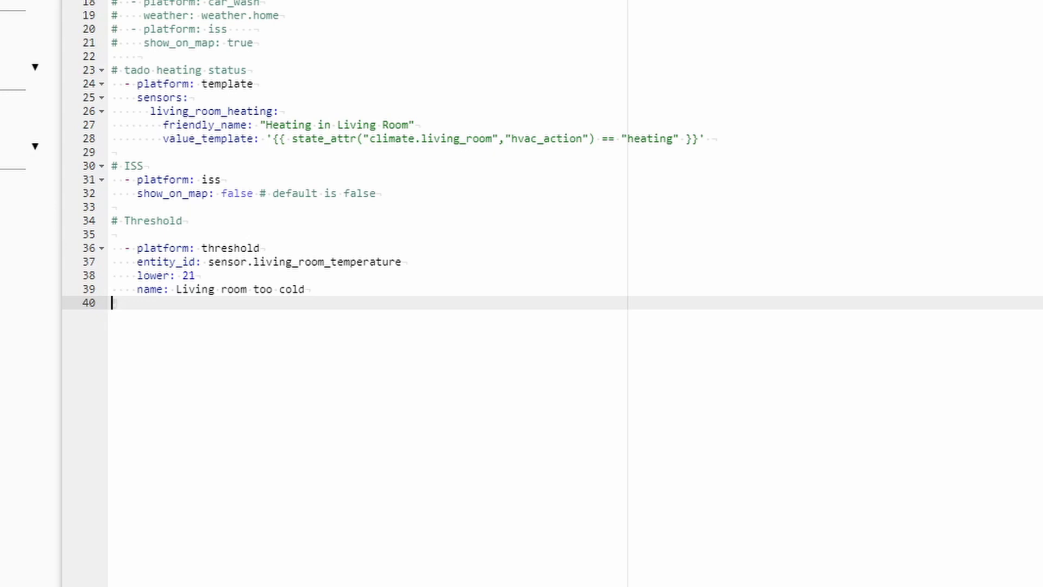
# Start a second '- platform: threshold' entry watching sensor.living_room_temperature
pyautogui.write('- platform')
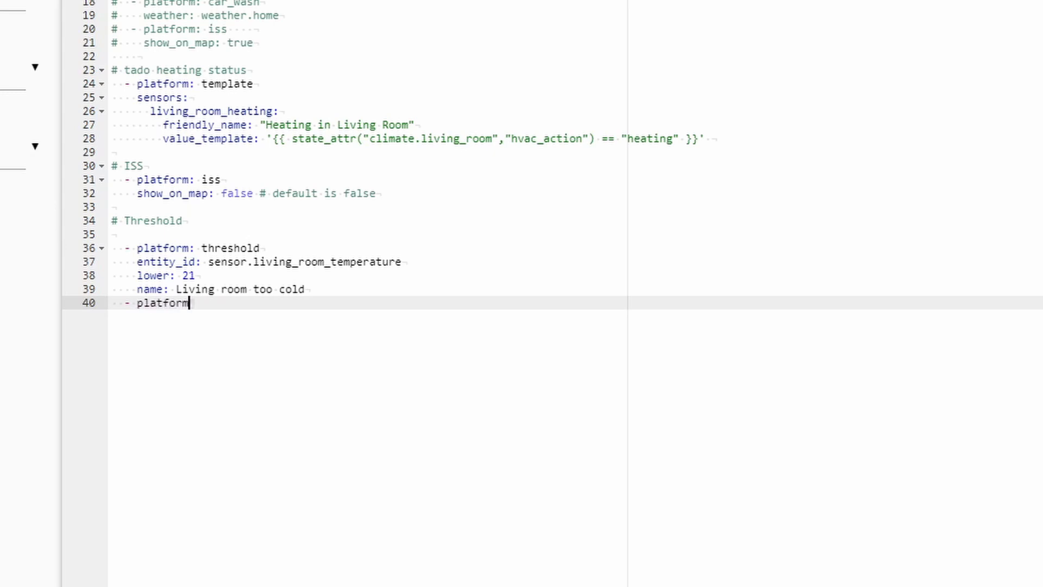
pyautogui.write(': threshold')
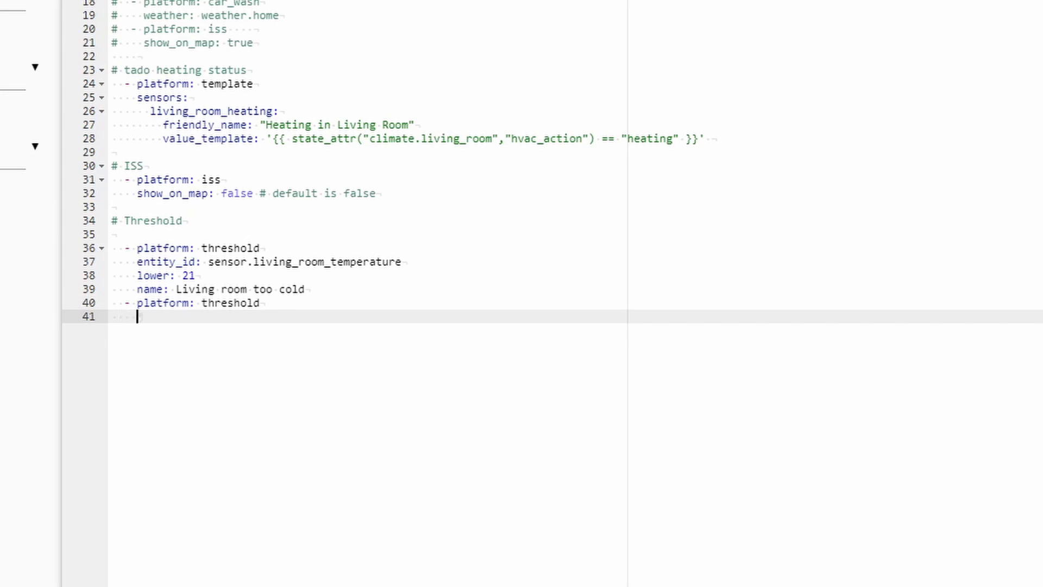
pyautogui.write('ene')
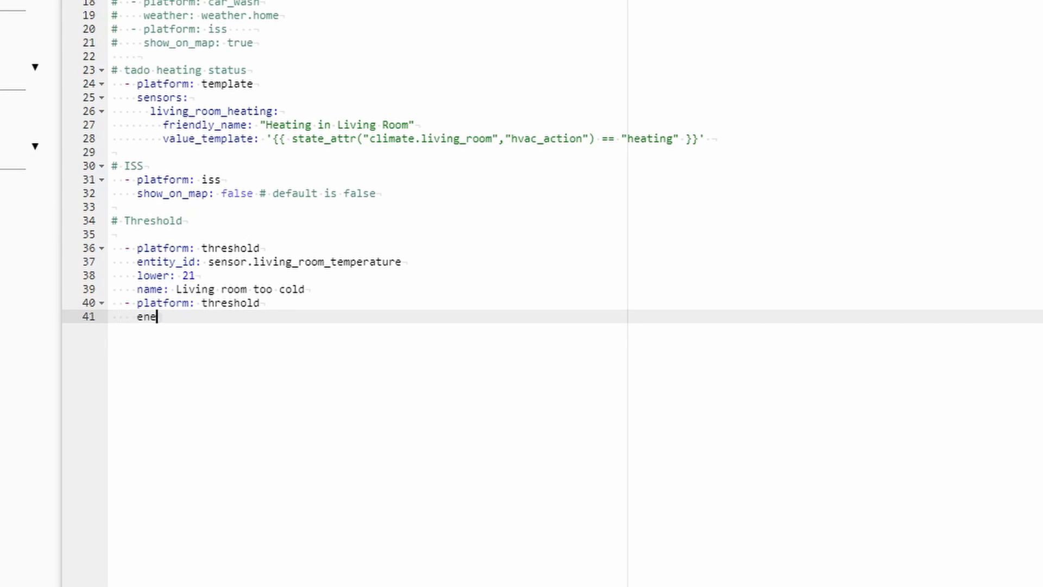
pyautogui.write('ntity_id')
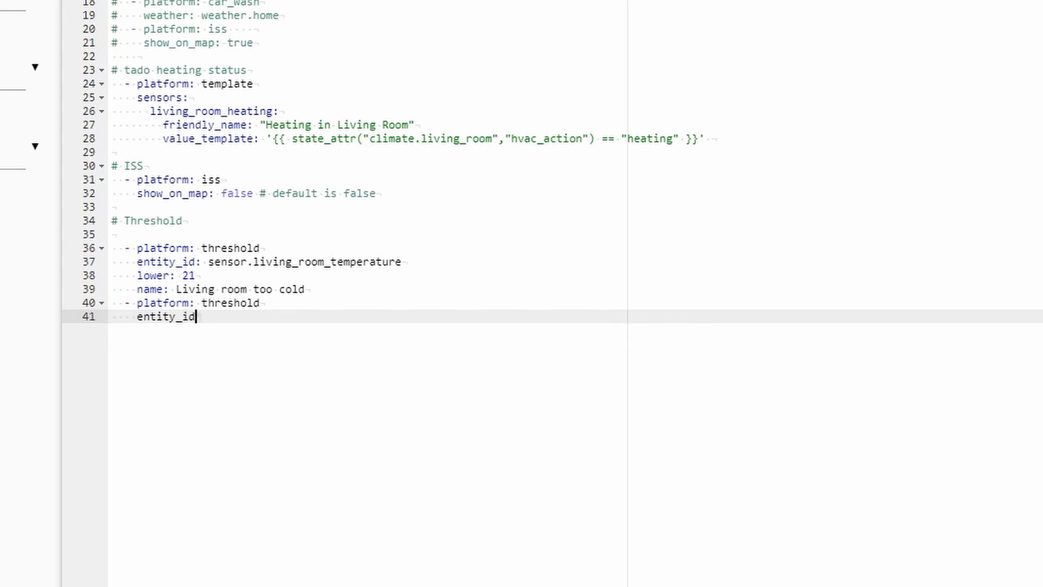
pyautogui.write(': senso')
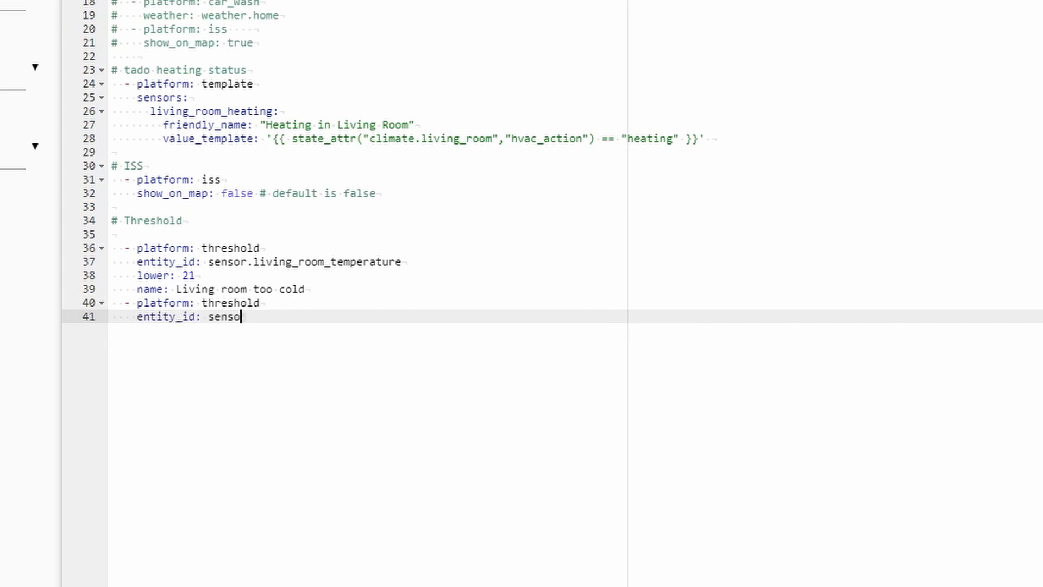
pyautogui.write('r.living_ro')
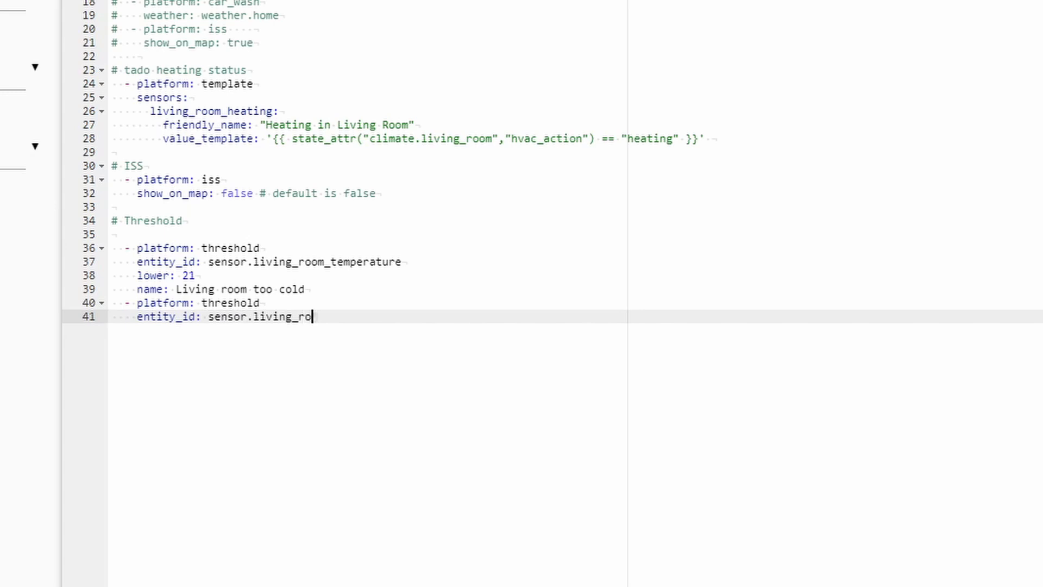
pyautogui.write('m_tempe')
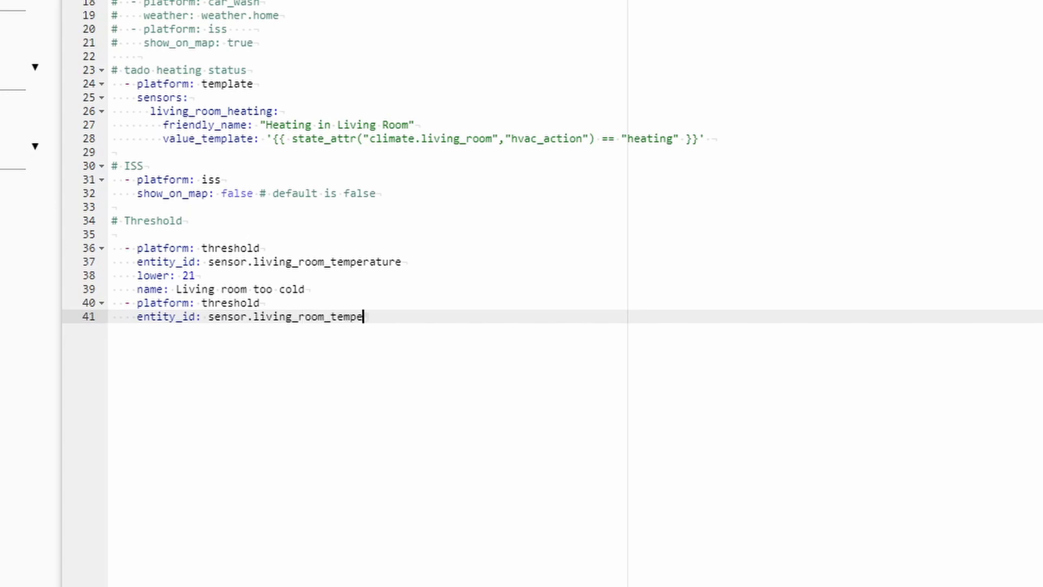
pyautogui.write('rature')
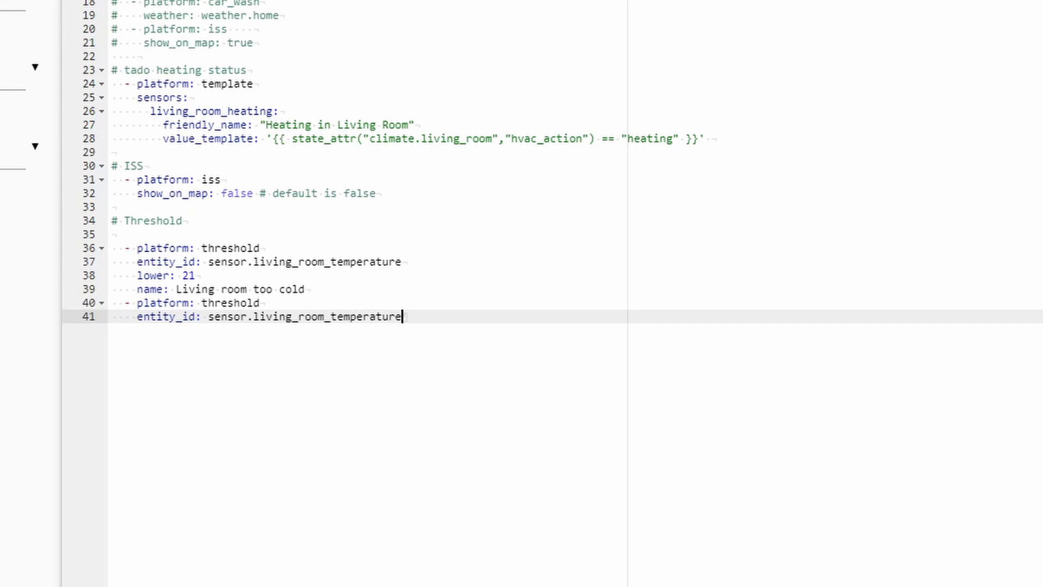
pyautogui.press('enter')
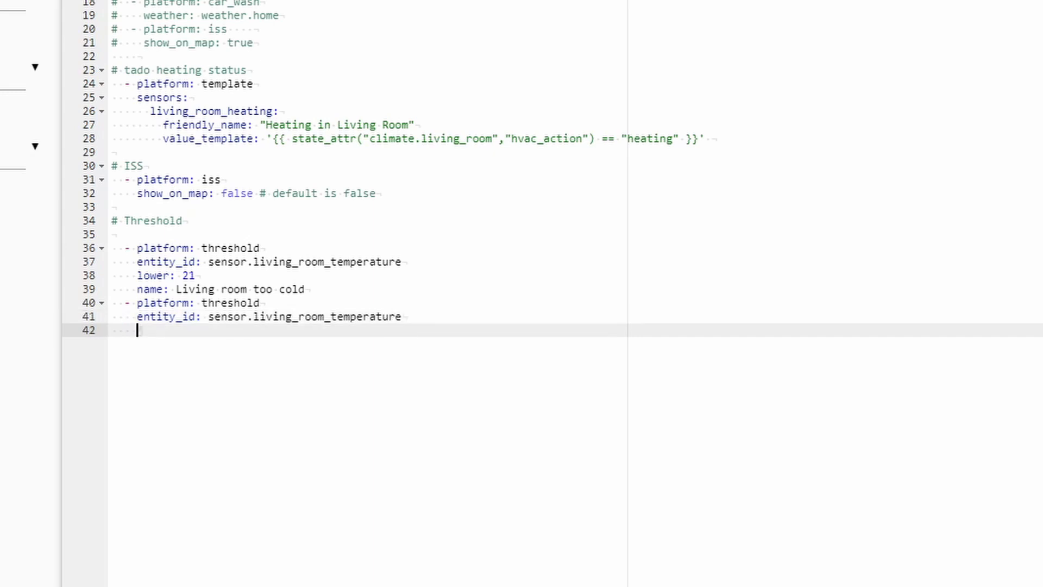
# Give the second entry 'upper: 24.5' and begin its name 'Living room too hot'
pyautogui.write('upper:')
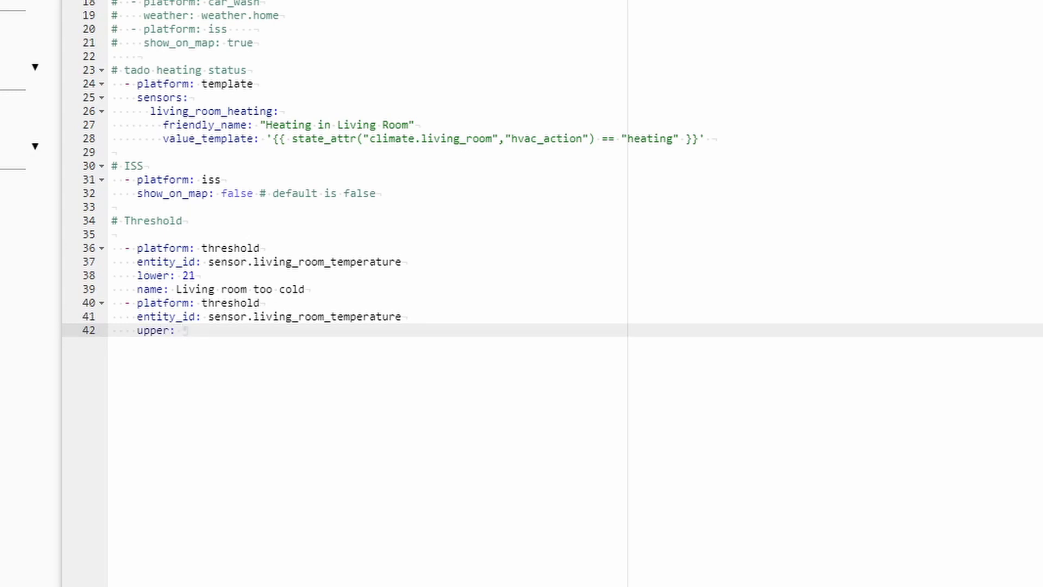
pyautogui.write('24.')
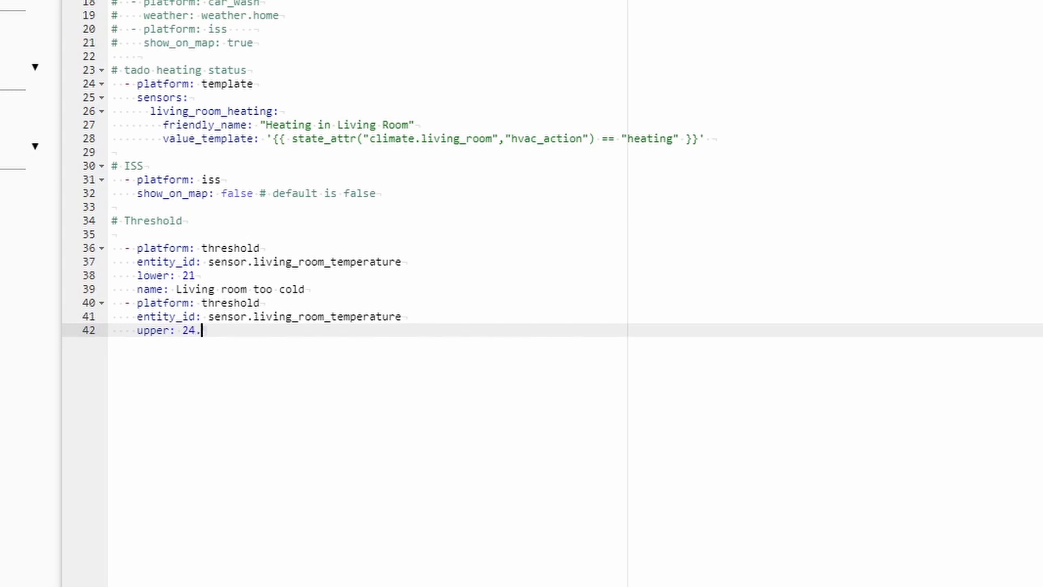
pyautogui.write('5')
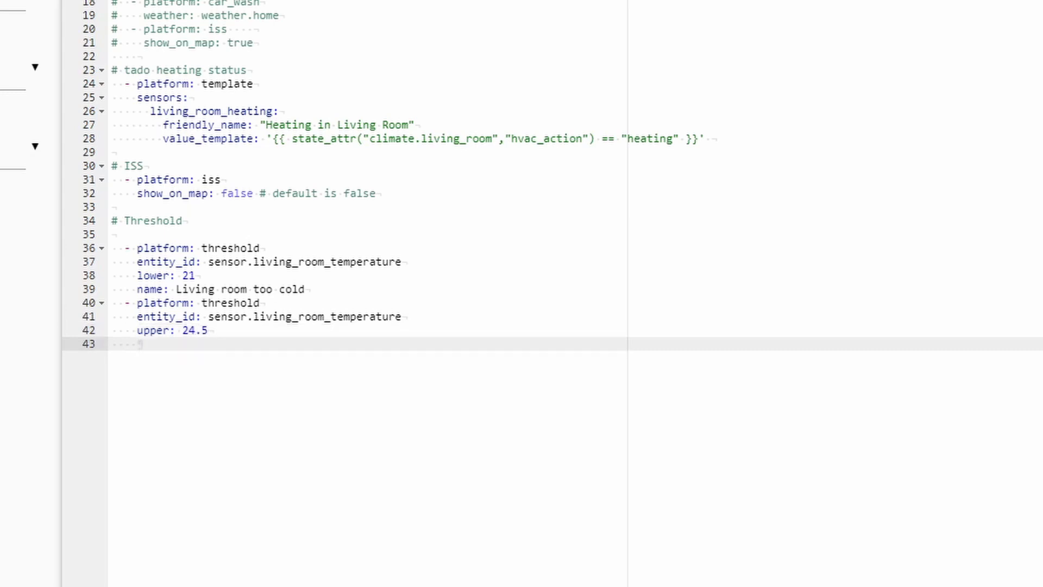
pyautogui.write('name:')
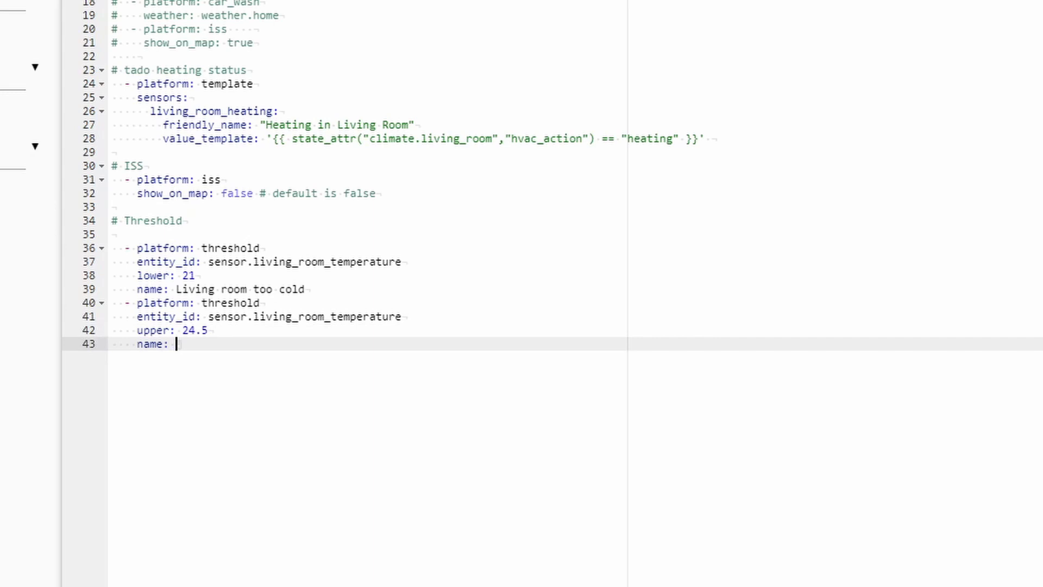
pyautogui.write('Living room too hot')
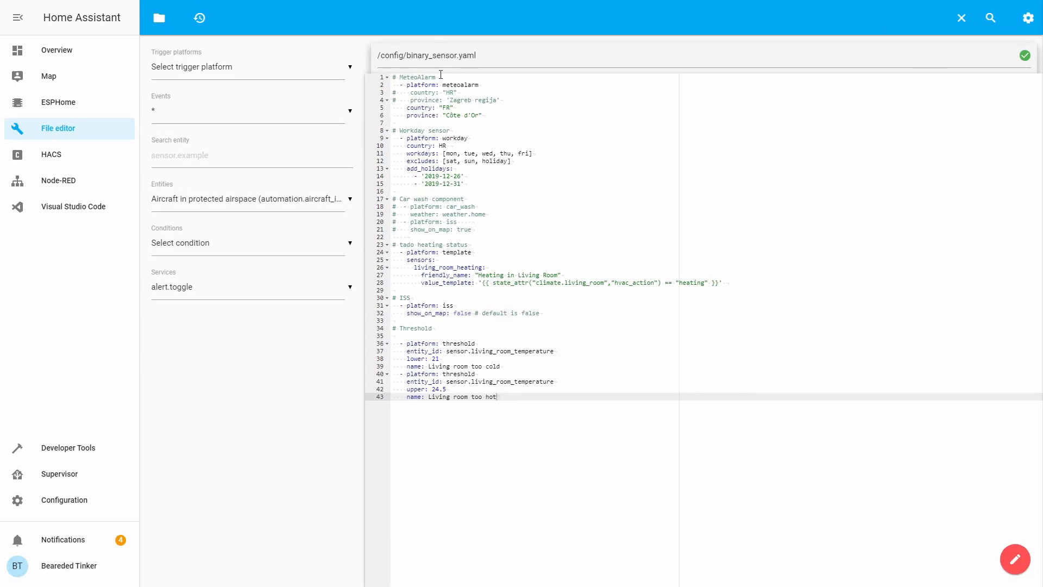
pyautogui.moveTo(485, 338)
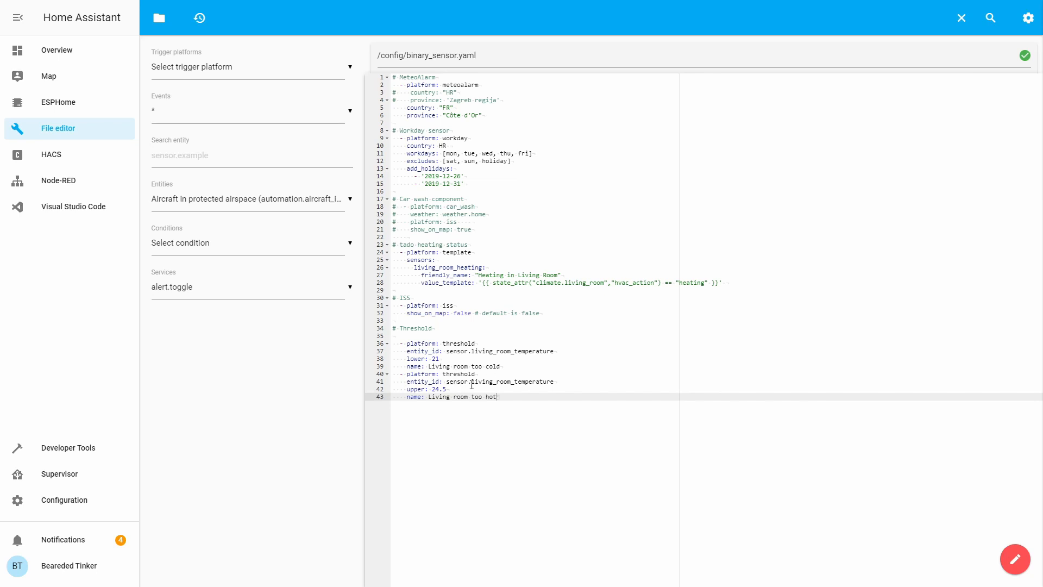
# Open the Configuration page from the sidebar
pyautogui.click(65, 500)
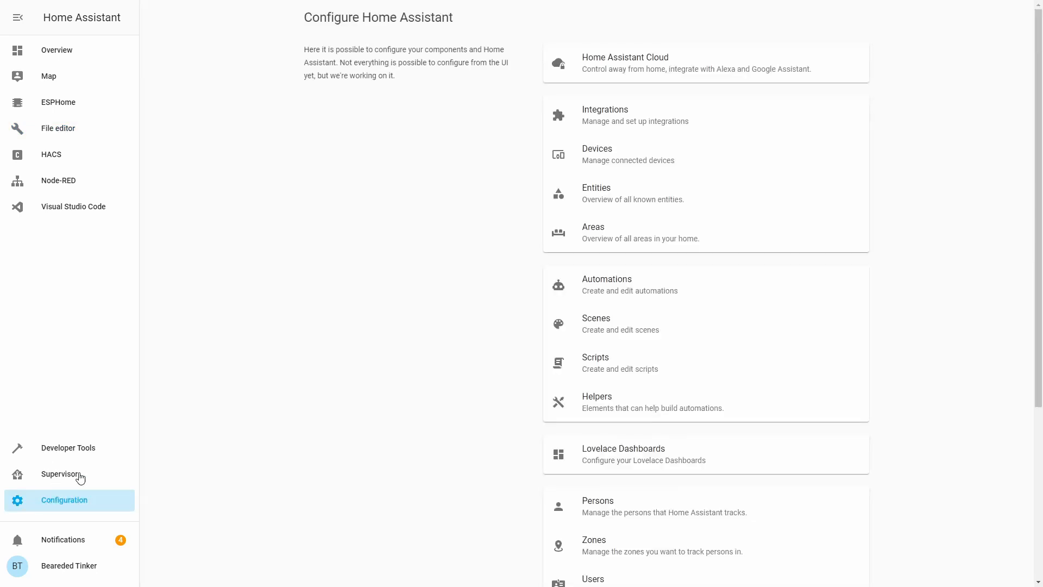
# Restart Home Assistant from Server Controls, confirm it, and go back to Overview
pyautogui.scroll(-3)
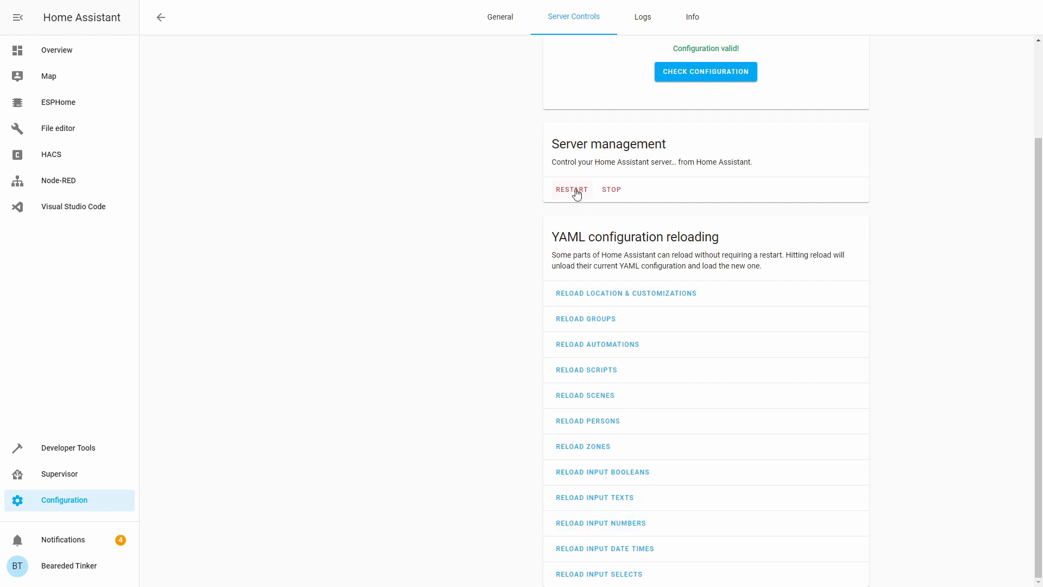
pyautogui.click(571, 190)
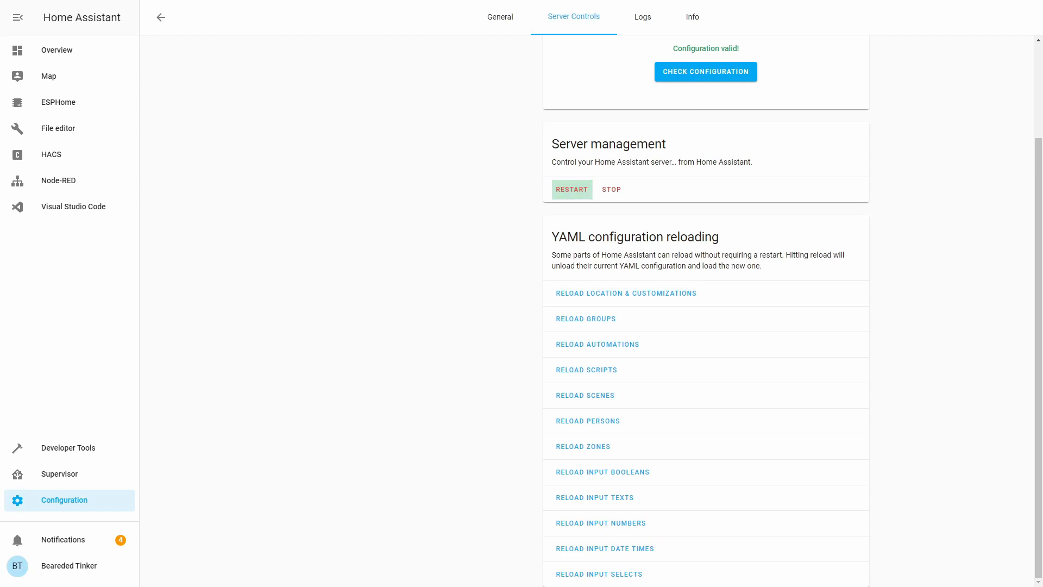
pyautogui.click(571, 189)
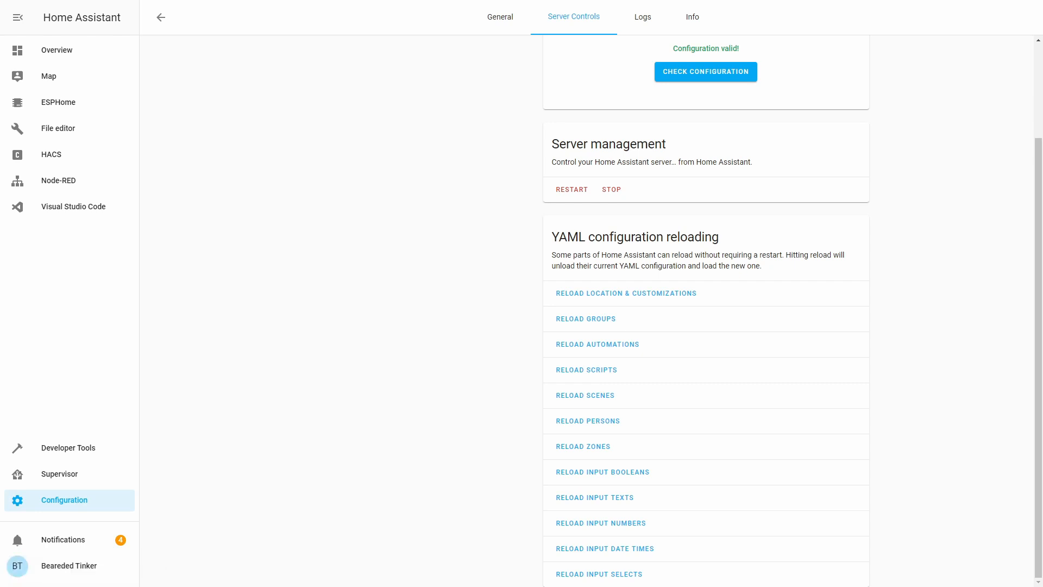
pyautogui.click(571, 190)
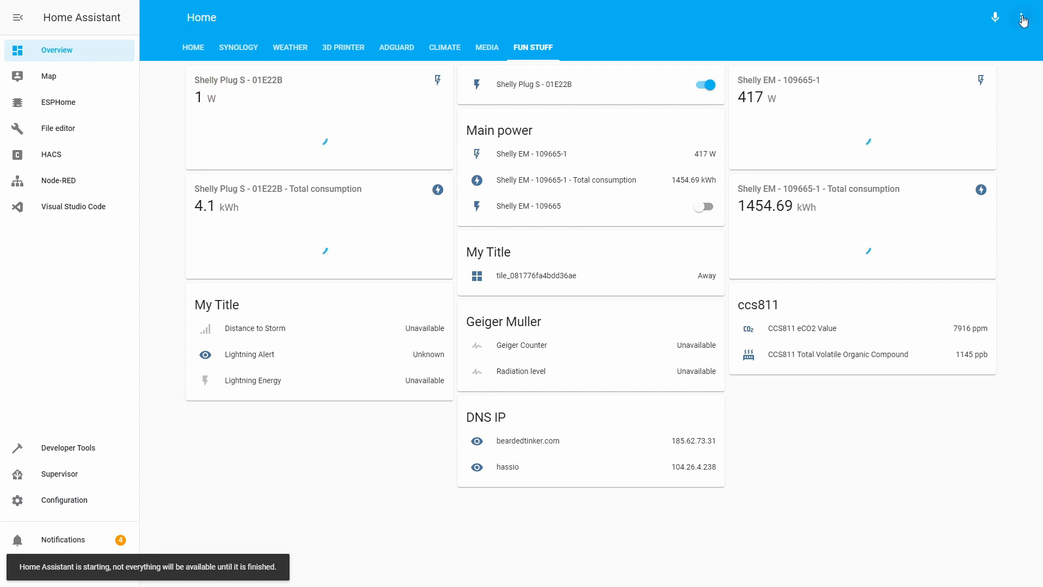
# Enter dashboard edit mode and set the card's first entity to Living room too cold
pyautogui.click(1021, 18)
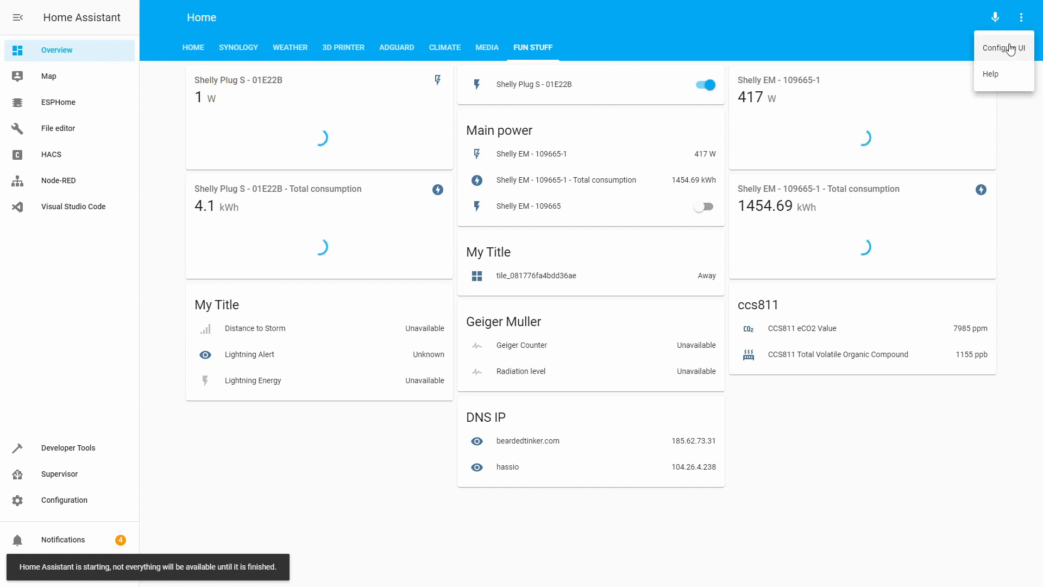
pyautogui.click(1004, 48)
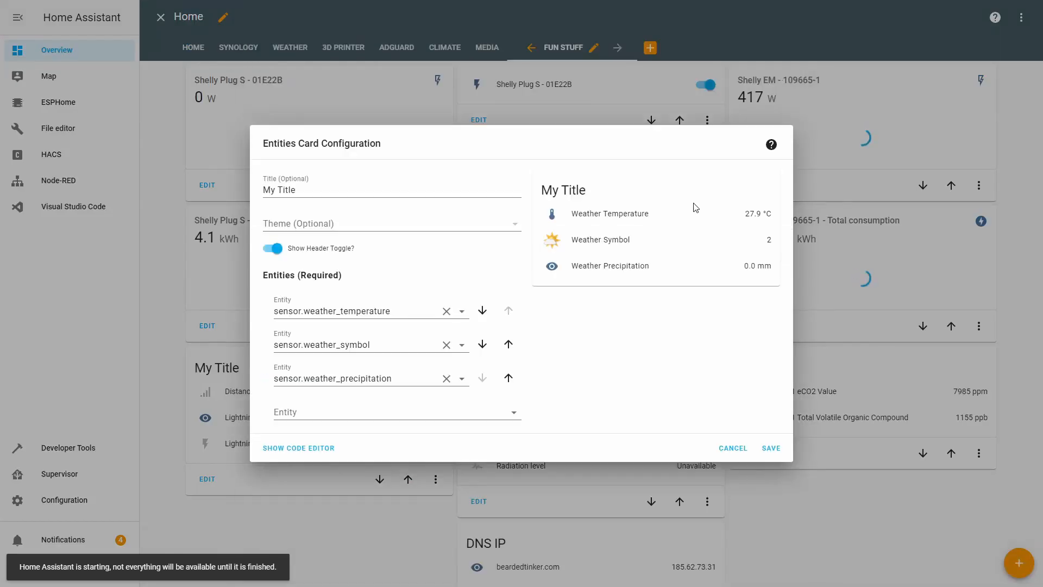
pyautogui.click(359, 311)
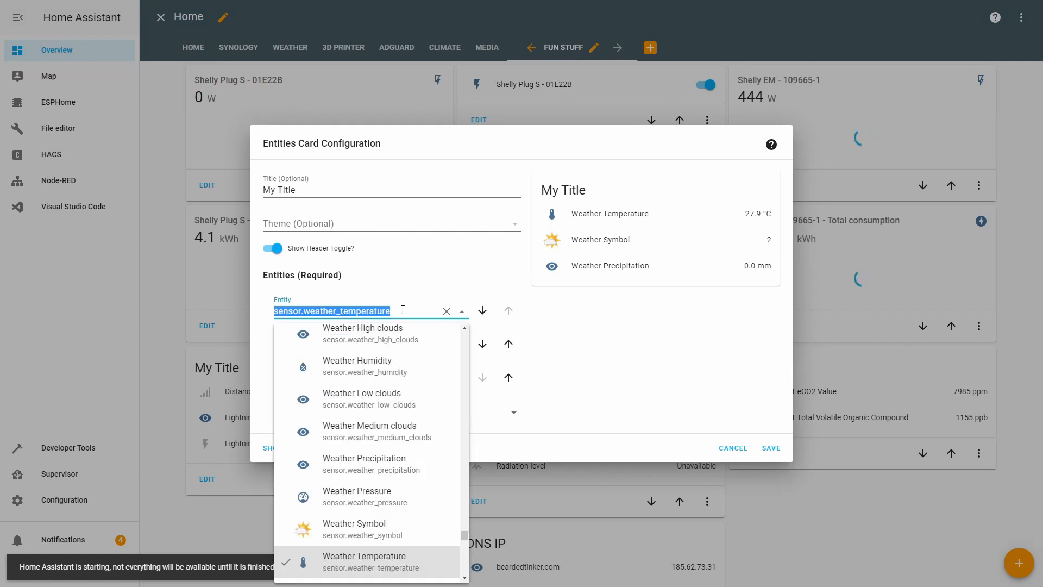
pyautogui.write('too')
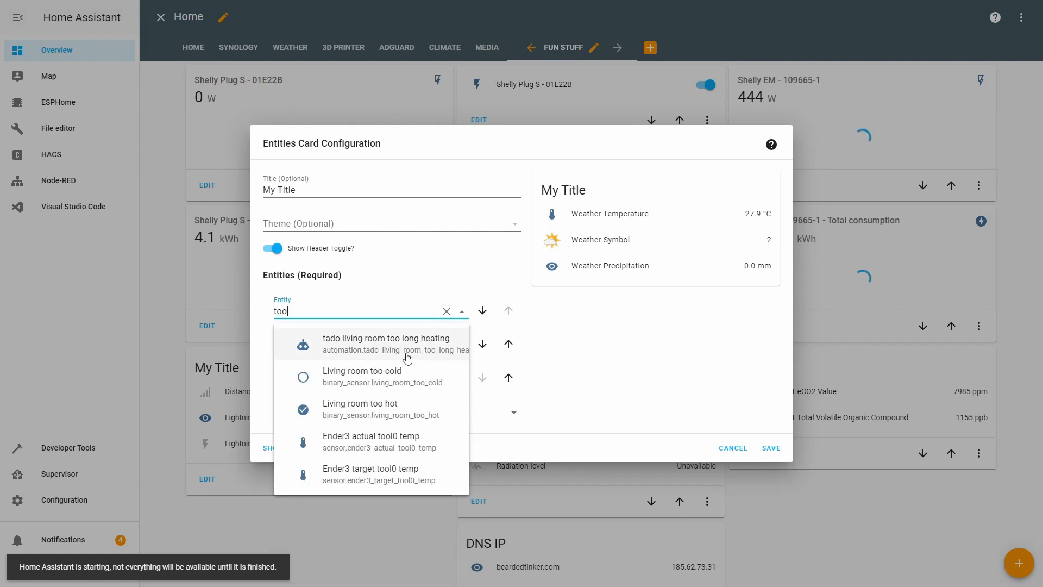
pyautogui.click(362, 375)
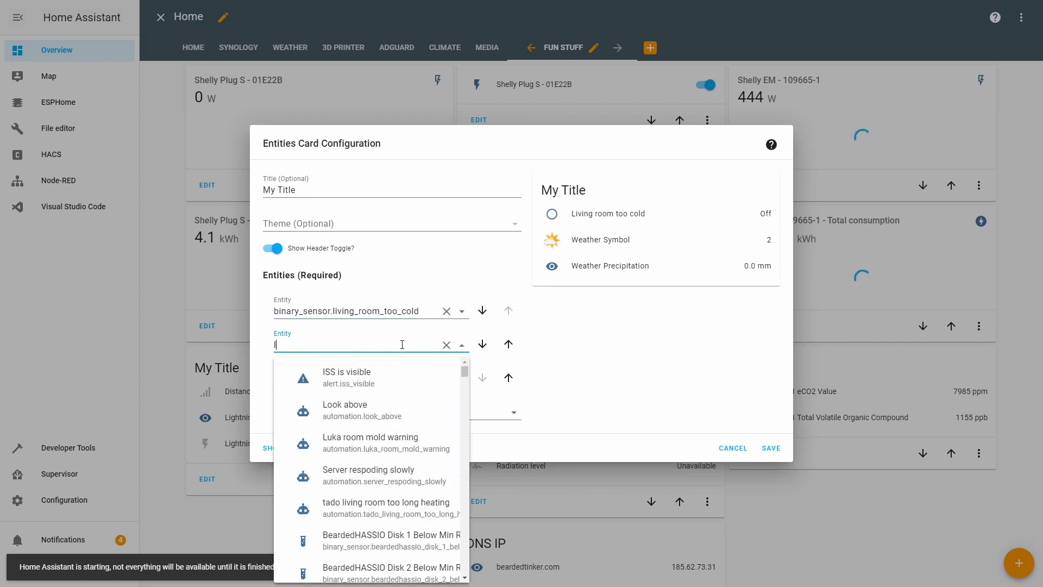
# Add Living room too hot as second entity and title the card 'Temperature binary sensors'
pyautogui.write('t')
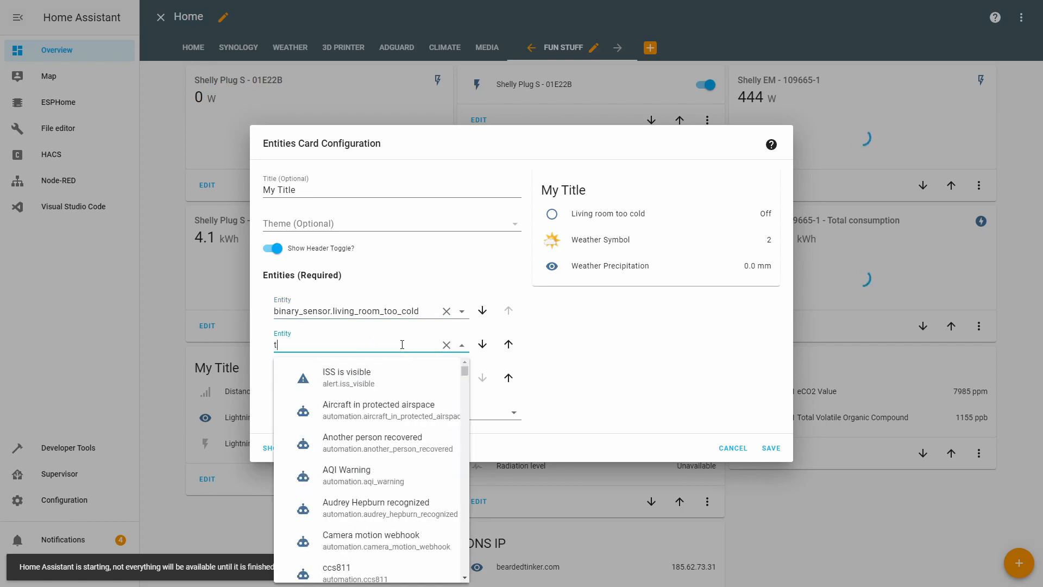
pyautogui.write('oo')
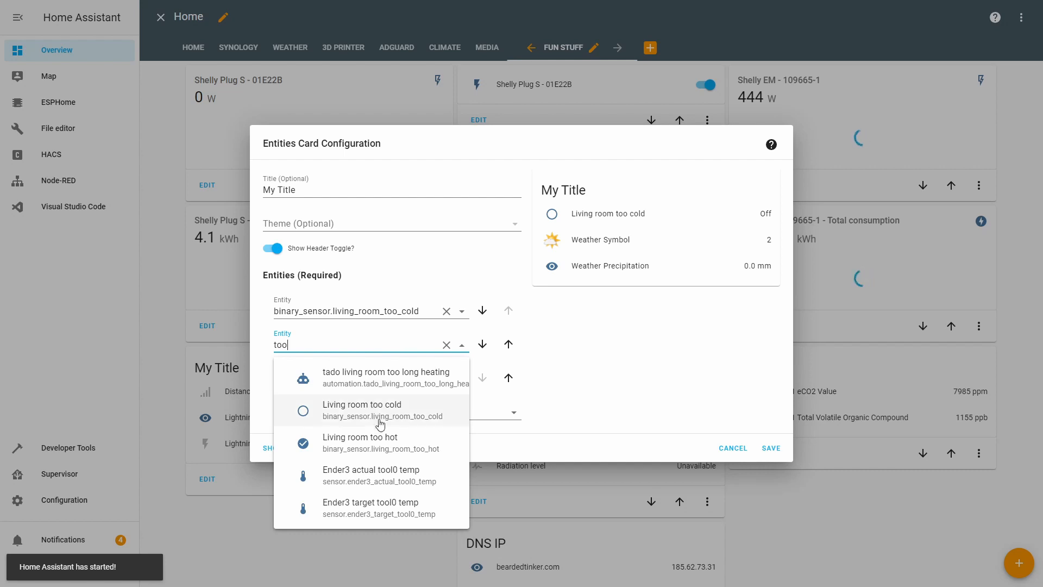
pyautogui.click(359, 442)
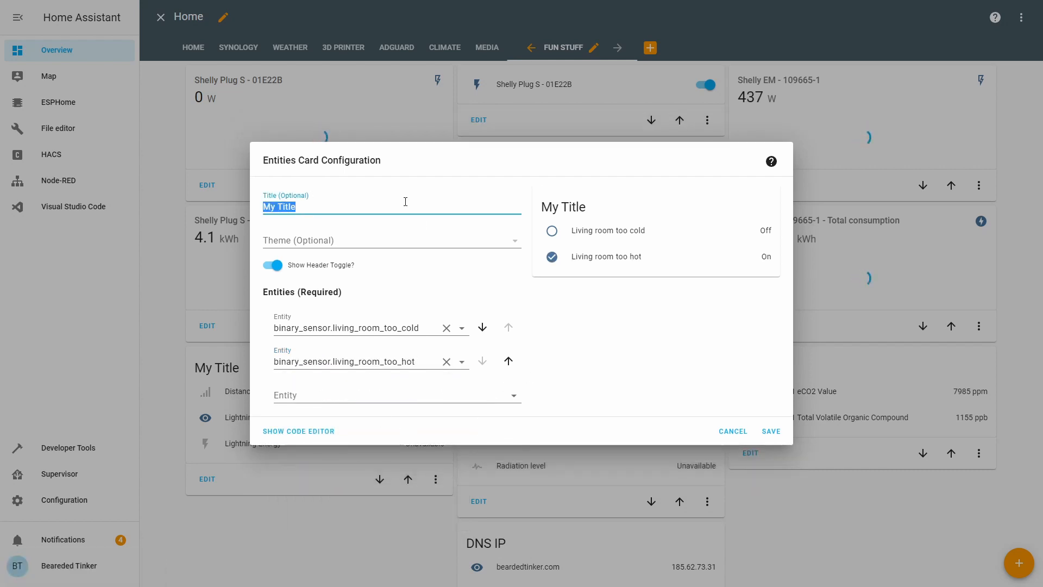
pyautogui.write('Temperature binary sensor')
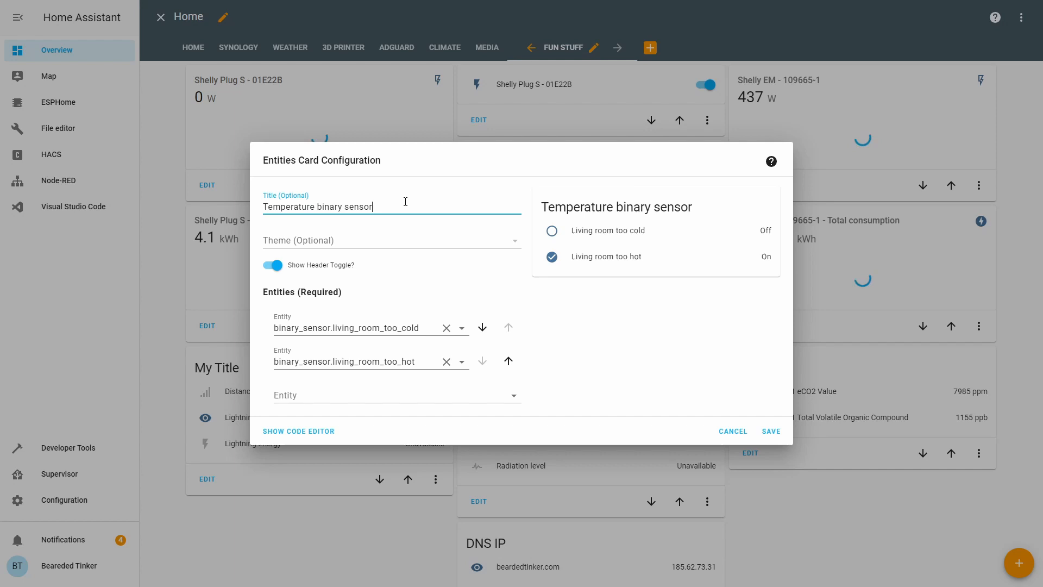
pyautogui.write('s')
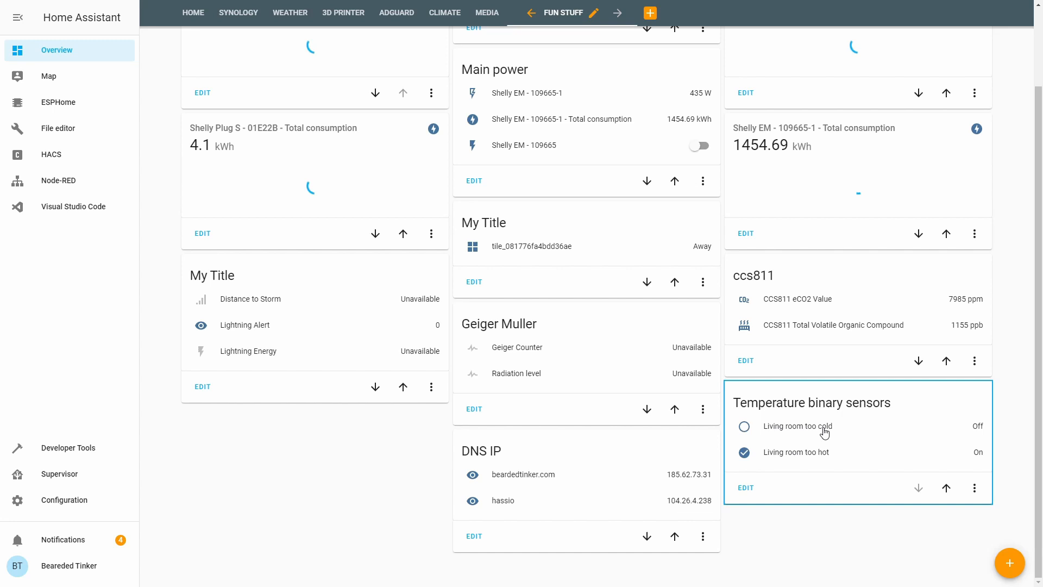
pyautogui.moveTo(951, 446)
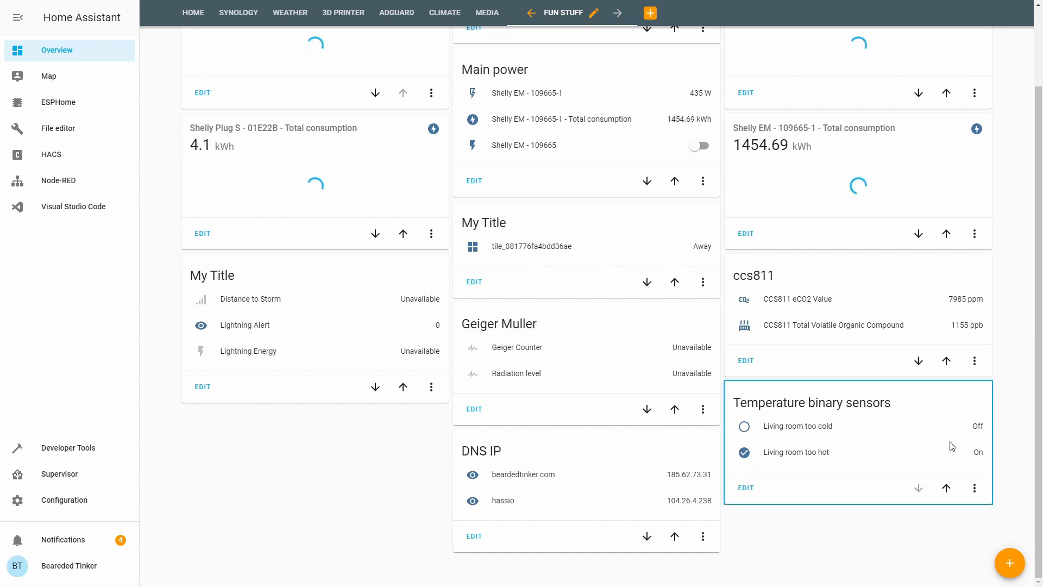
pyautogui.moveTo(855, 458)
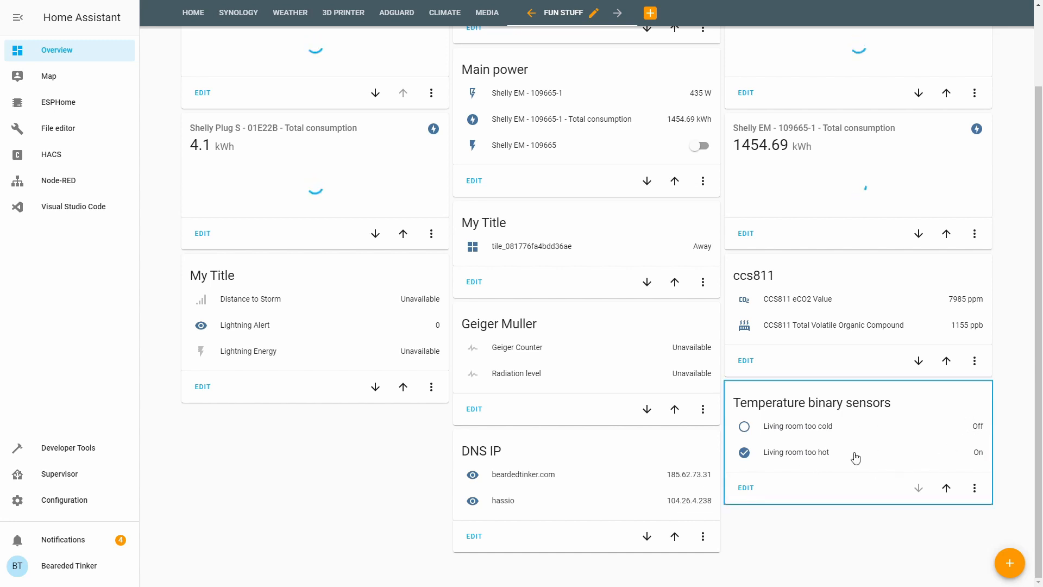
# Check Living room too hot's details, showing 25.05 above the 24.5 limit, then close them
pyautogui.click(795, 452)
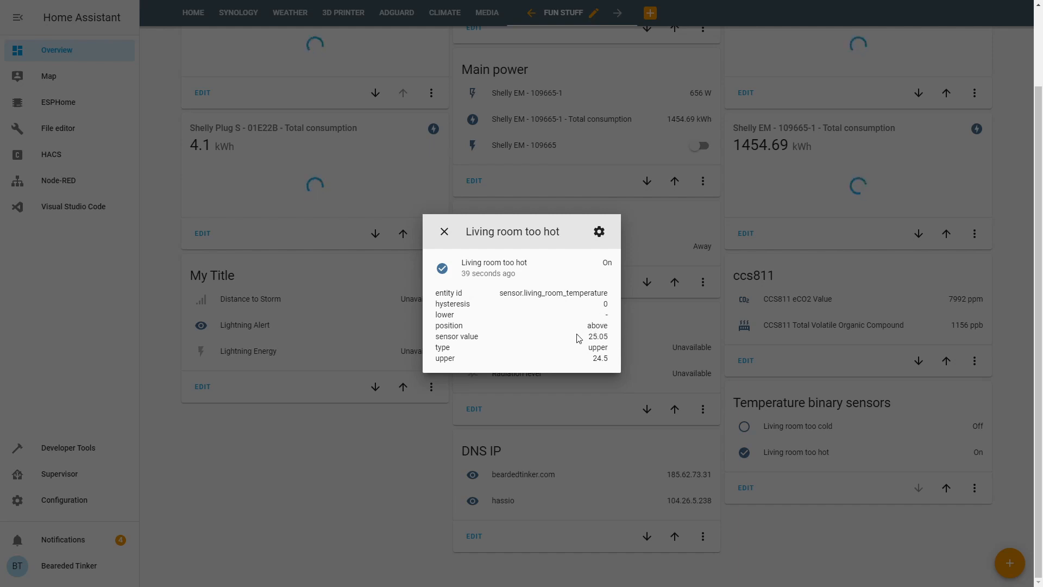
pyautogui.moveTo(610, 342)
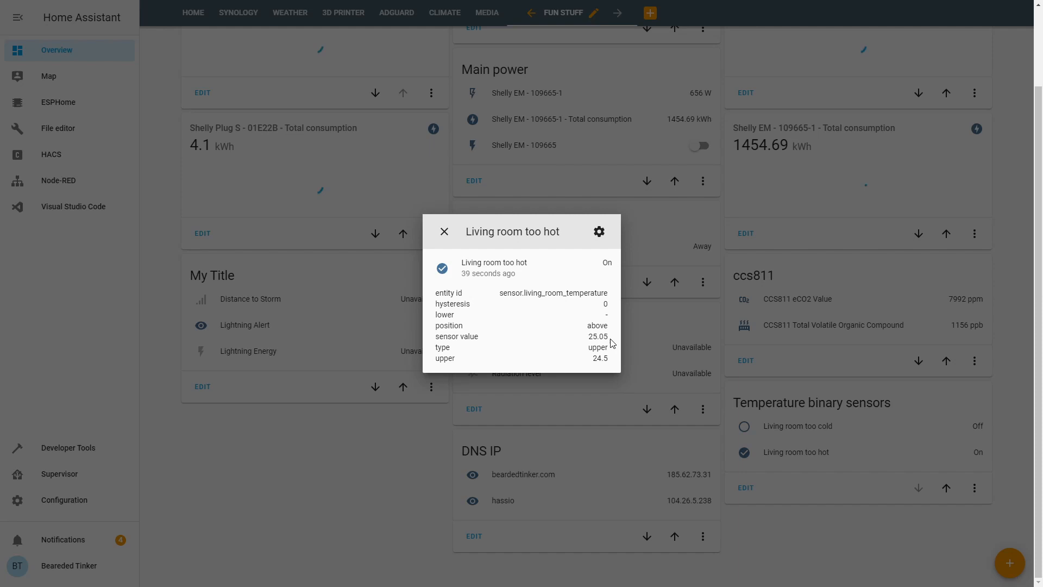
pyautogui.moveTo(550, 356)
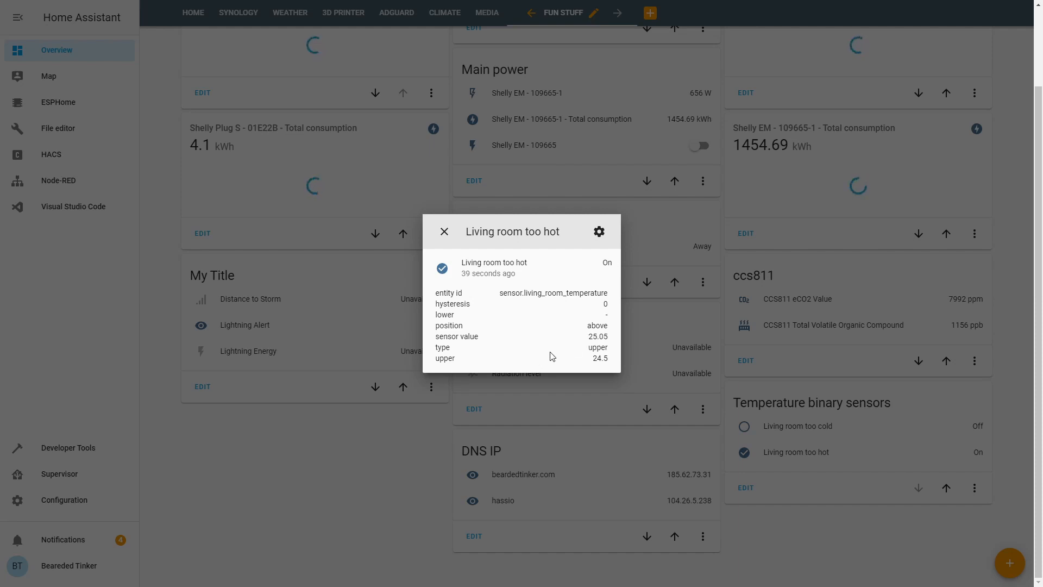
pyautogui.moveTo(589, 358)
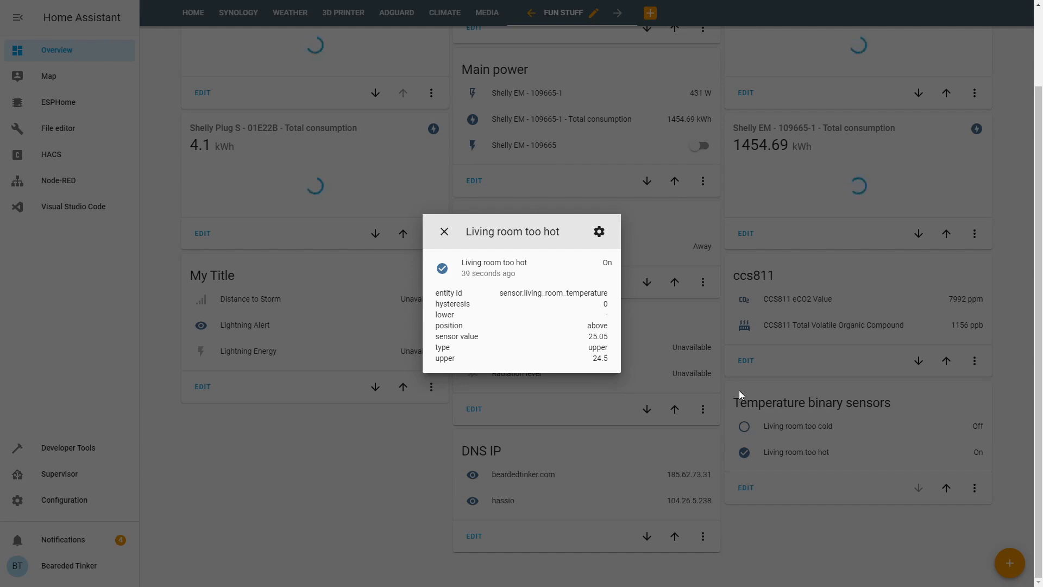
pyautogui.click(444, 232)
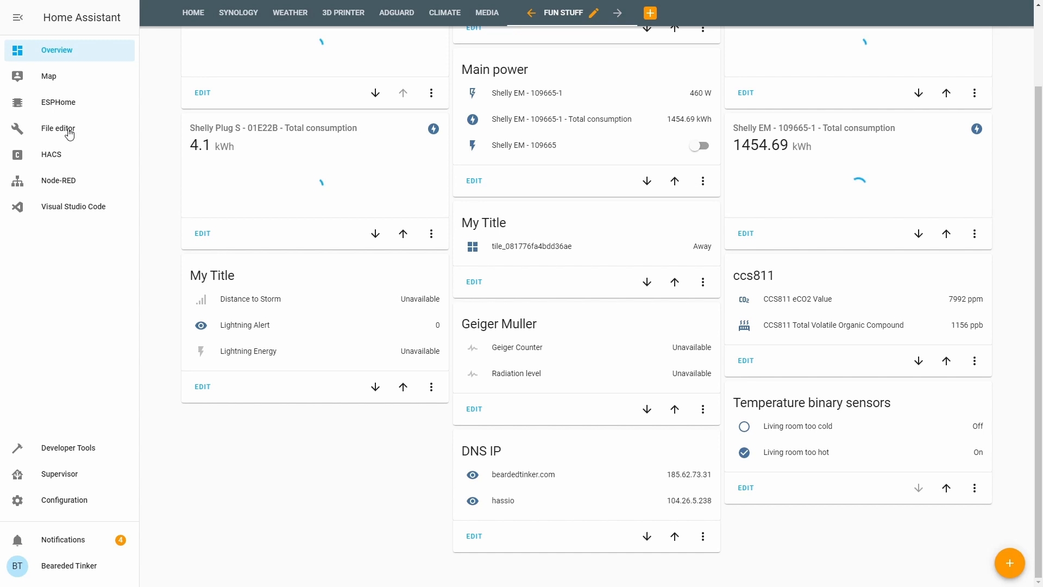
# In binary_sensor.yaml, rename 'Living room too hot' to 'Living room sensor' and save
pyautogui.click(58, 128)
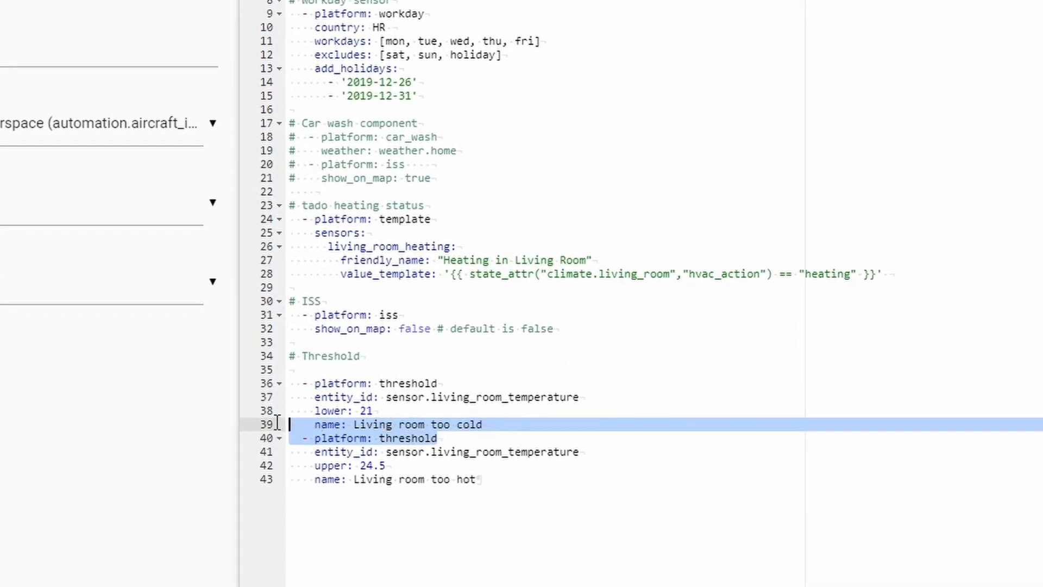
pyautogui.moveTo(318, 439)
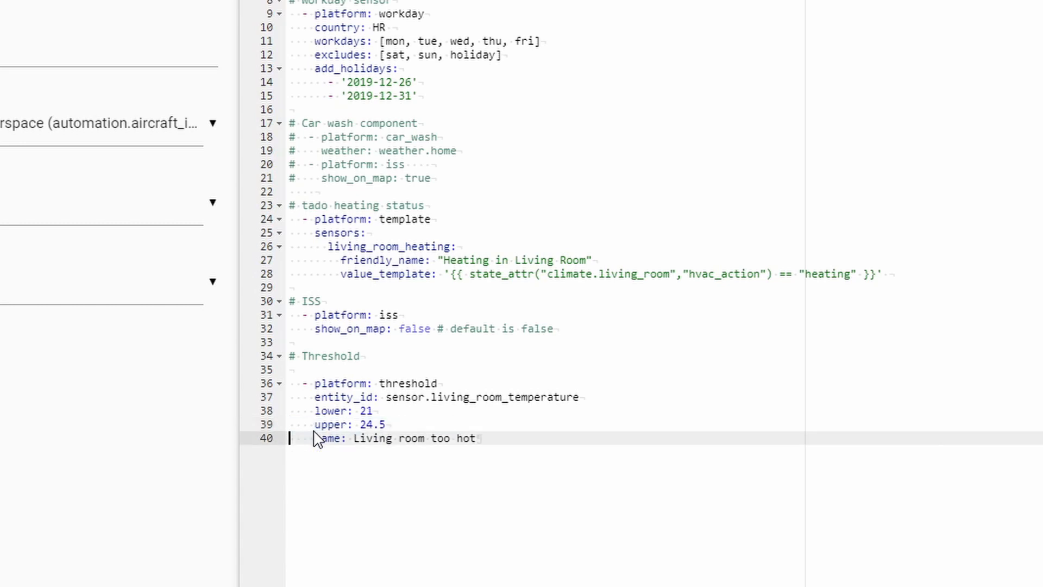
pyautogui.doubleClick(440, 438)
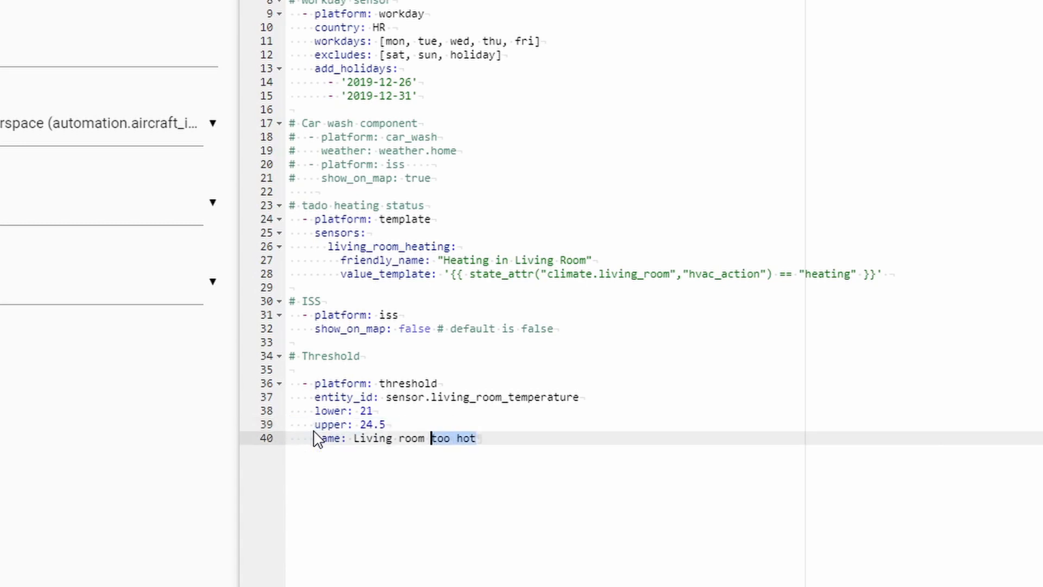
pyautogui.write('sensor')
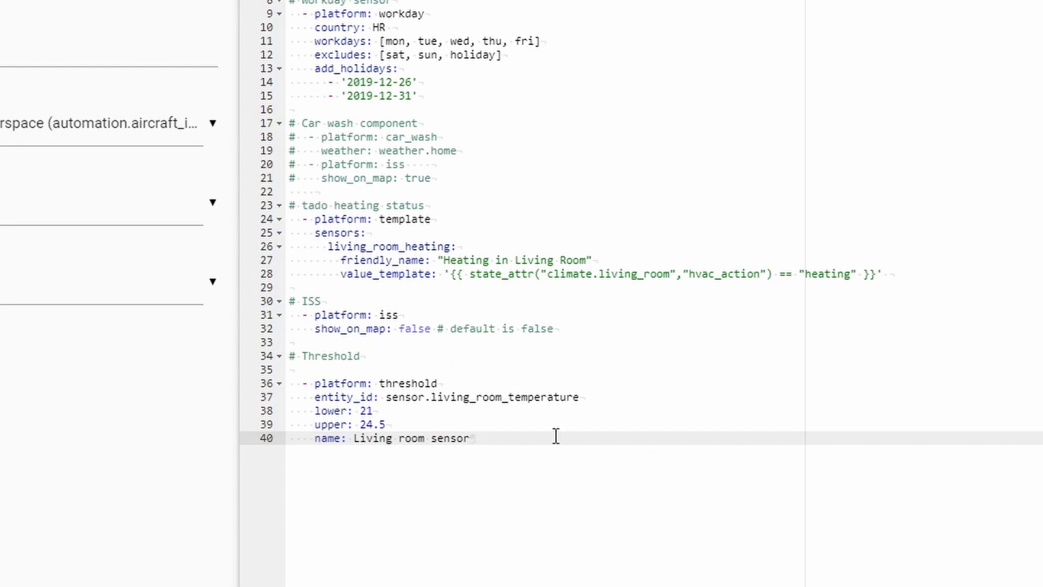
pyautogui.press('ctrl+s')
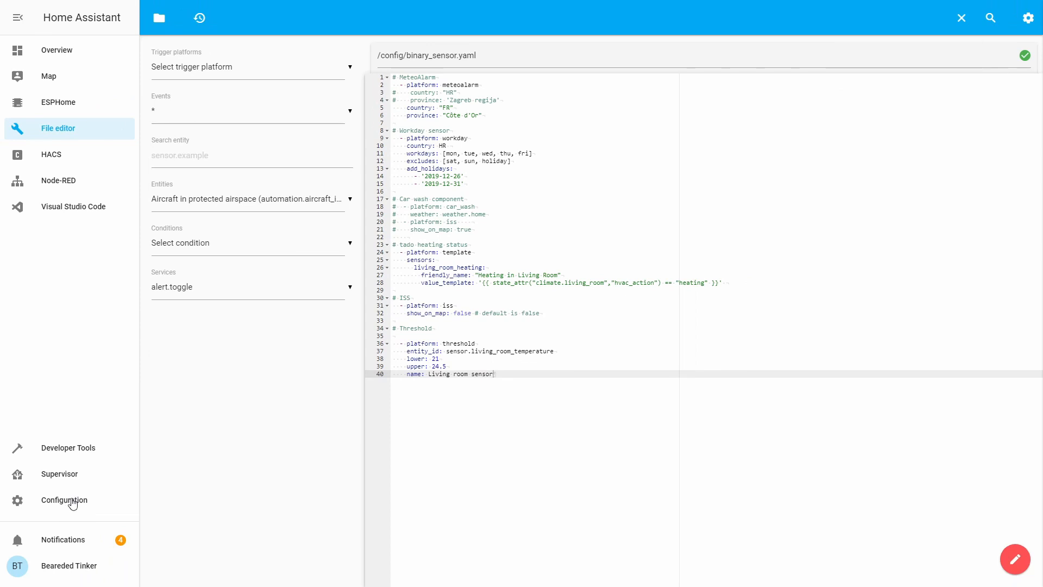
# Run the configuration check in Server Controls to confirm it is valid
pyautogui.click(64, 500)
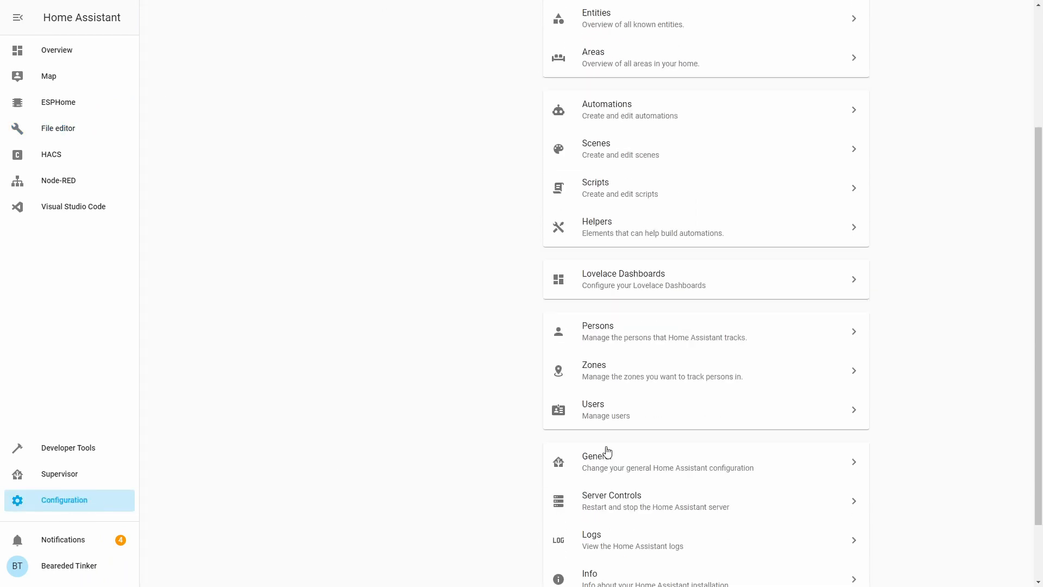
pyautogui.click(611, 500)
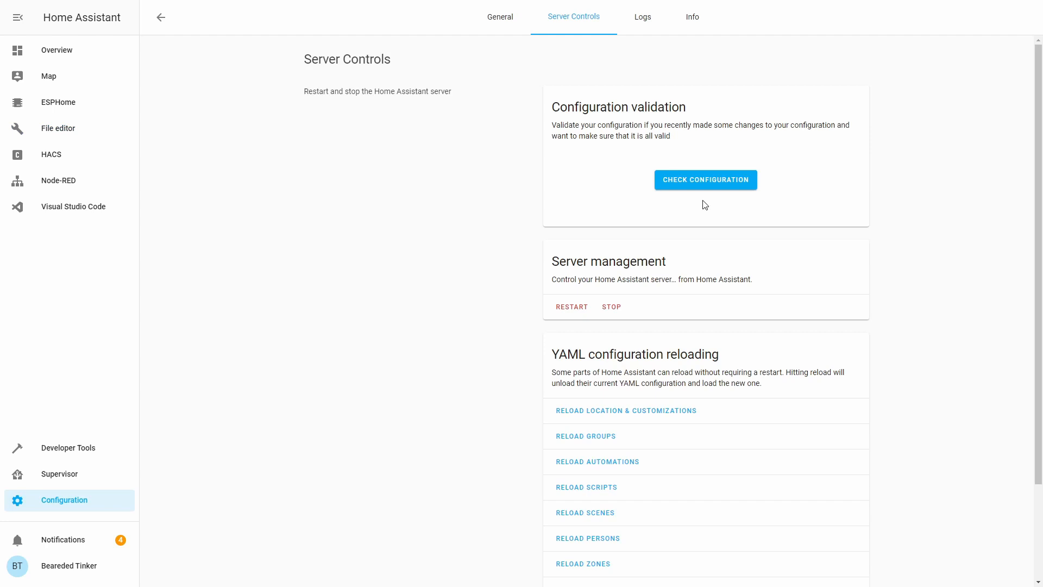
pyautogui.click(704, 179)
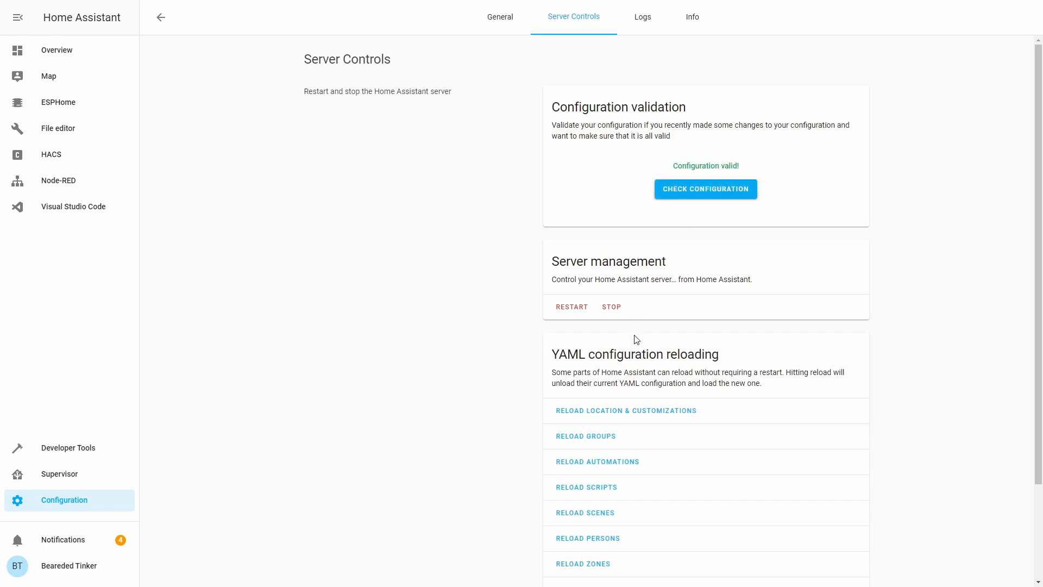
# Restart the Home Assistant server and go back to the Overview dashboard
pyautogui.scroll(-3)
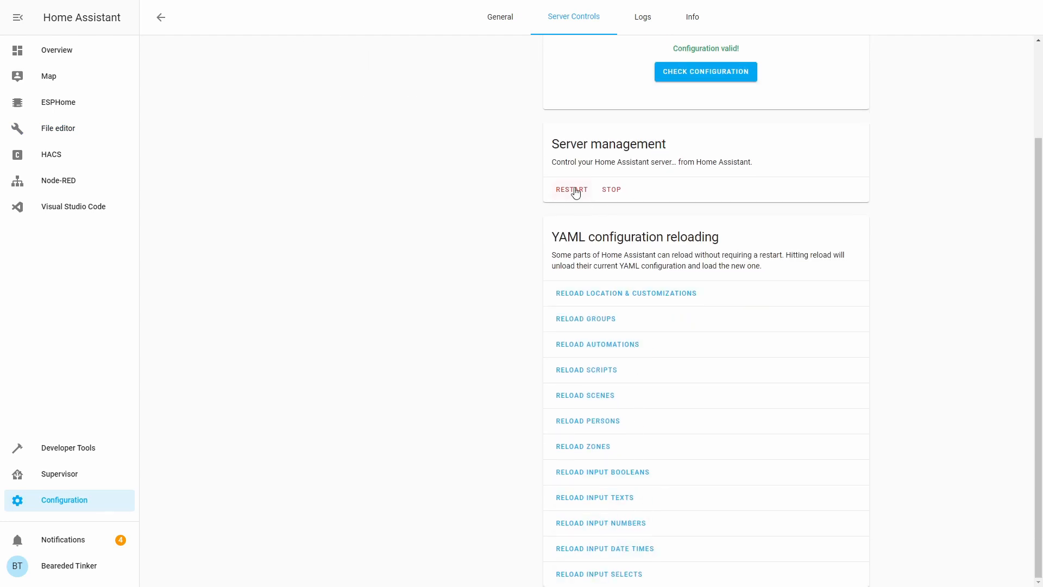
pyautogui.click(571, 190)
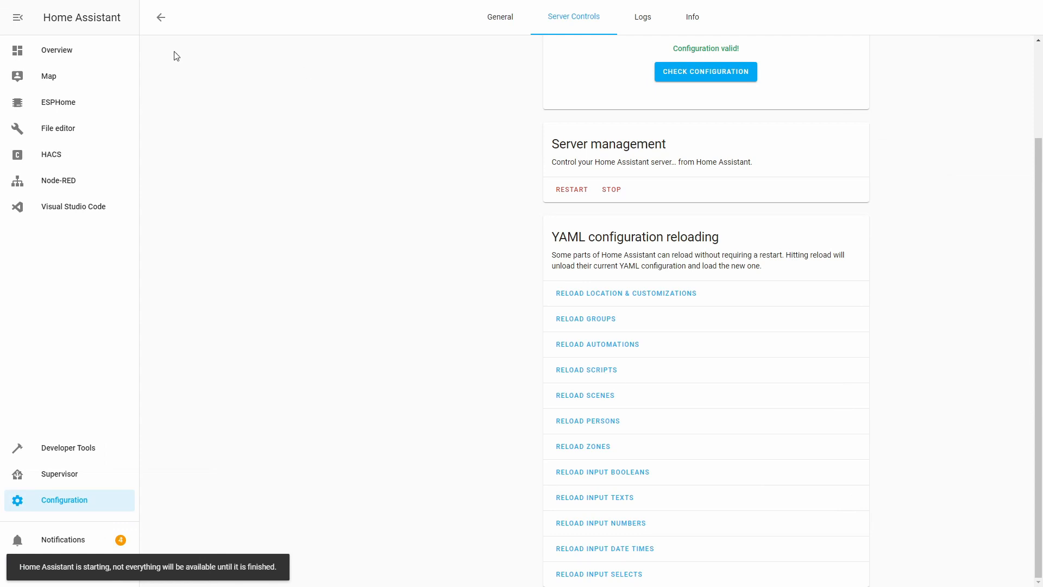
pyautogui.click(57, 50)
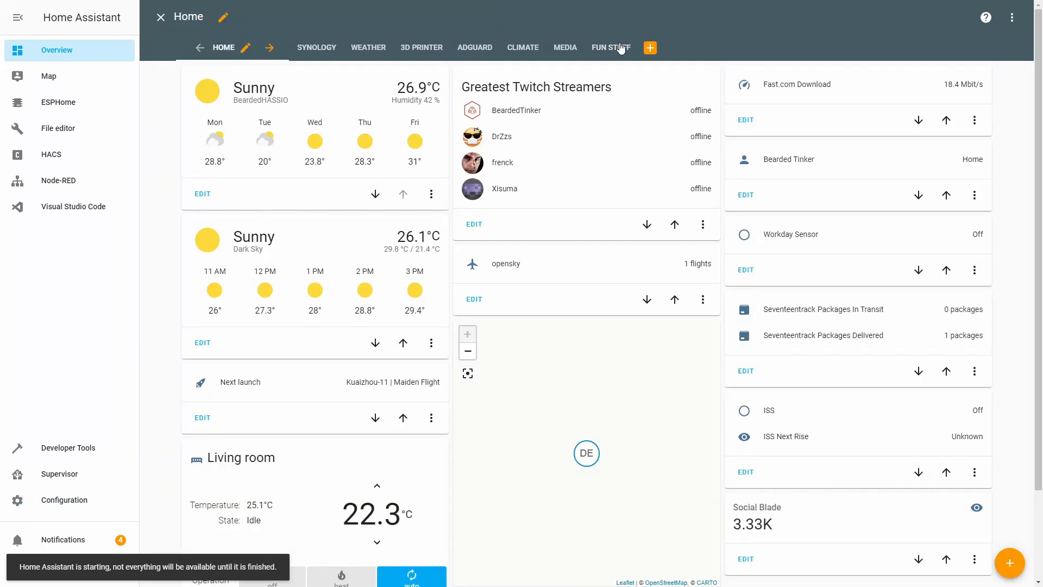
# On FUN STUFF, add binary_sensor.living_room_sensor to the Temperature binary sensors card
pyautogui.click(610, 48)
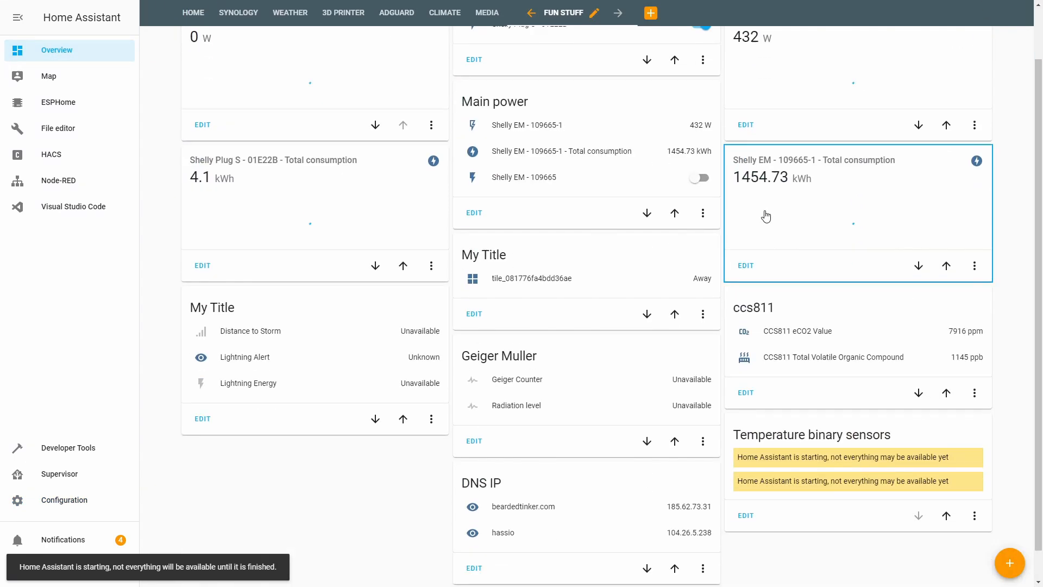
pyautogui.click(745, 514)
pyautogui.write('b')
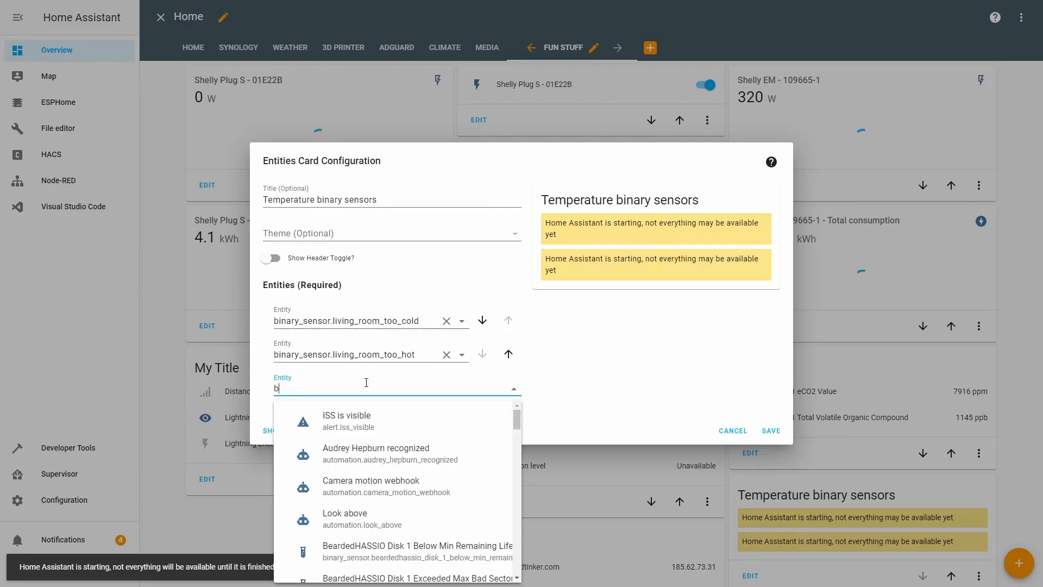
pyautogui.write('inary_sensor.')
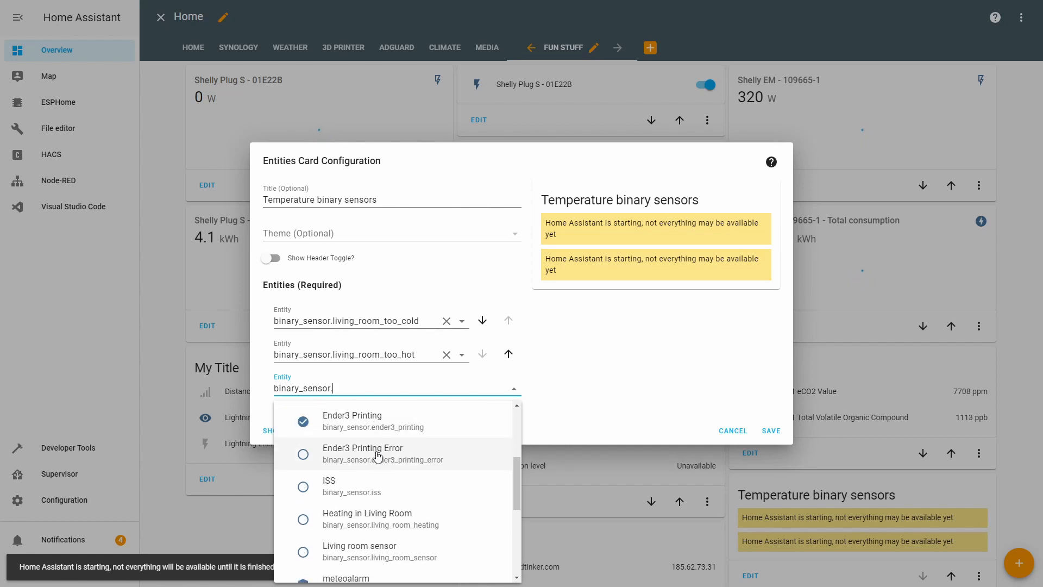
pyautogui.moveTo(399, 475)
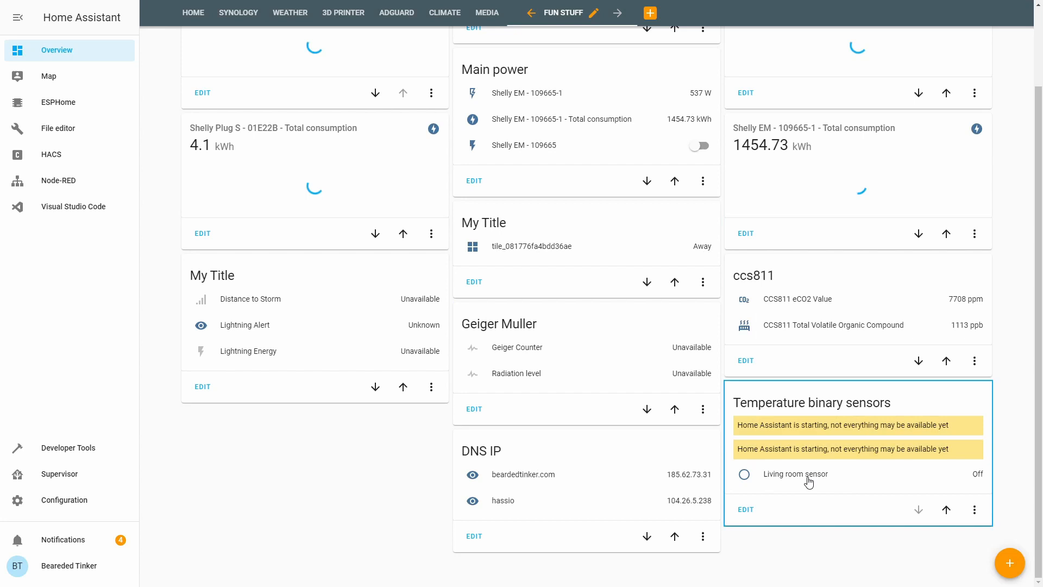
# Inspect the Living room sensor's lower and upper limit attributes in its details
pyautogui.click(794, 474)
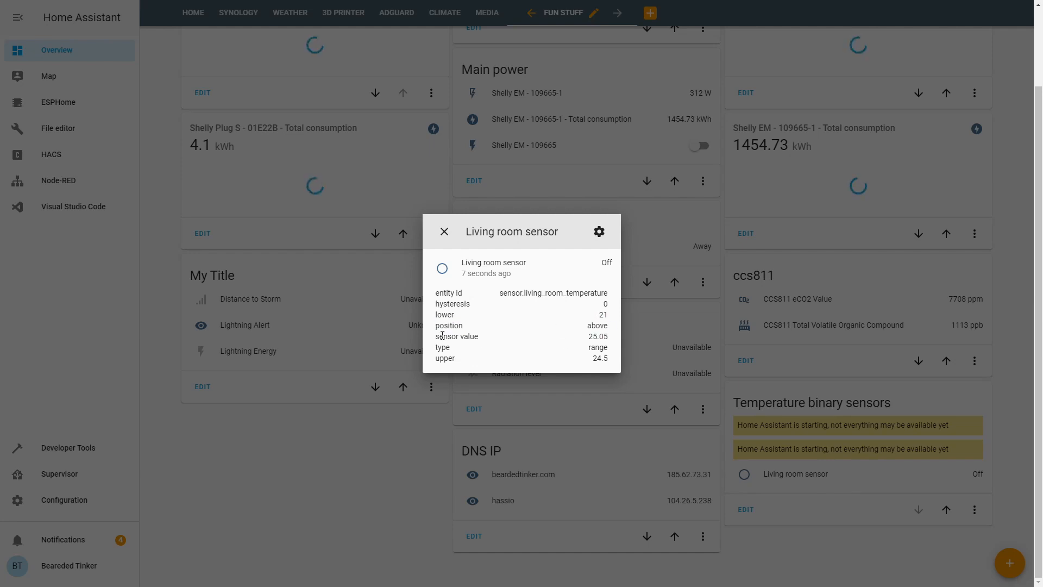
pyautogui.doubleClick(591, 335)
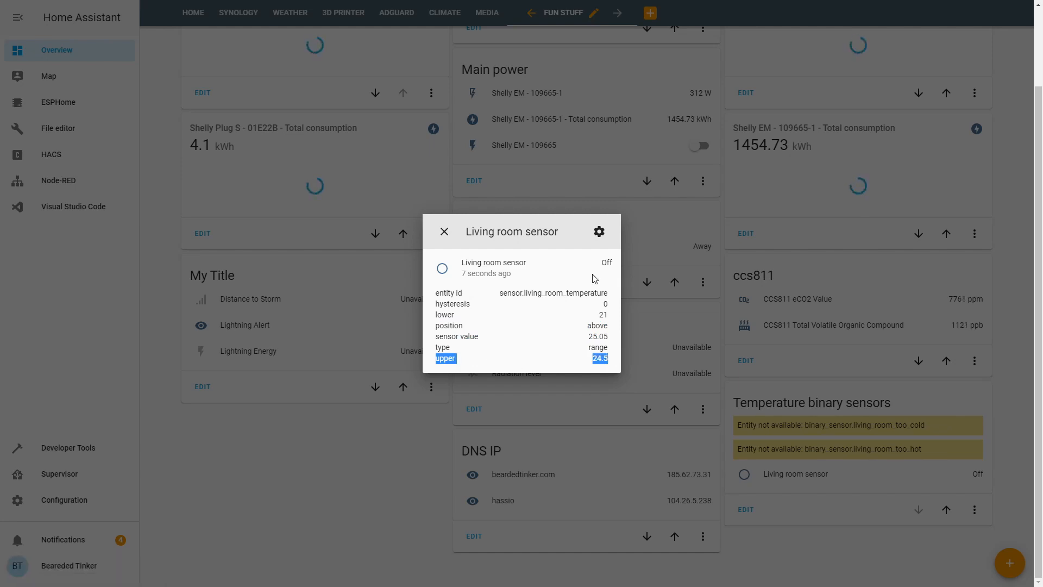
pyautogui.click(58, 128)
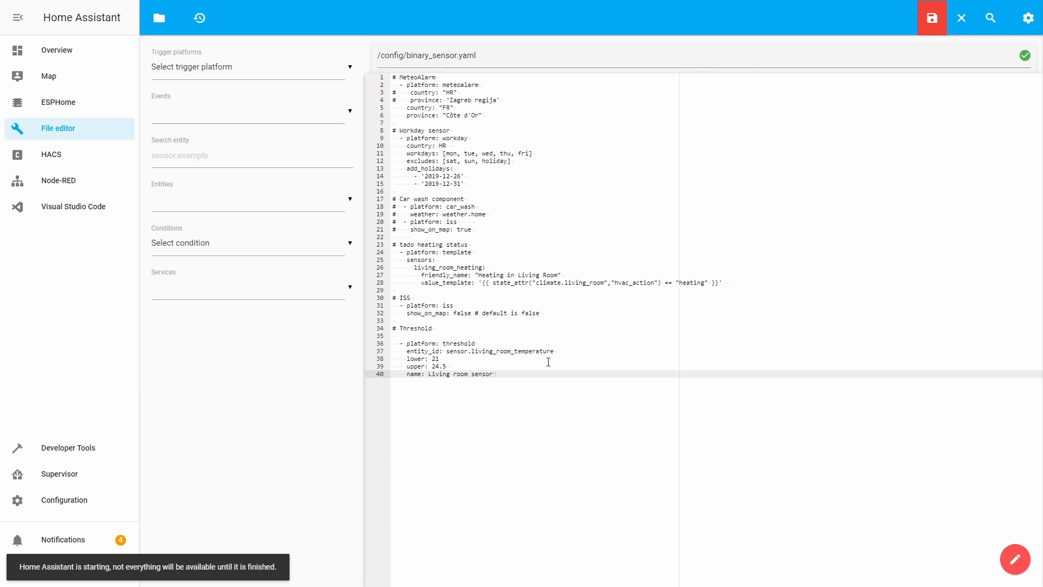
pyautogui.moveTo(564, 359)
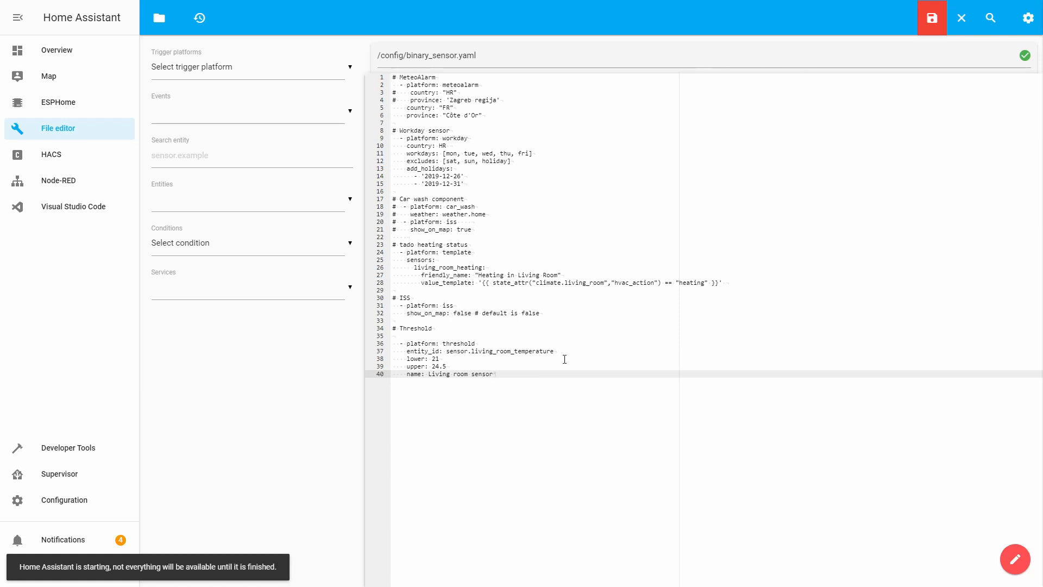
pyautogui.moveTo(519, 364)
pyautogui.write('2')
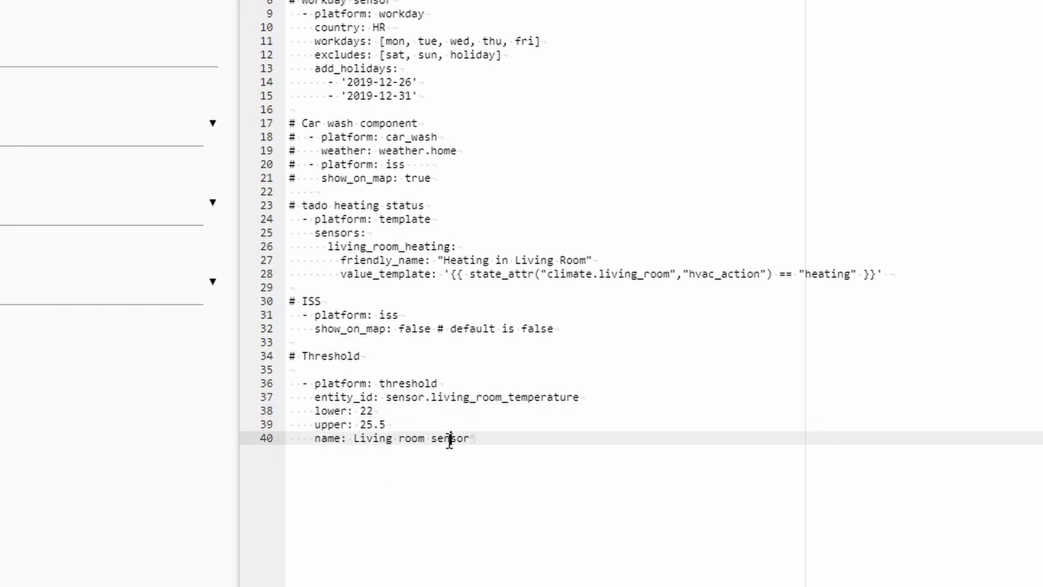
# Set the threshold to lower 22, upper 25.5, named 'Living room optimal temperature', and save
pyautogui.write('opti')
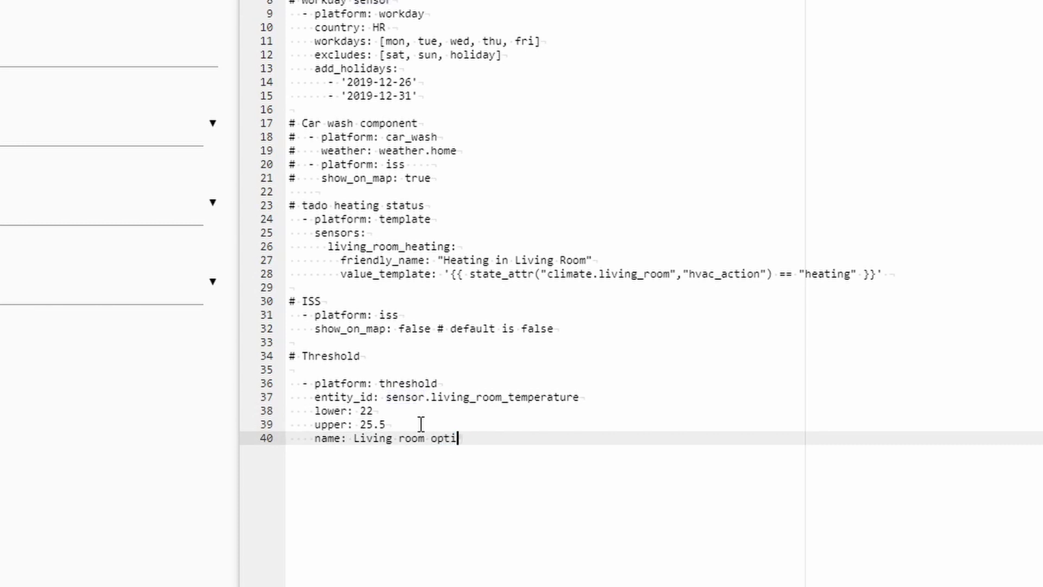
pyautogui.write('mal te')
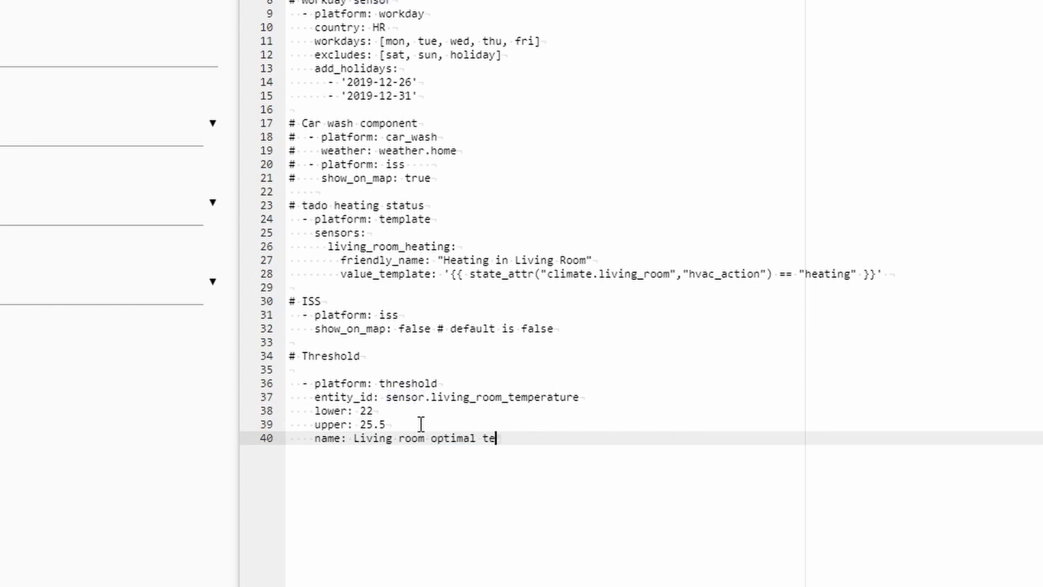
pyautogui.write('mperatiu')
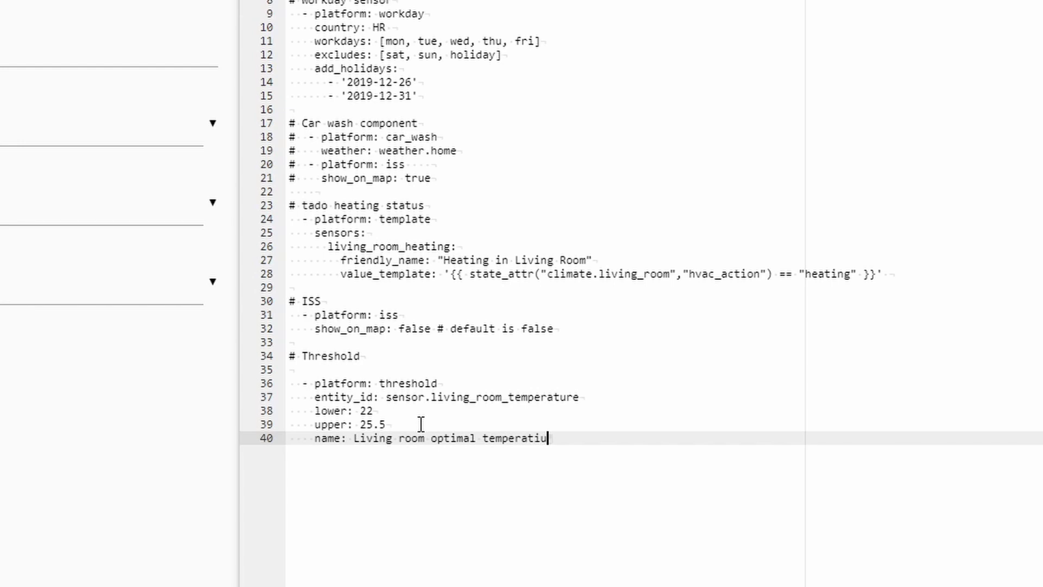
pyautogui.write('re')
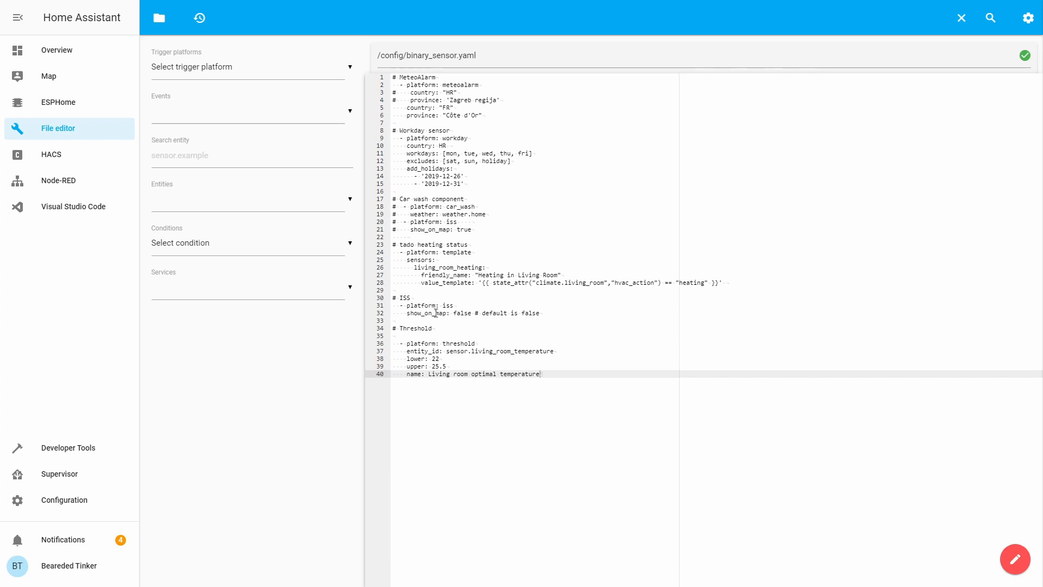
pyautogui.moveTo(100, 500)
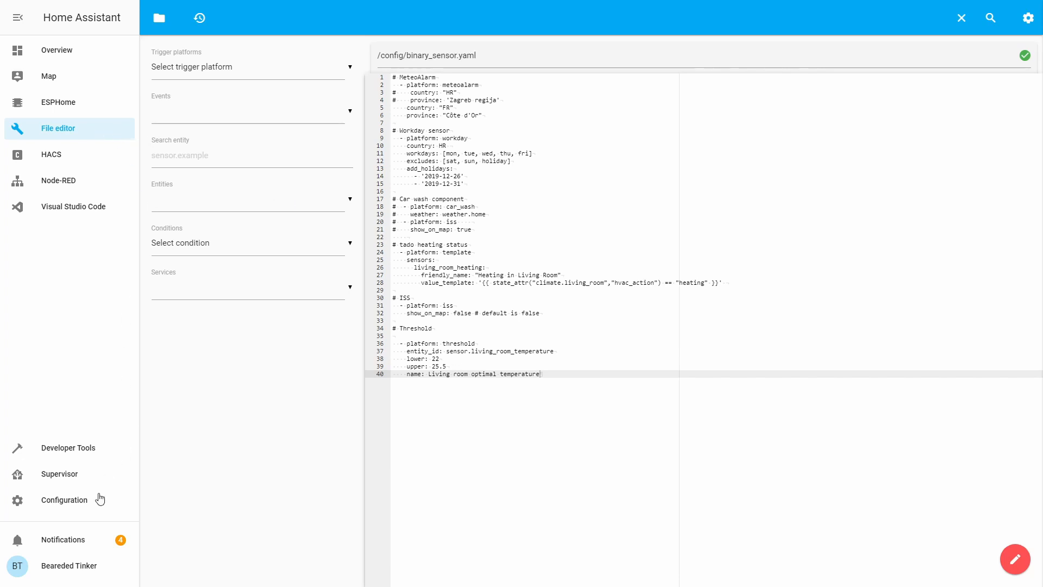
# Validate the edited configuration, restart the server, and return to the dashboard
pyautogui.click(64, 500)
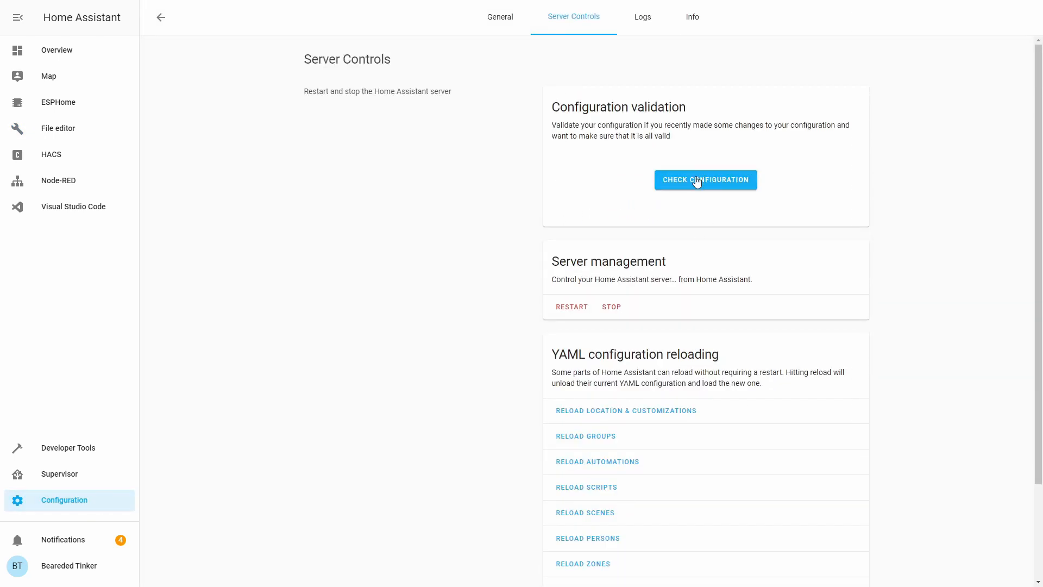
pyautogui.click(705, 179)
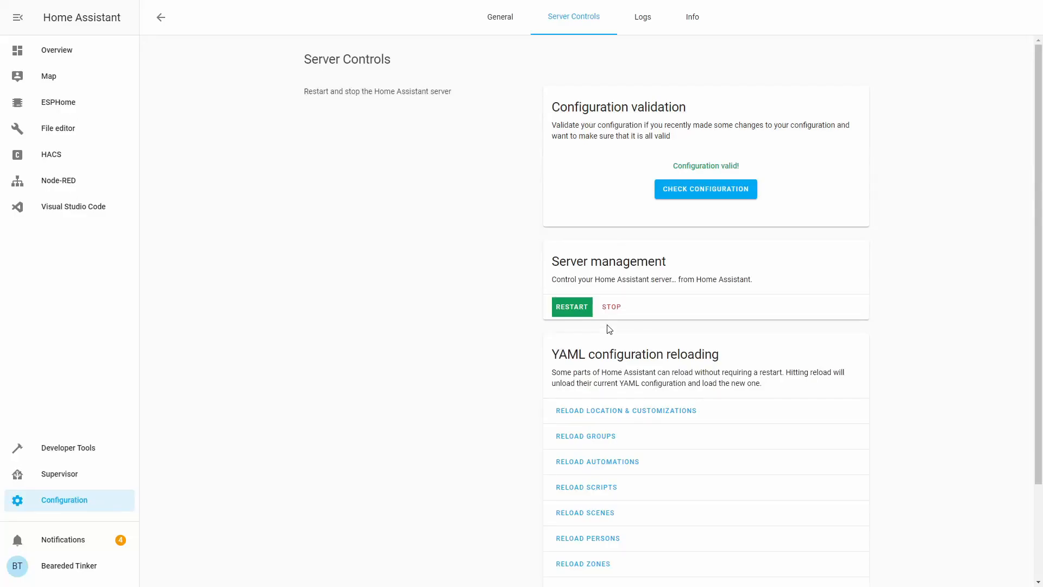
pyautogui.click(571, 306)
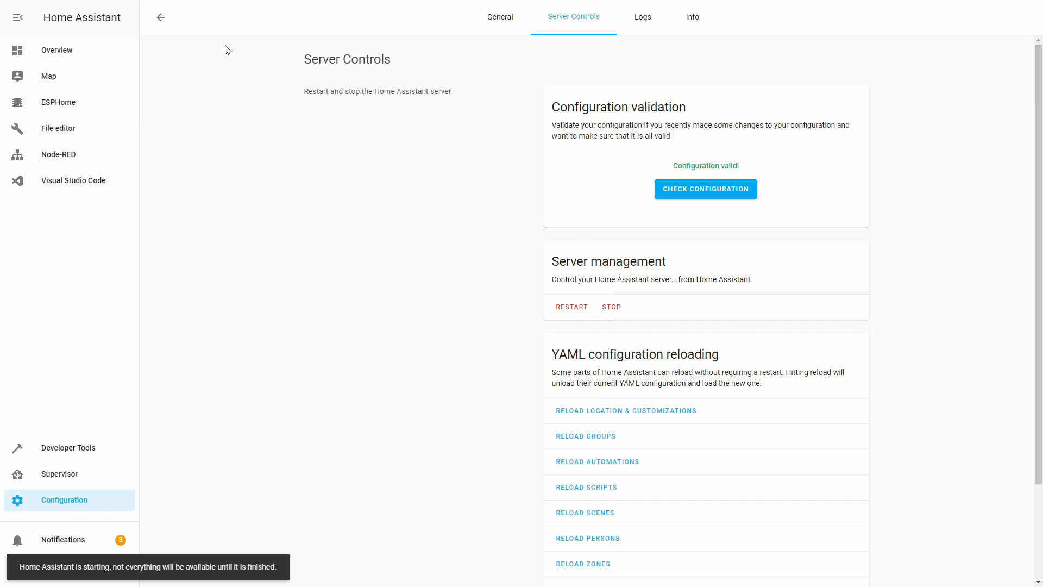
pyautogui.click(57, 50)
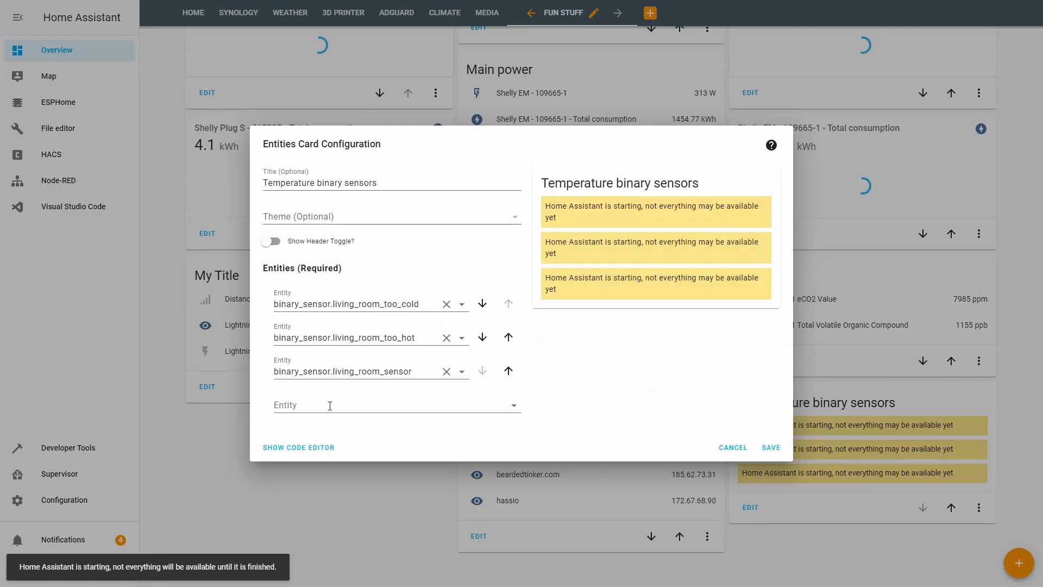
# Add binary_sensor.living_room_optimal_temperature to the card's entities and save the card
pyautogui.write('optimal_temp')
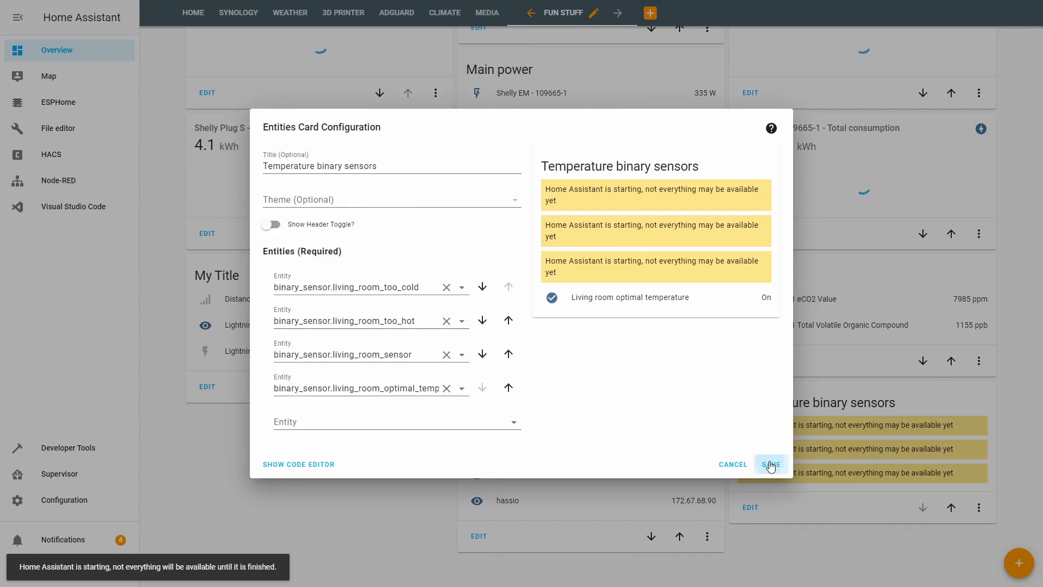
pyautogui.click(771, 463)
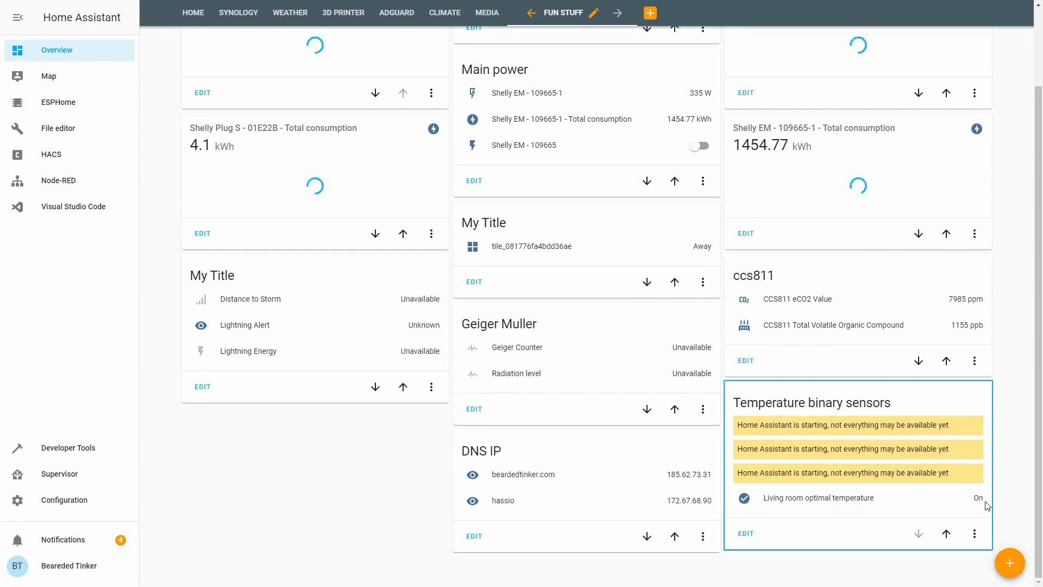
# Open Living room optimal temperature's details to confirm 25.12 lies between 22 and 25.5
pyautogui.click(819, 497)
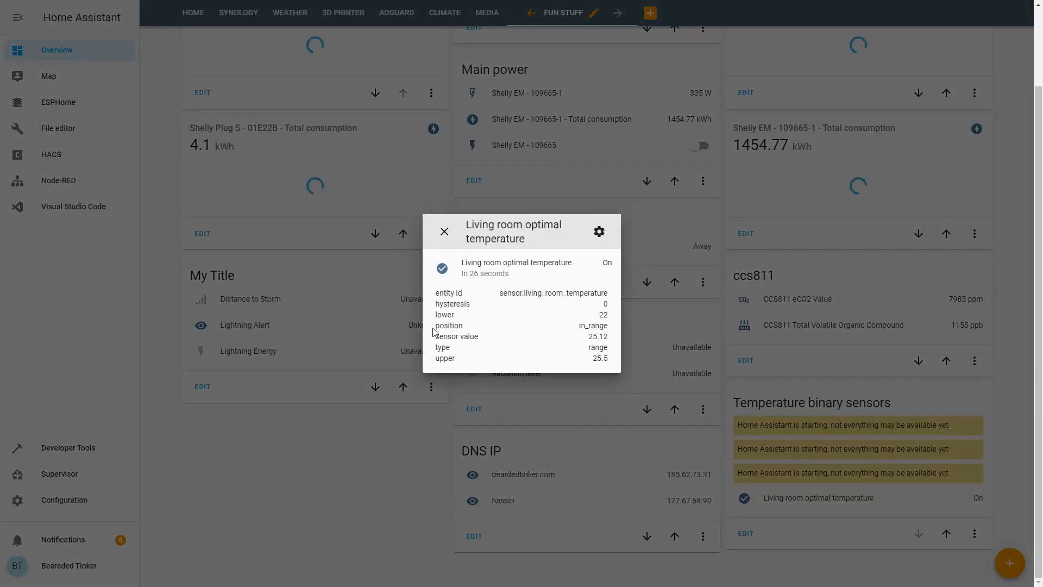
pyautogui.doubleClick(450, 325)
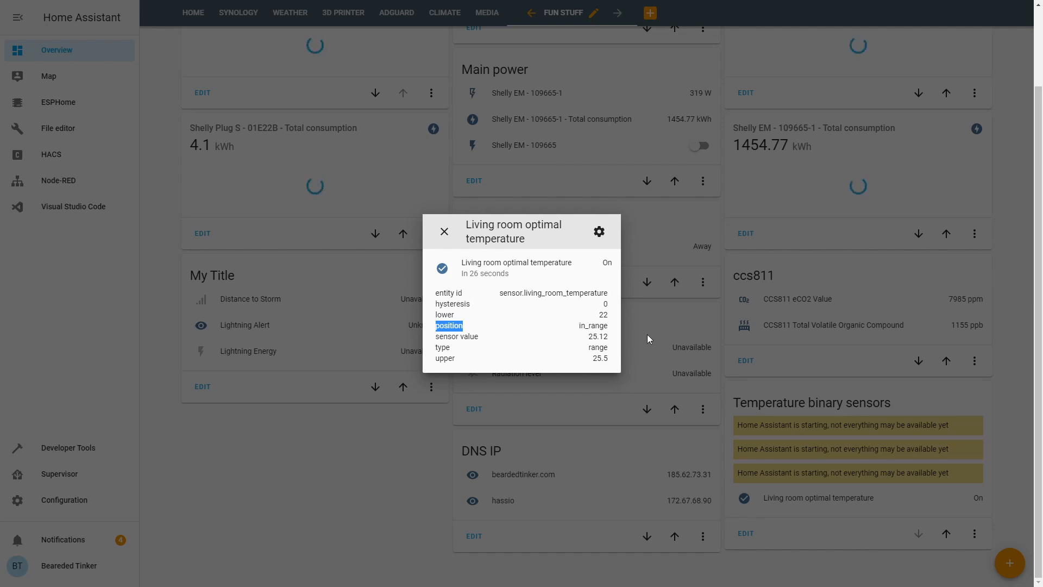
pyautogui.moveTo(610, 299)
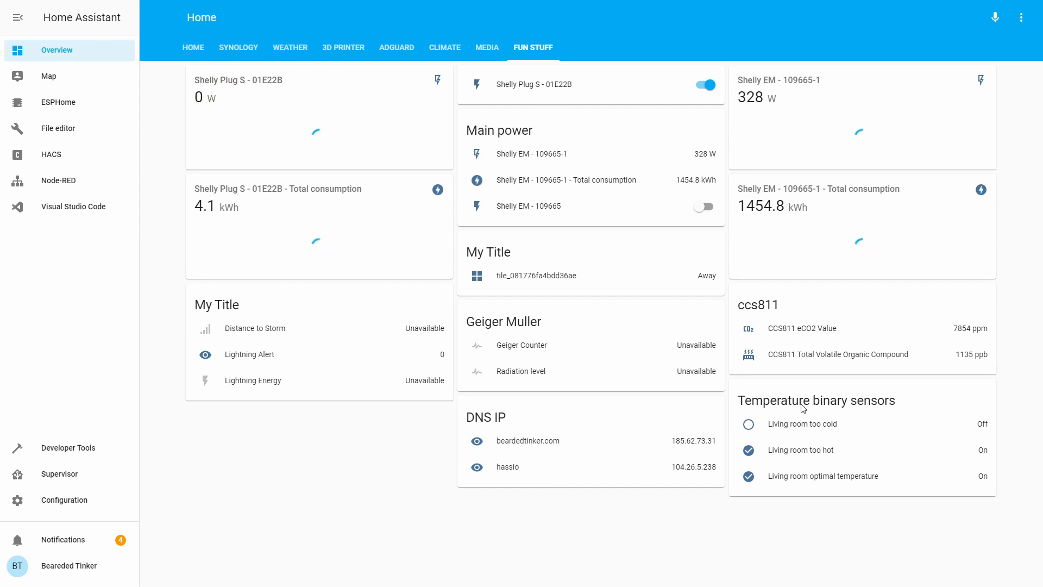
pyautogui.moveTo(799, 415)
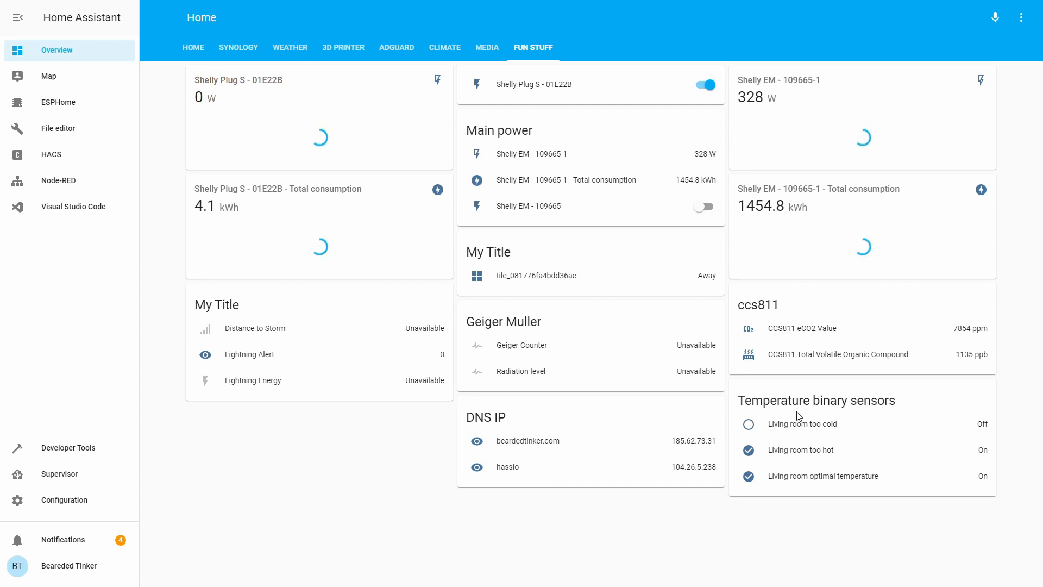